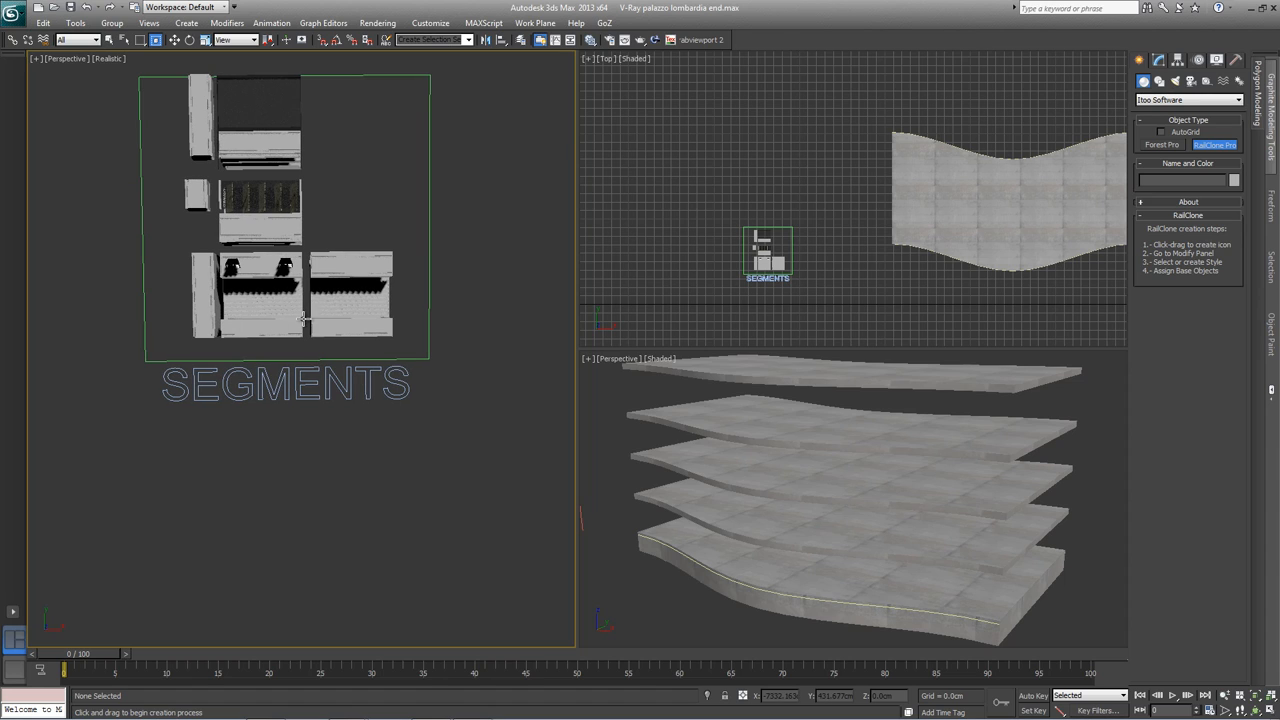
pyautogui.moveTo(258, 198)
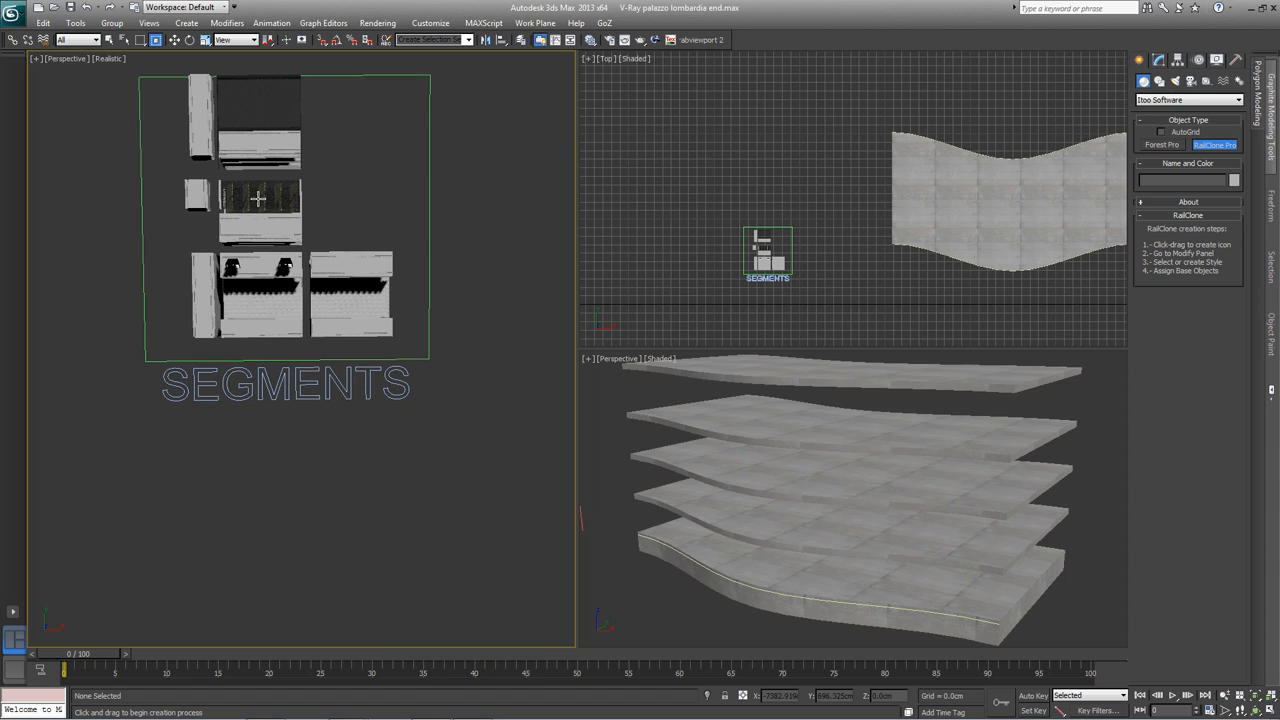
pyautogui.moveTo(190, 460)
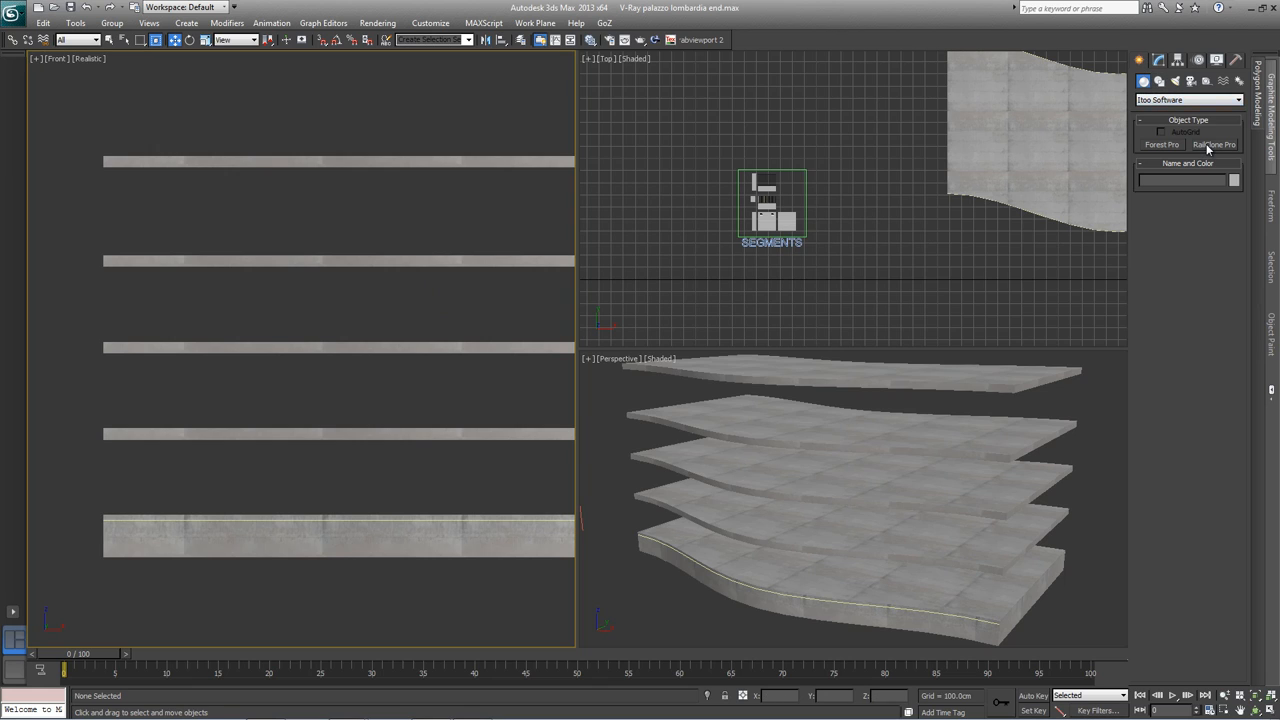
# Step: Create a RailClone Pro object in the Top viewport and go to its Modify parameters
pyautogui.click(1208, 146)
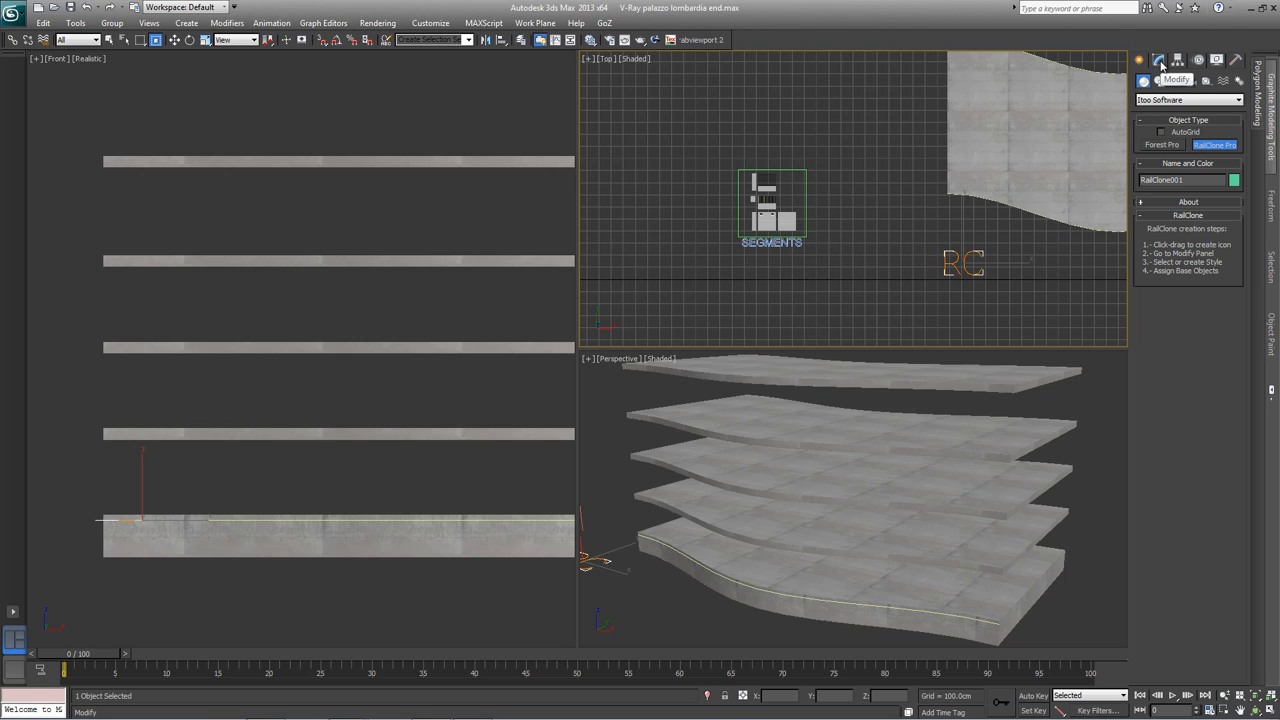
pyautogui.click(1172, 58)
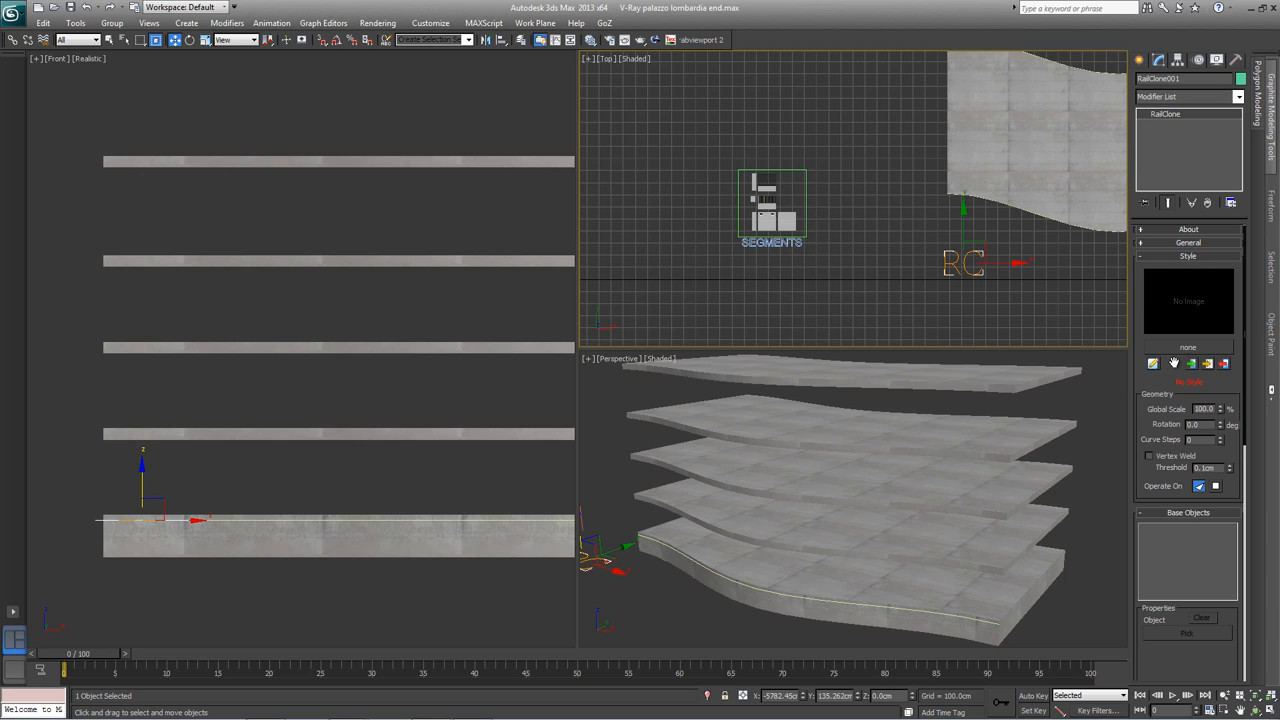
pyautogui.moveTo(1152, 366)
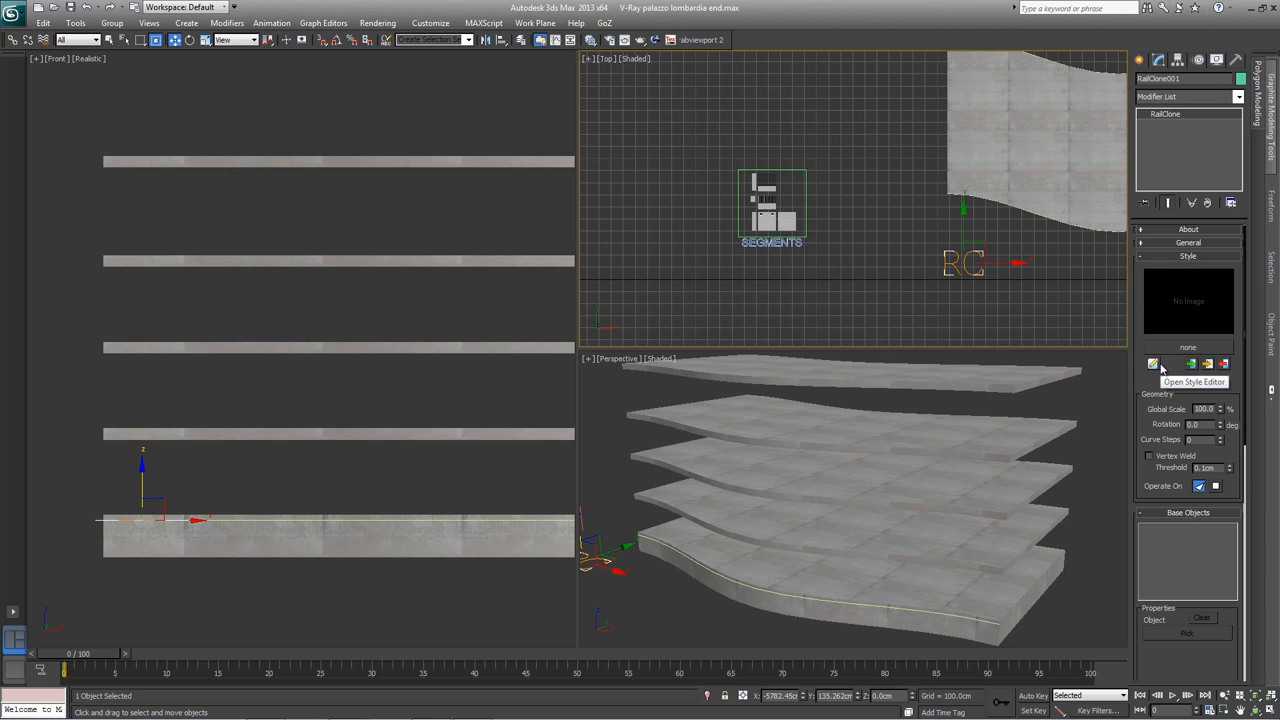
# Step: In the Style Editor, place an Array 2S generator fed by two Spline nodes in the graph
pyautogui.click(1152, 366)
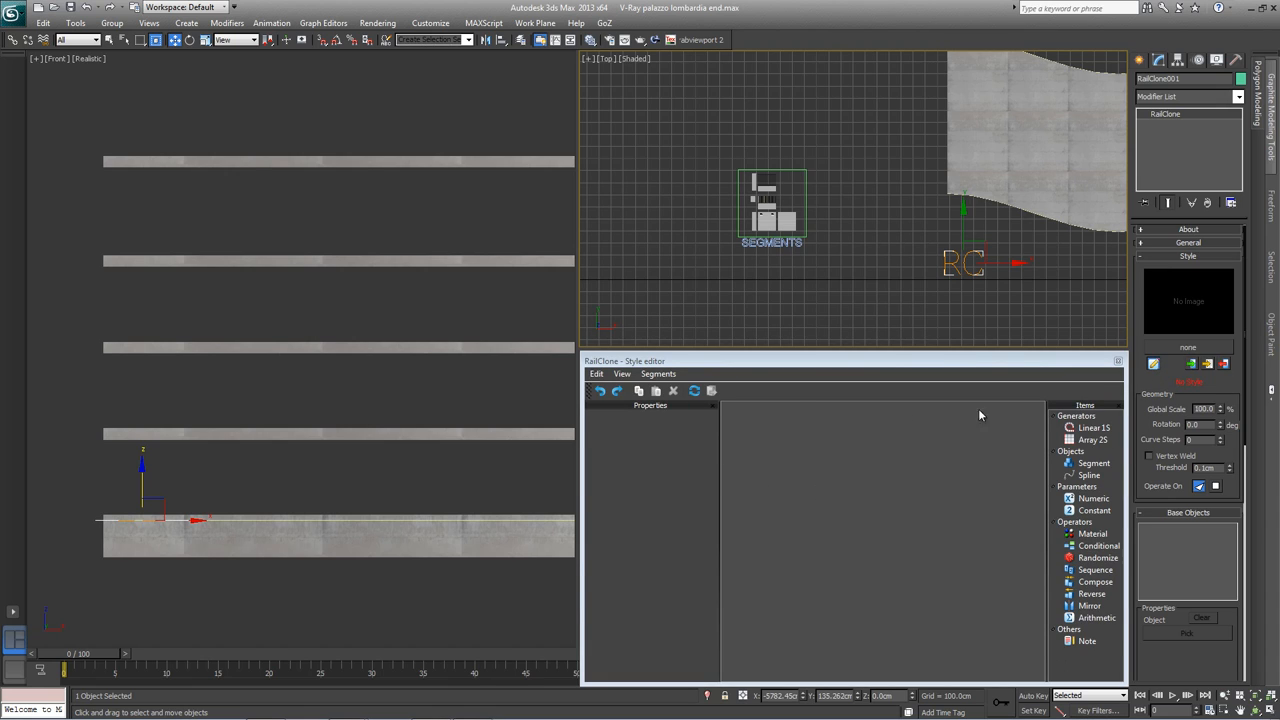
pyautogui.click(1094, 440)
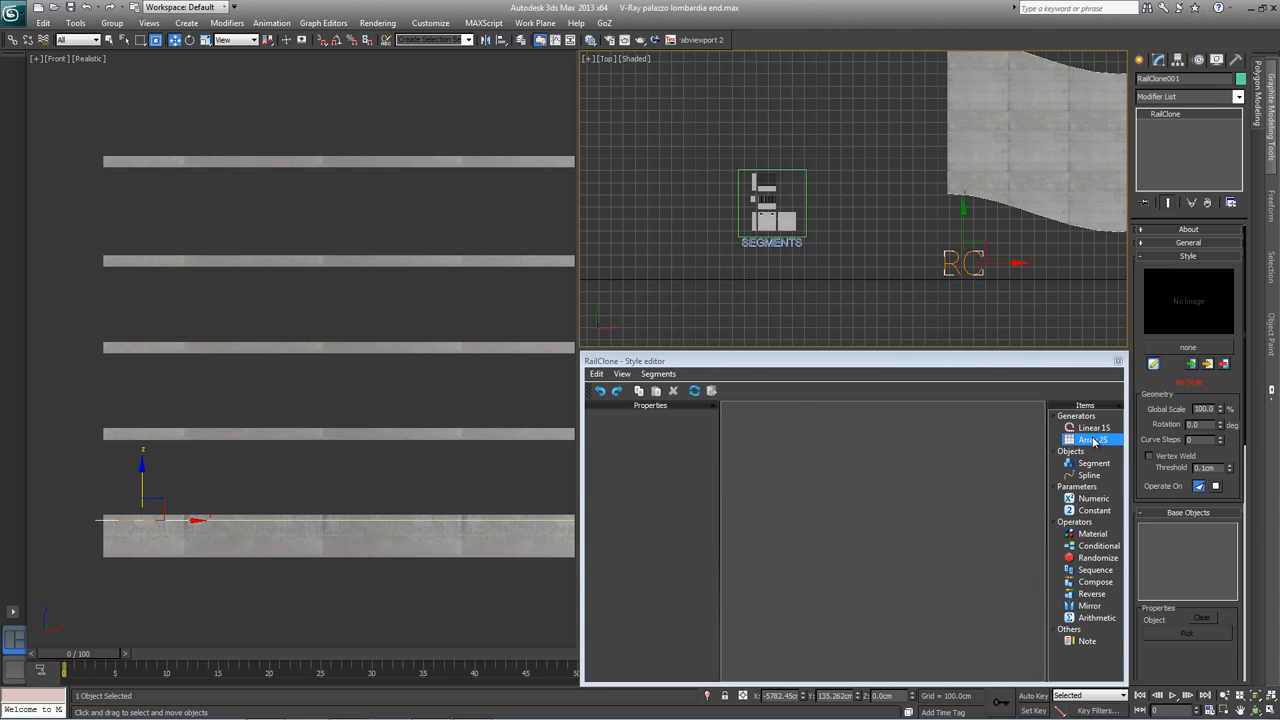
pyautogui.click(1096, 428)
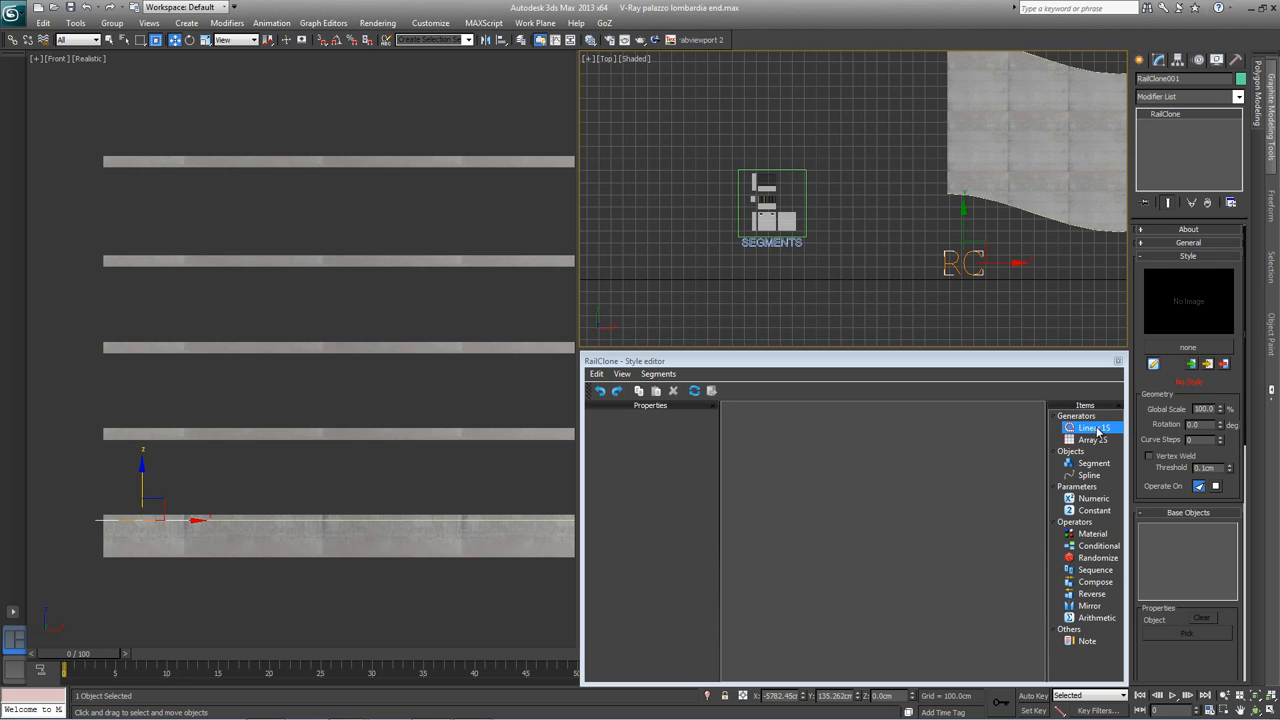
pyautogui.click(1092, 440)
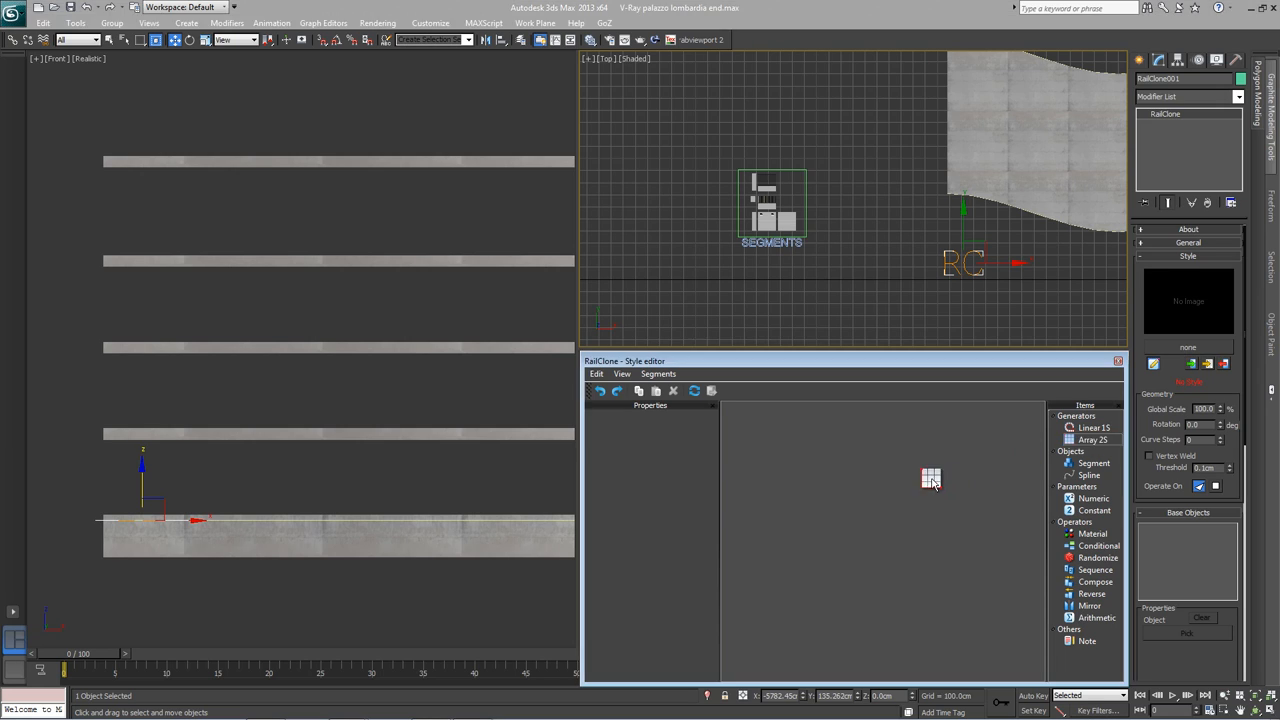
pyautogui.click(926, 482)
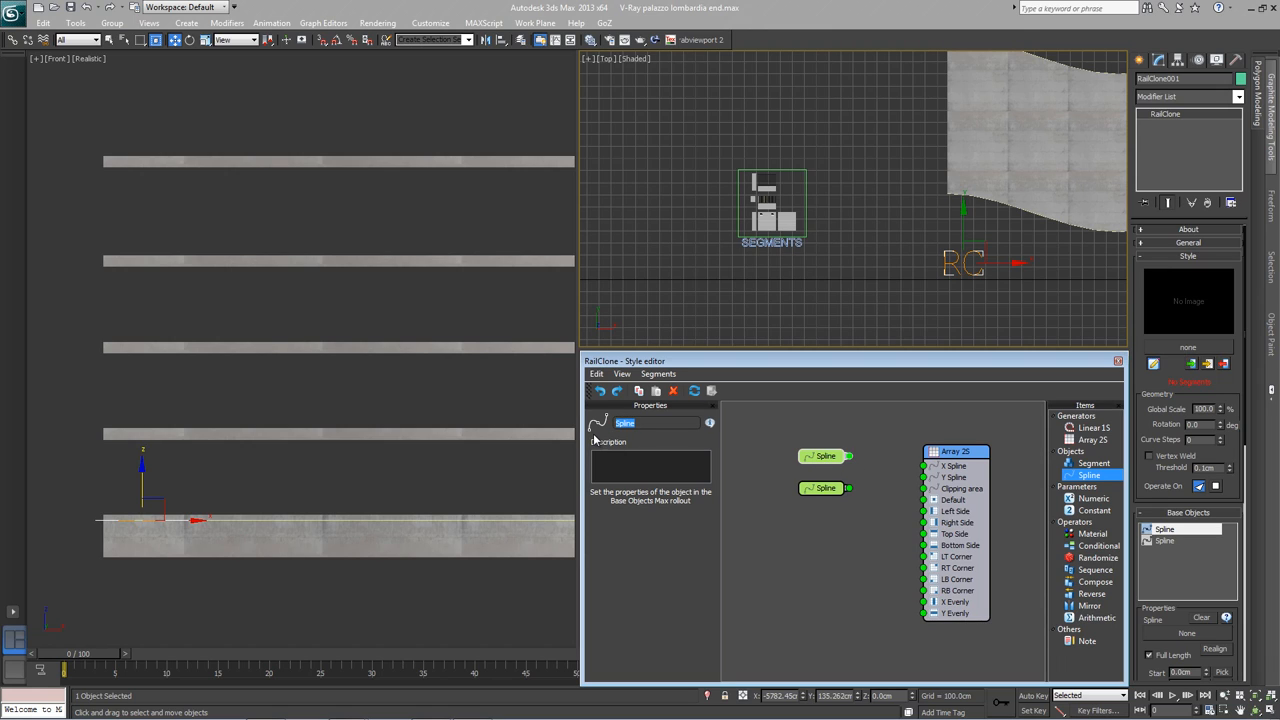
# Step: Rename the spline nodes 'width' and 'height' and wire them into the Array 2S spline inputs
pyautogui.write('width')
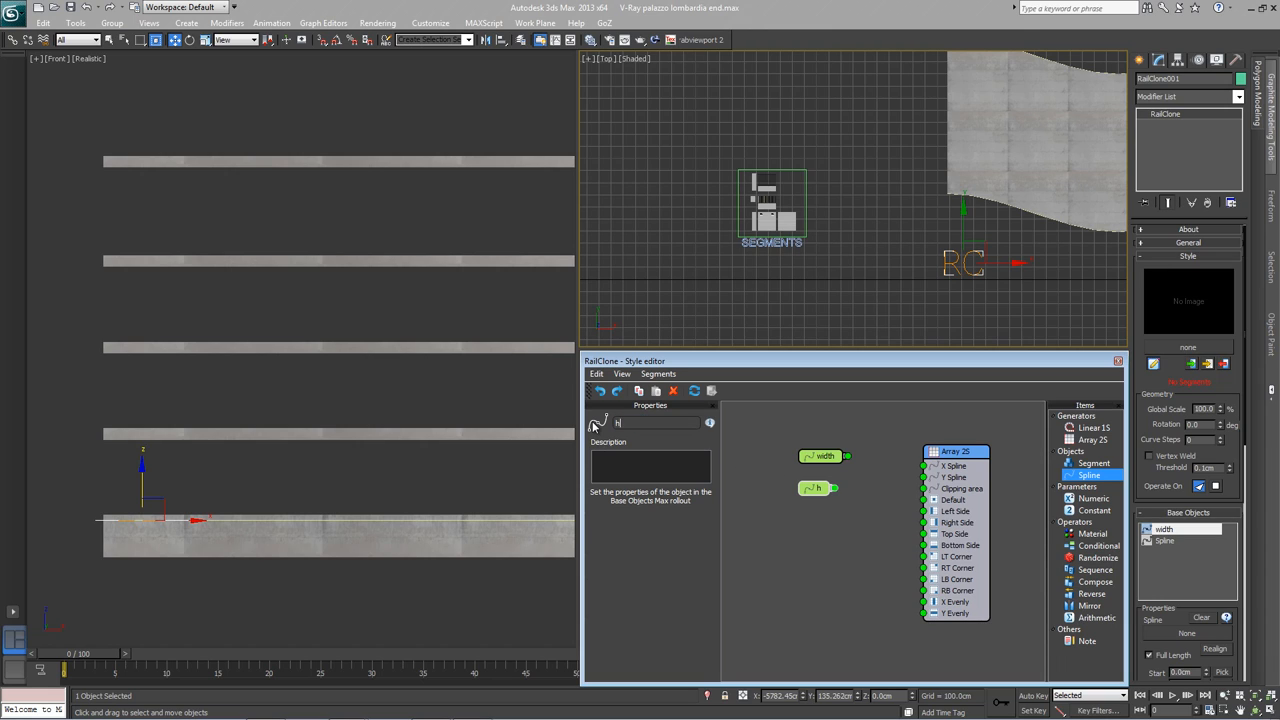
pyautogui.write('eight')
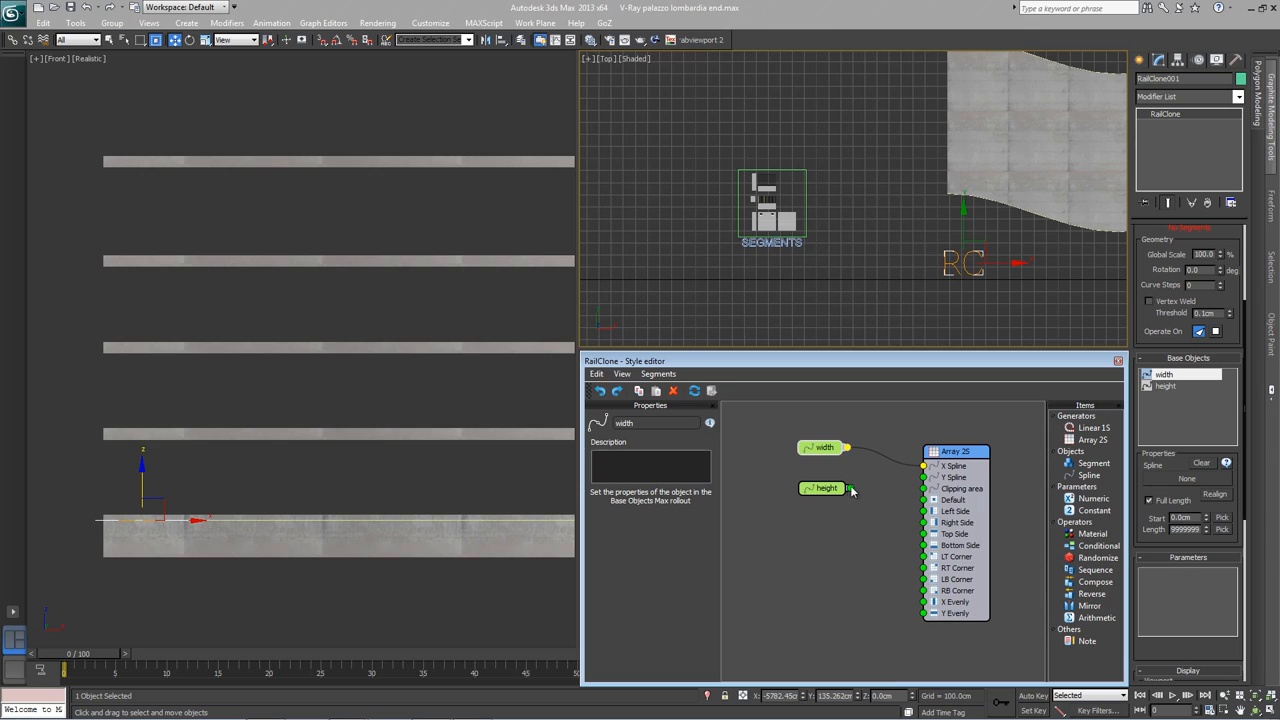
pyautogui.click(824, 488)
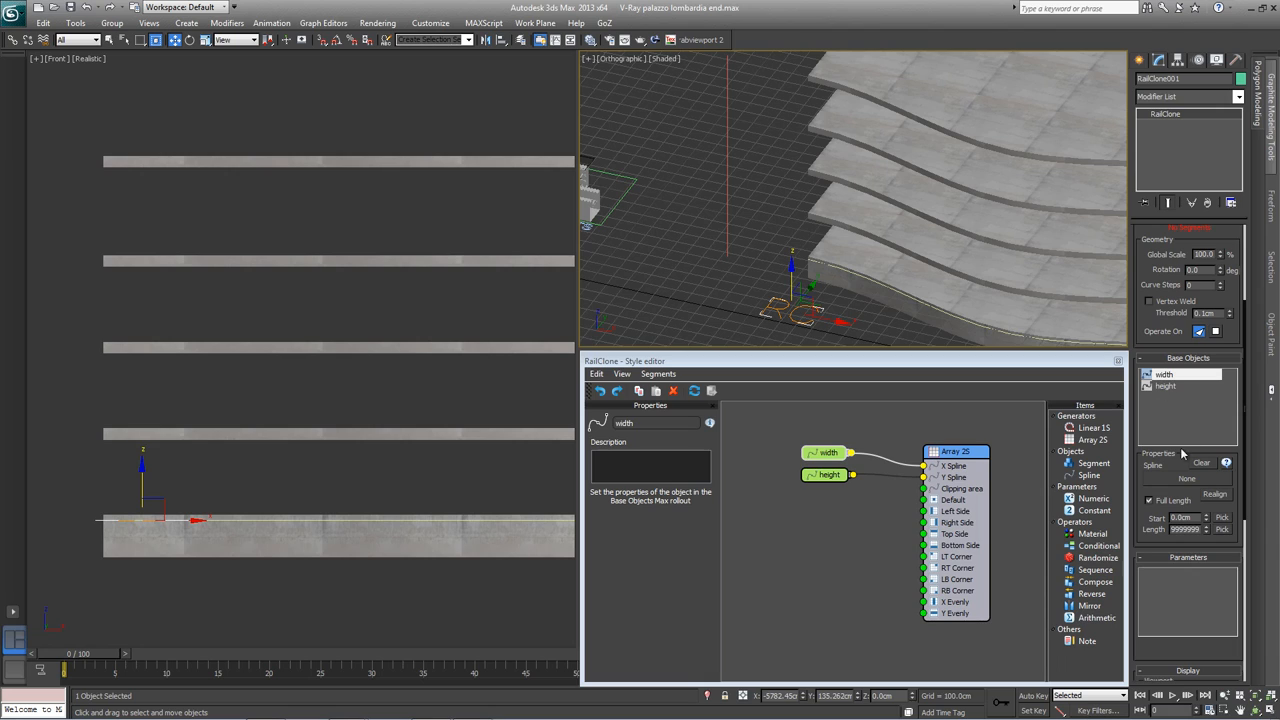
pyautogui.moveTo(1158, 482)
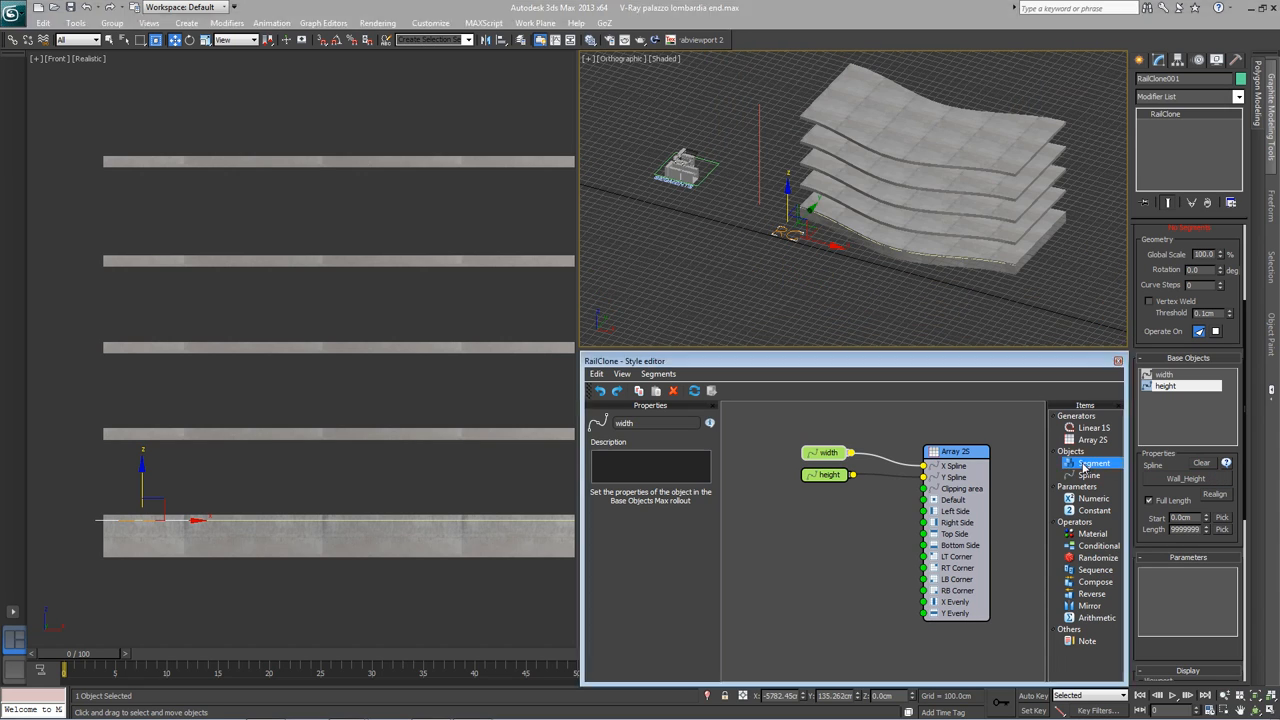
# Step: Add a Segment node using the window geometry, named Windows, connected to the array's Default input
pyautogui.click(1080, 464)
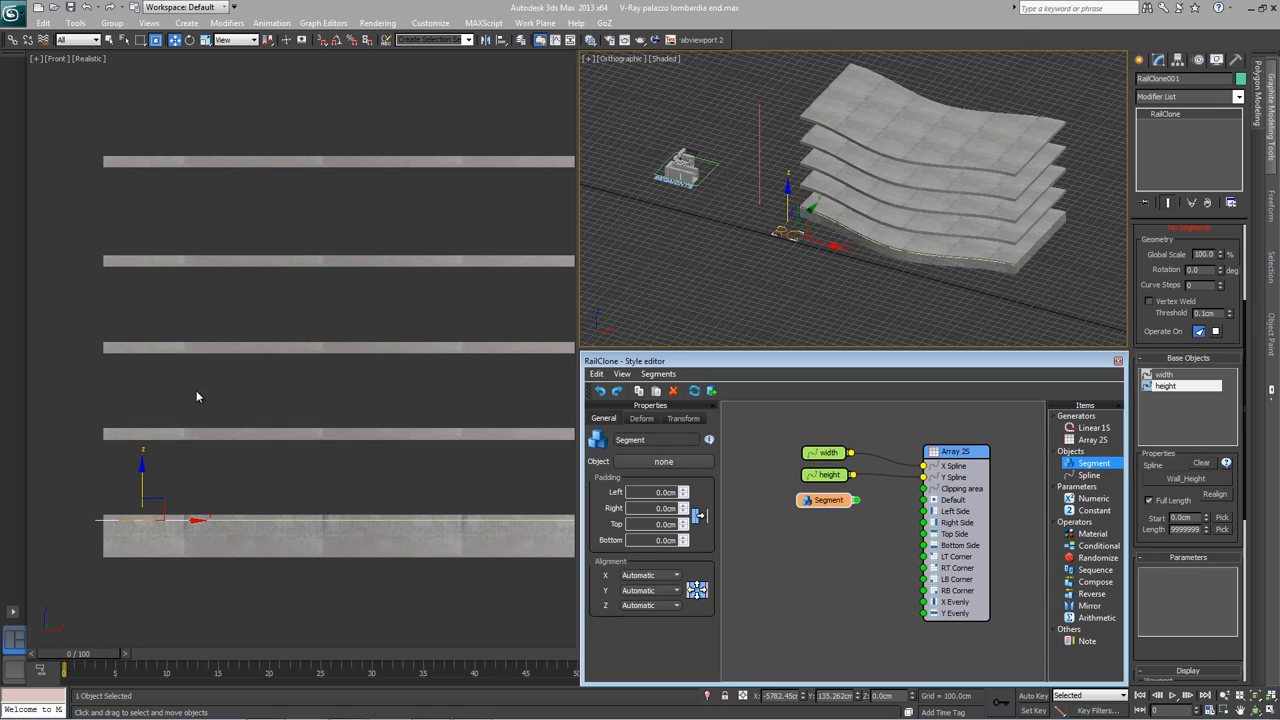
pyautogui.moveTo(296, 452)
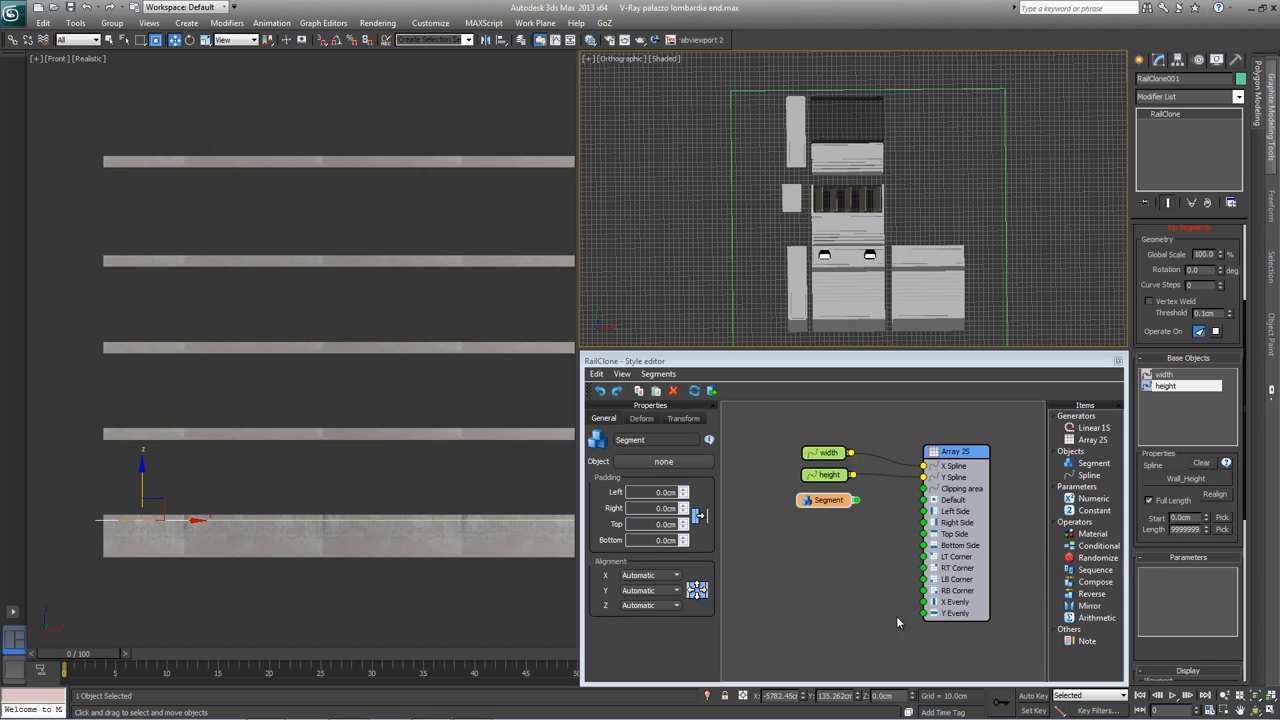
pyautogui.moveTo(910, 572)
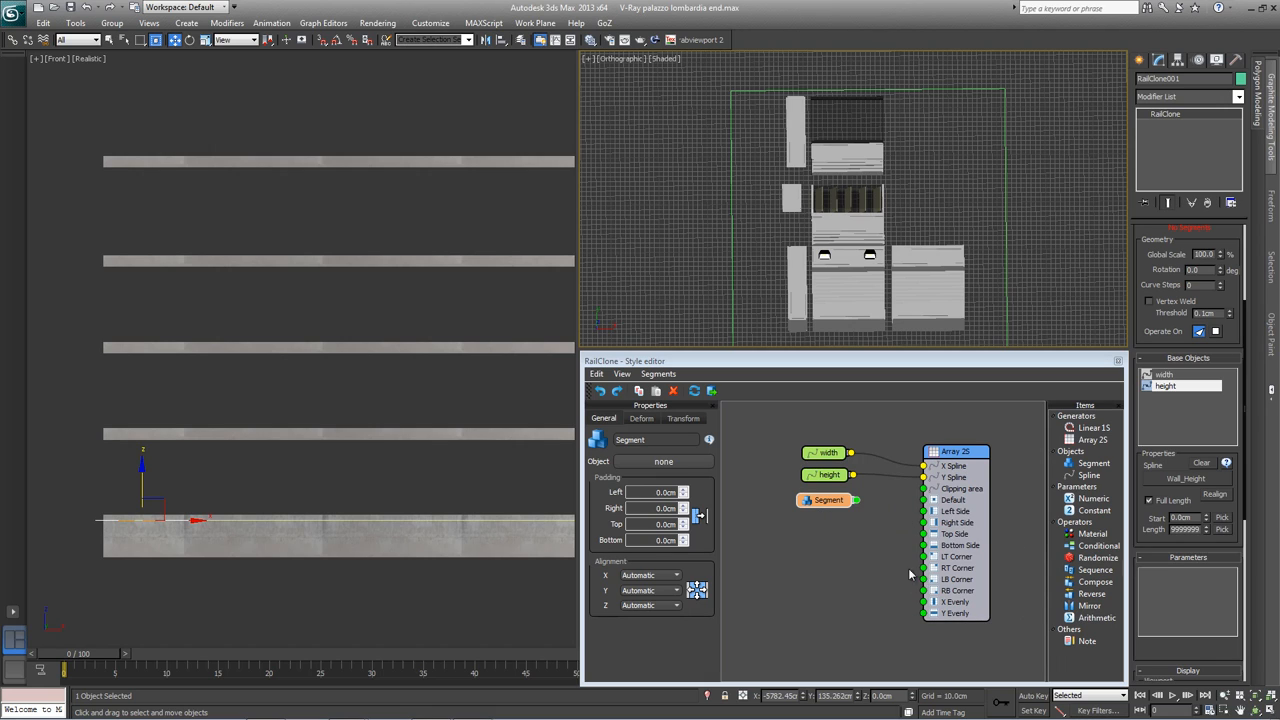
pyautogui.click(824, 500)
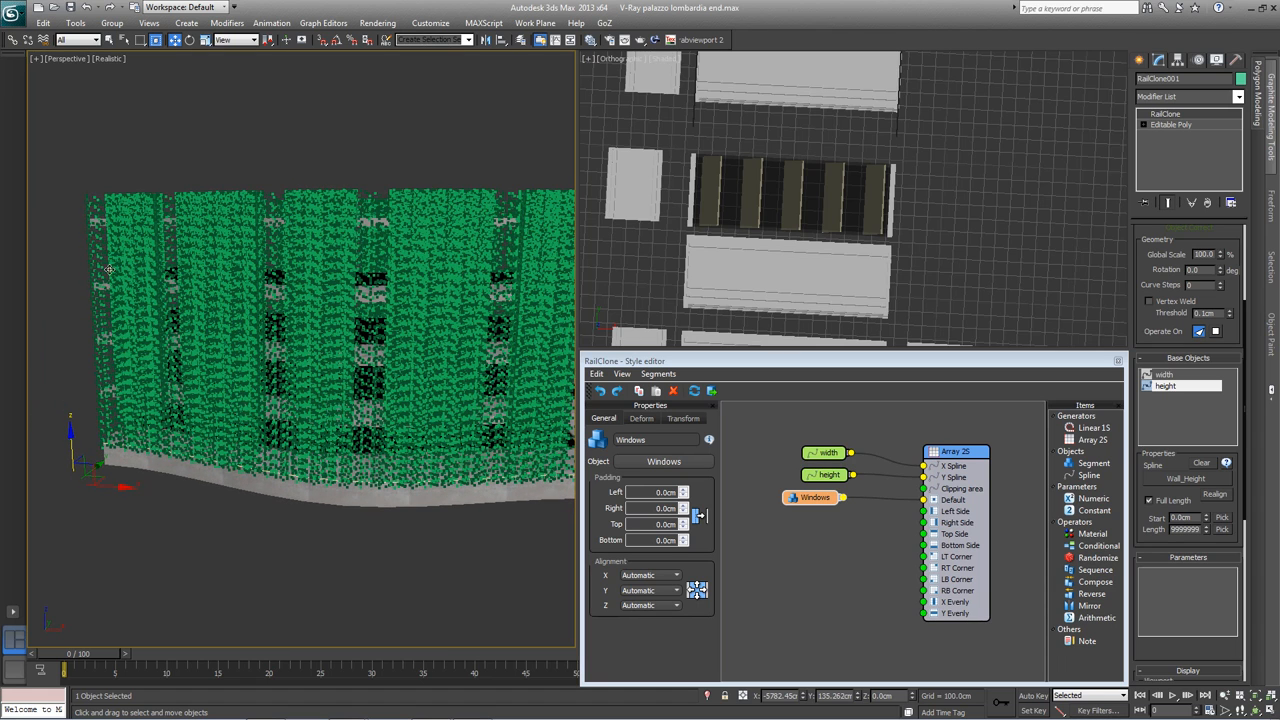
pyautogui.moveTo(88, 420)
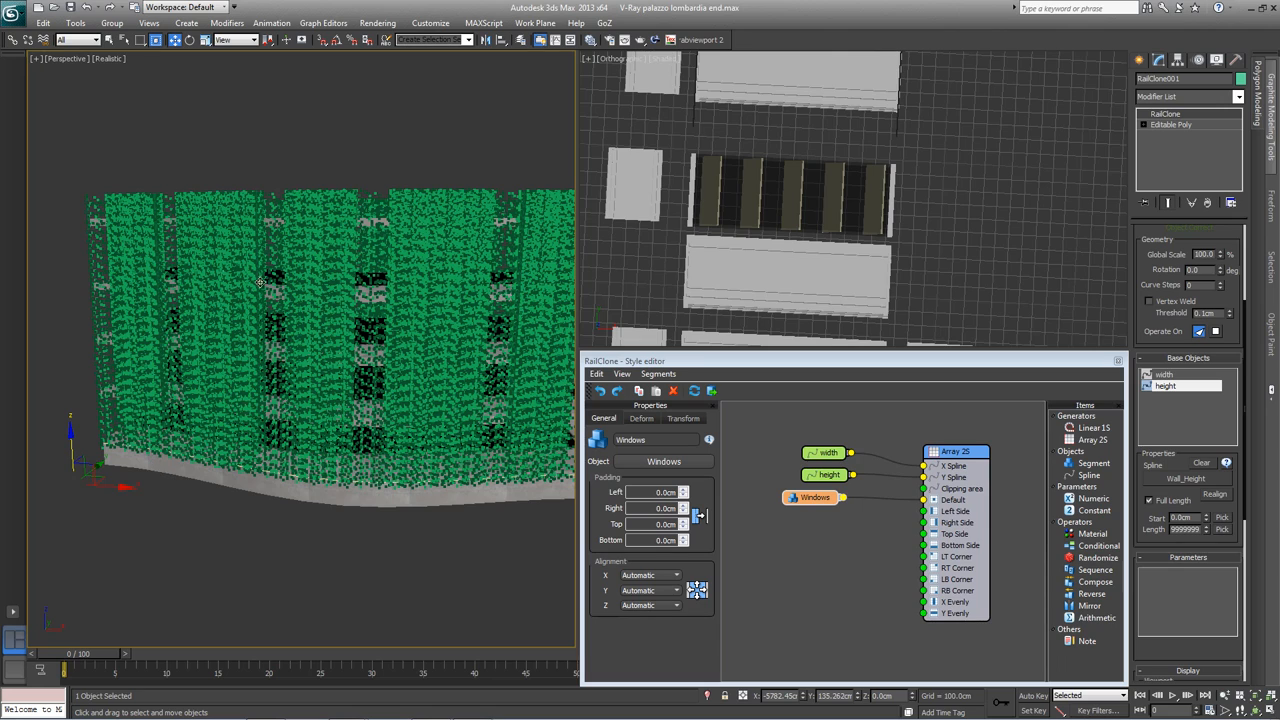
pyautogui.moveTo(828, 452)
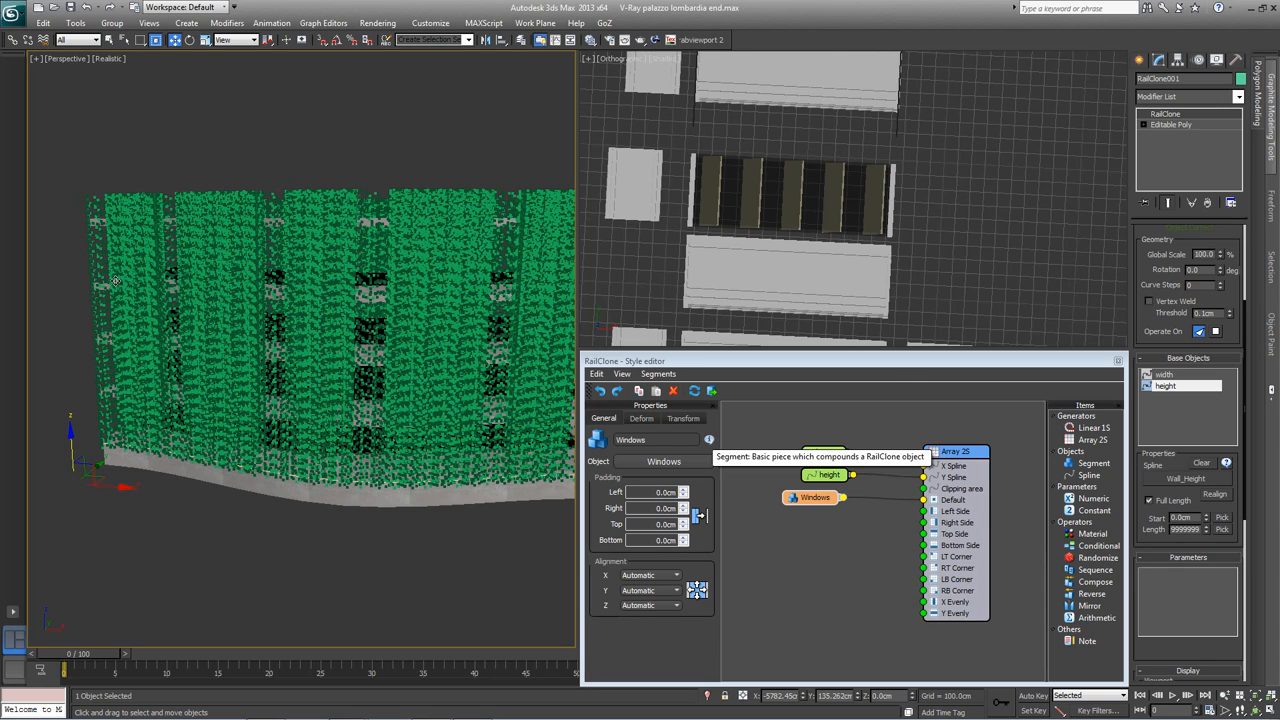
pyautogui.moveTo(1164, 358)
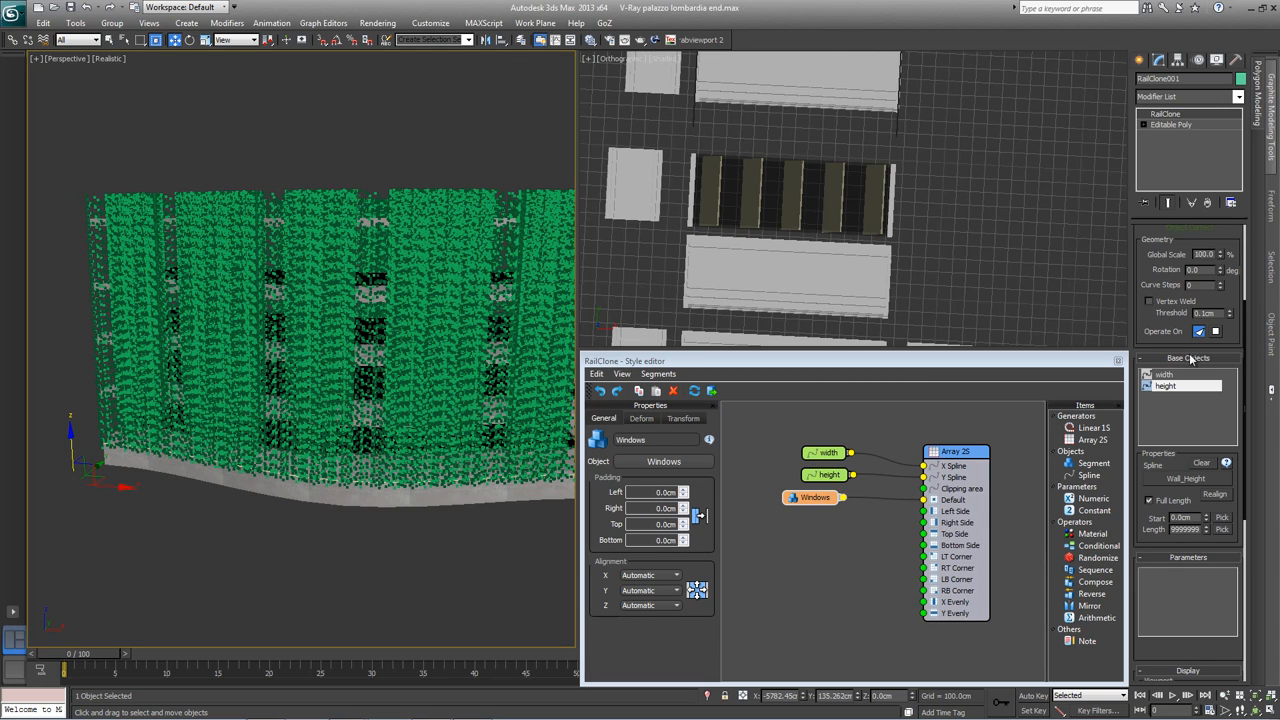
# Step: Adjust the RailClone display settings before bringing up the Slate Material Editor
pyautogui.click(1156, 374)
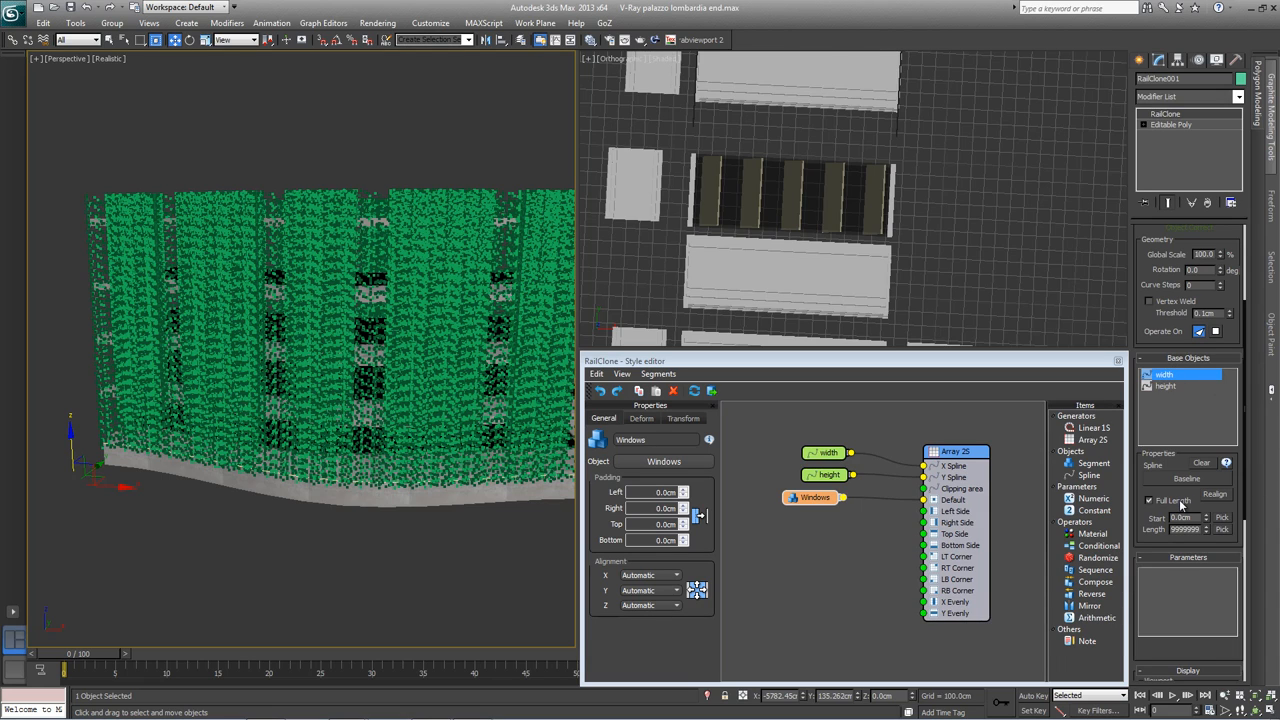
pyautogui.click(1144, 500)
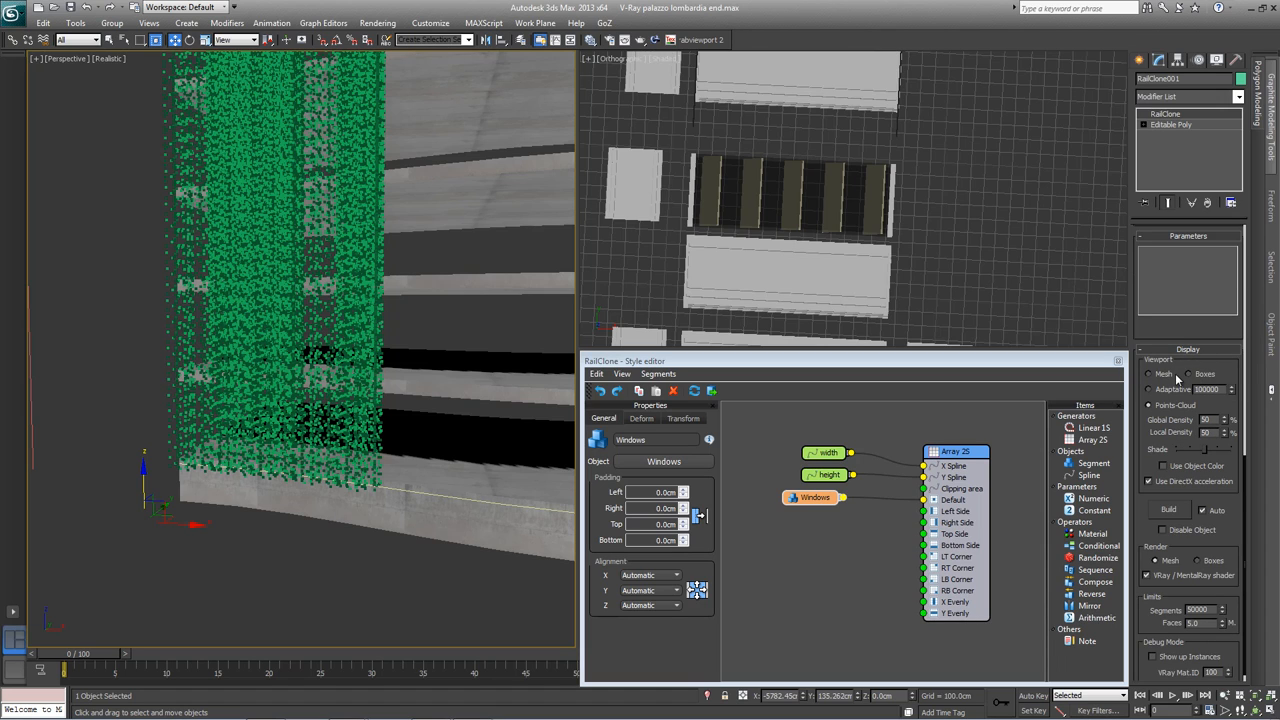
pyautogui.moveTo(1152, 372)
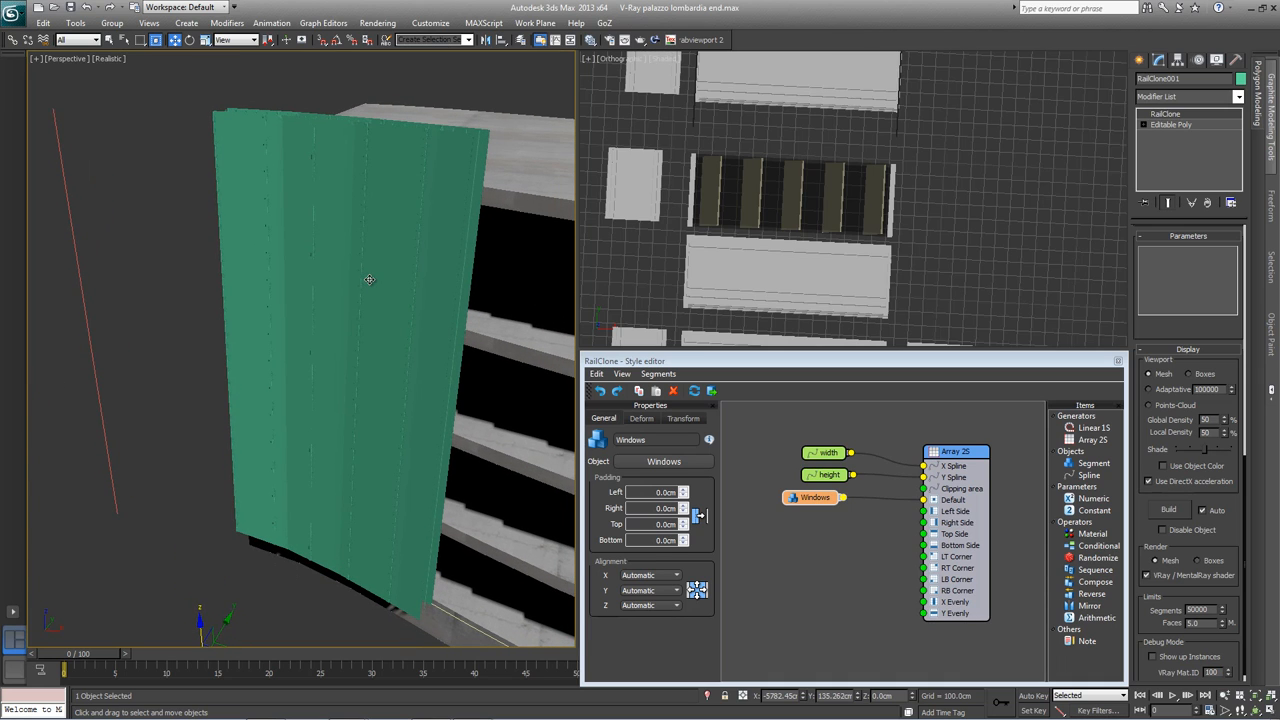
pyautogui.moveTo(404, 248)
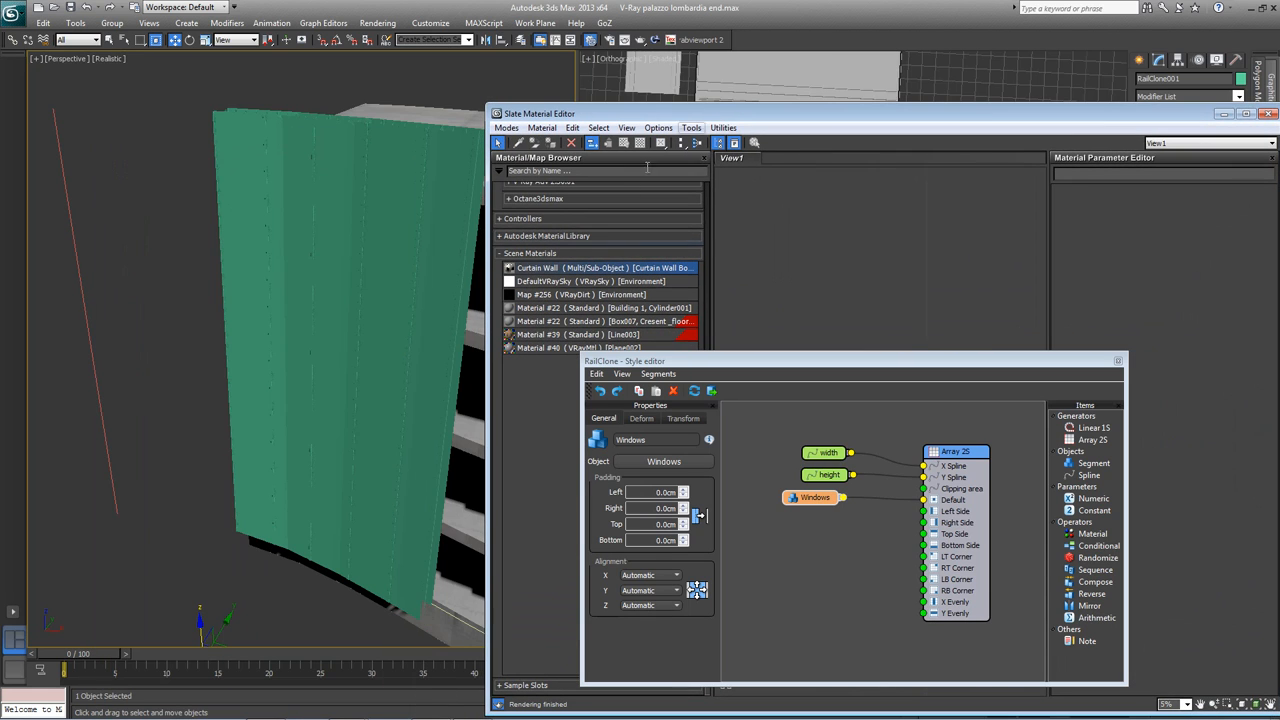
pyautogui.moveTo(386, 280)
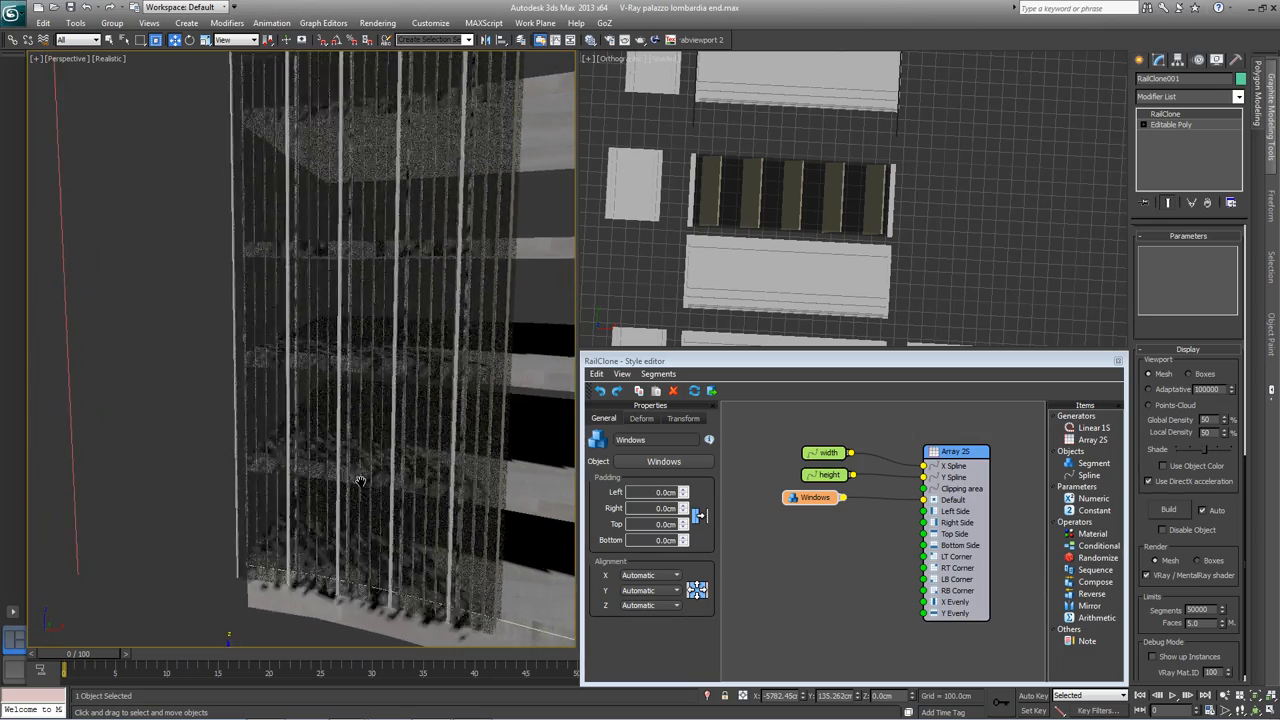
# Step: Drag the Curtain Wall material onto the RailClone facade and review it in the view
pyautogui.moveTo(360, 480); pyautogui.dragTo(390, 332)
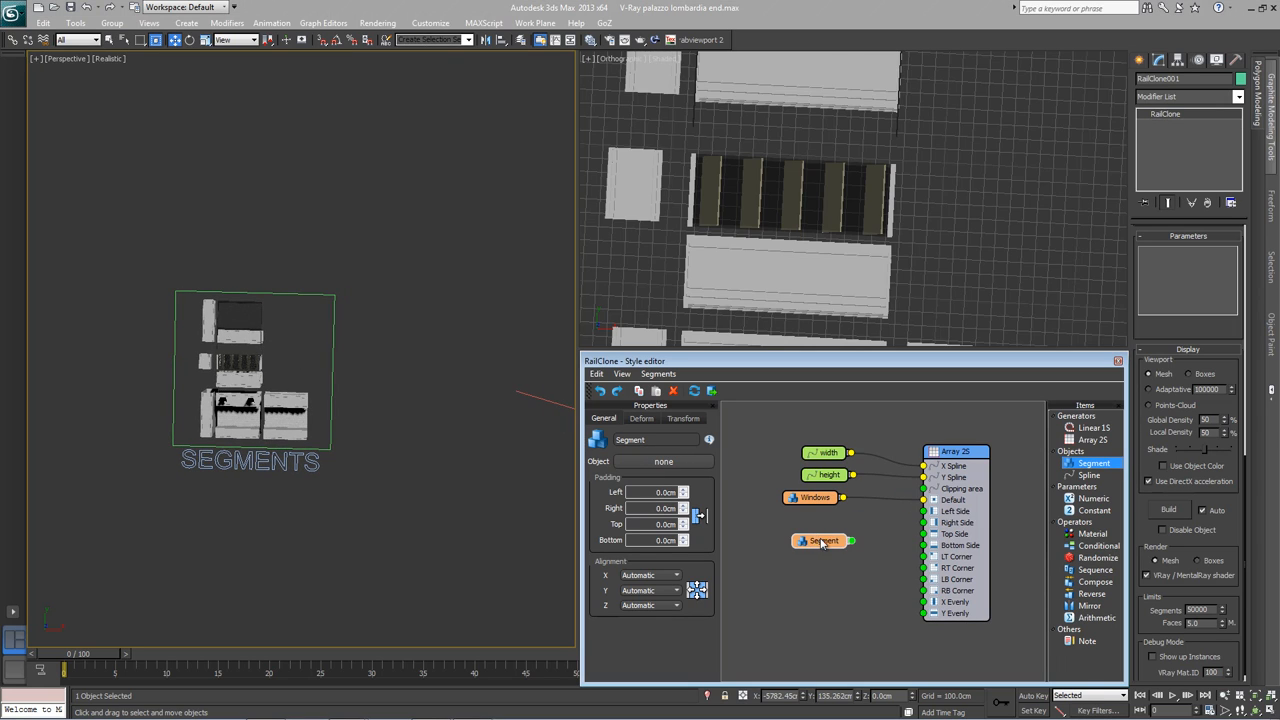
# Step: Assign the Curtain_wall_top mesh as the object of the second Segment node
pyautogui.moveTo(822, 540); pyautogui.dragTo(816, 520)
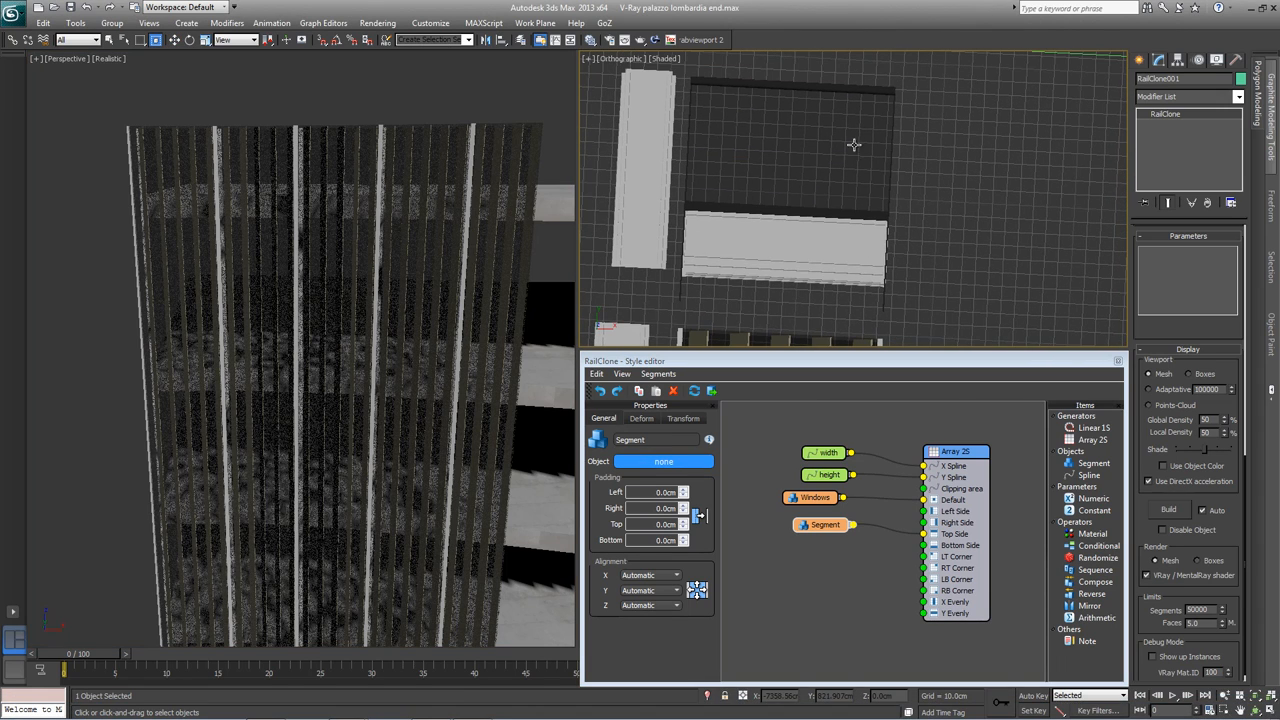
pyautogui.moveTo(808, 180)
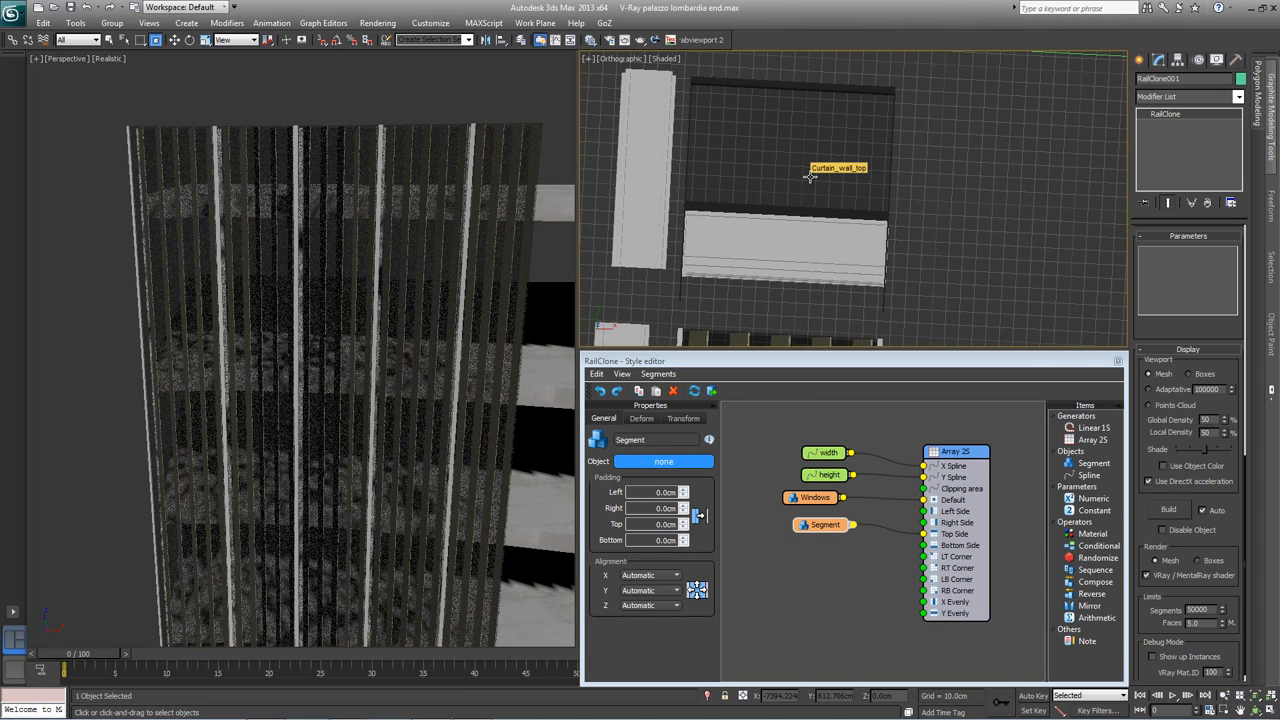
pyautogui.click(822, 524)
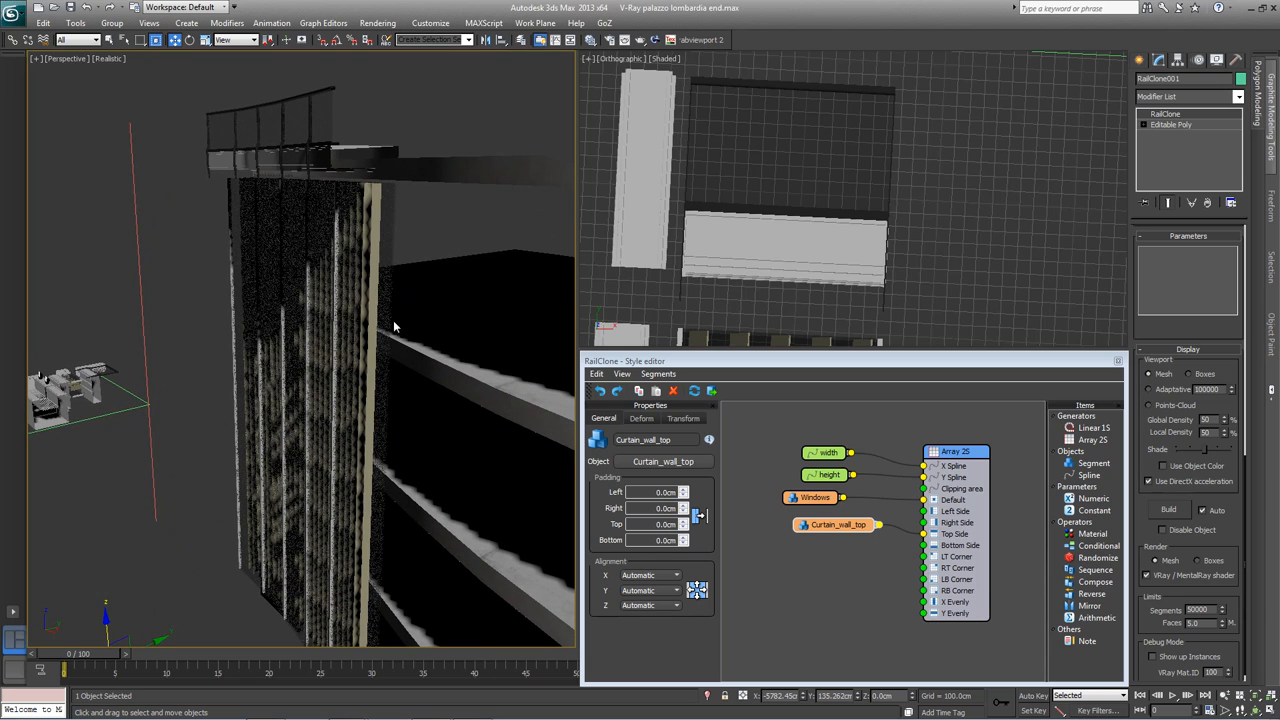
pyautogui.moveTo(388, 596)
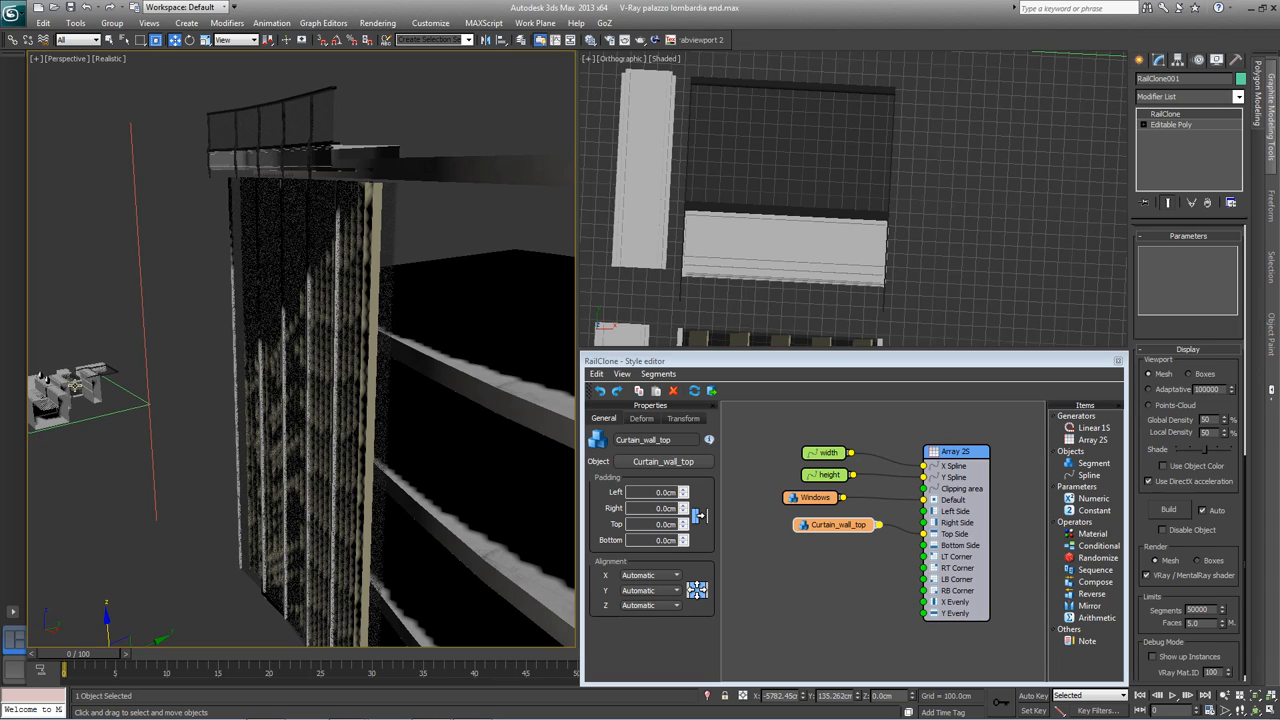
pyautogui.moveTo(386, 204)
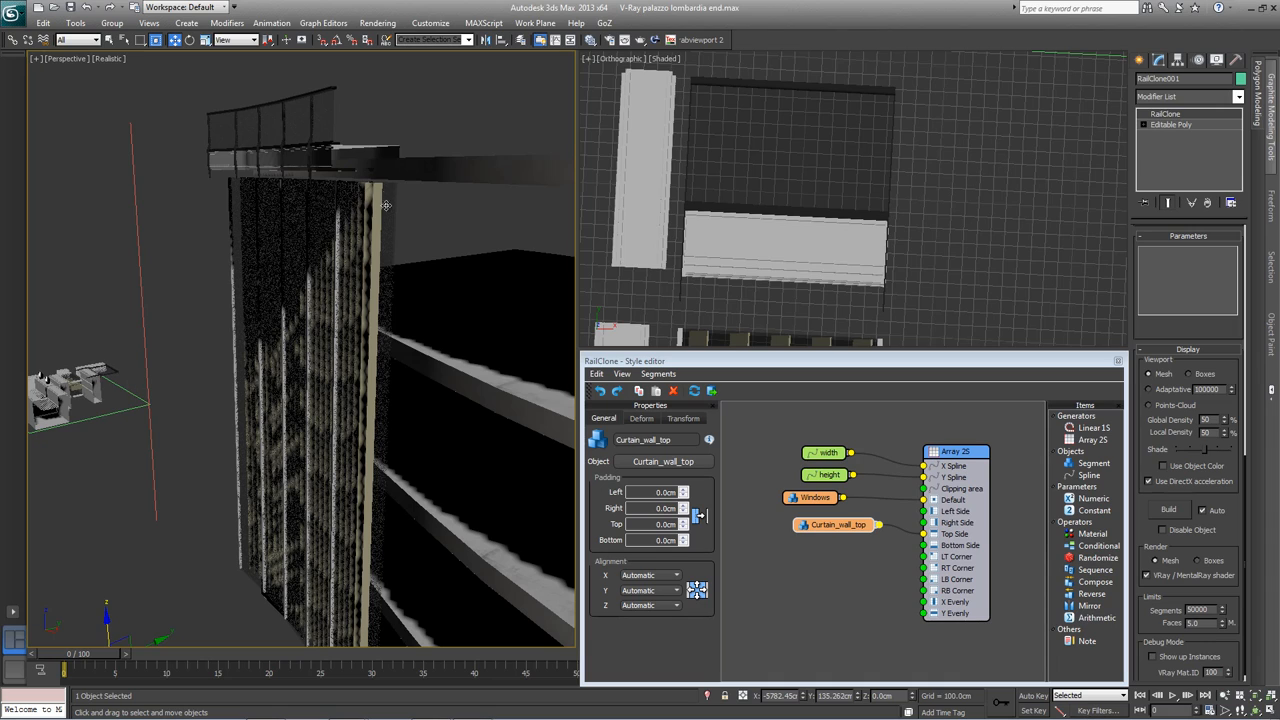
pyautogui.moveTo(388, 180)
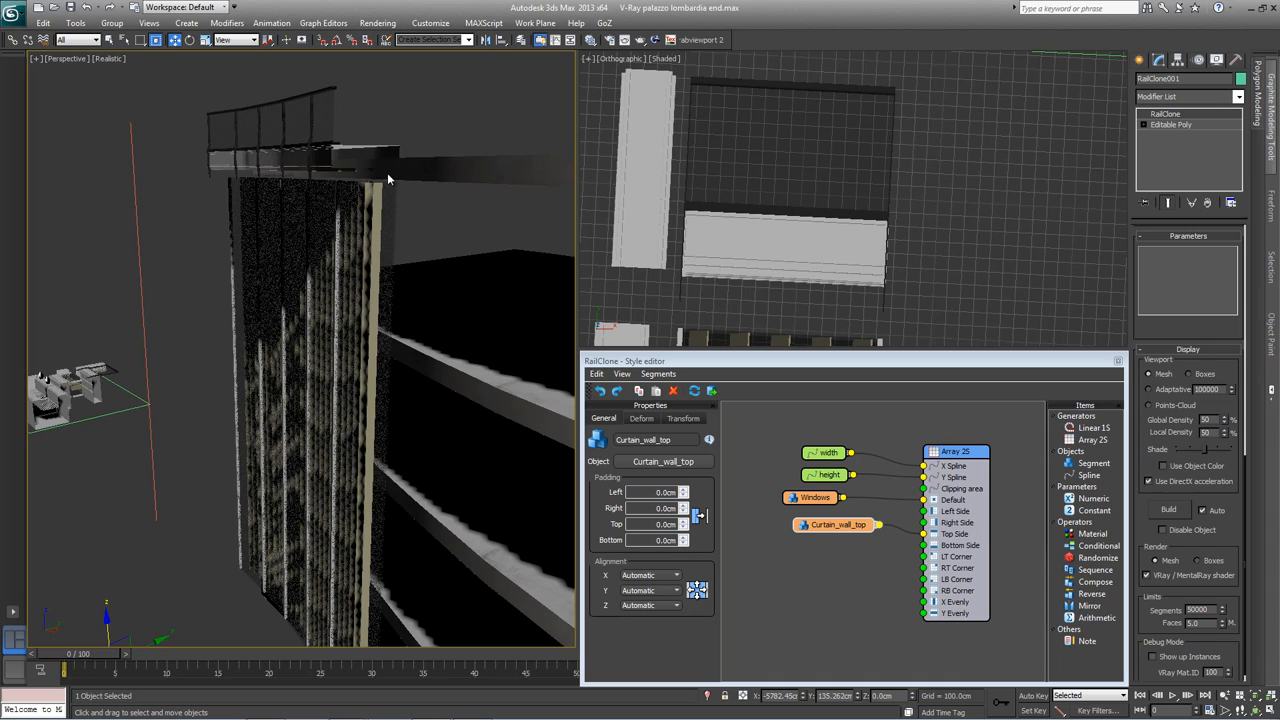
pyautogui.moveTo(358, 232)
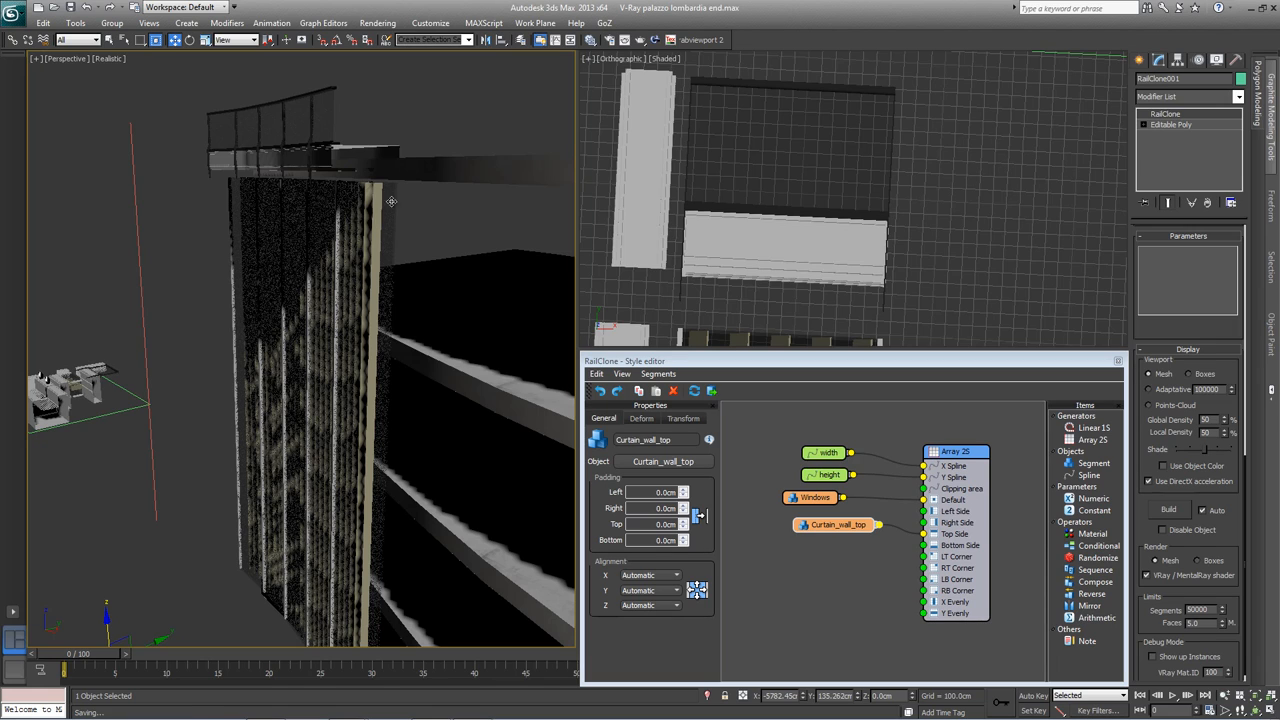
pyautogui.moveTo(392, 190)
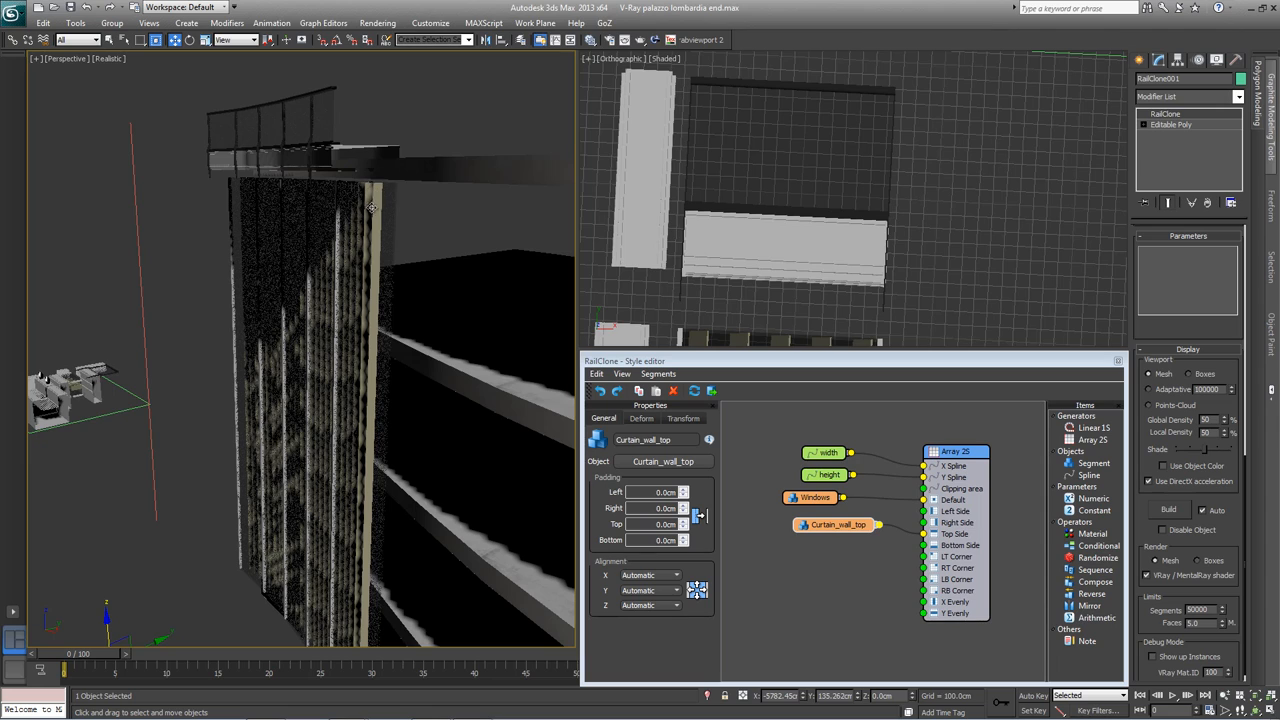
pyautogui.moveTo(364, 194)
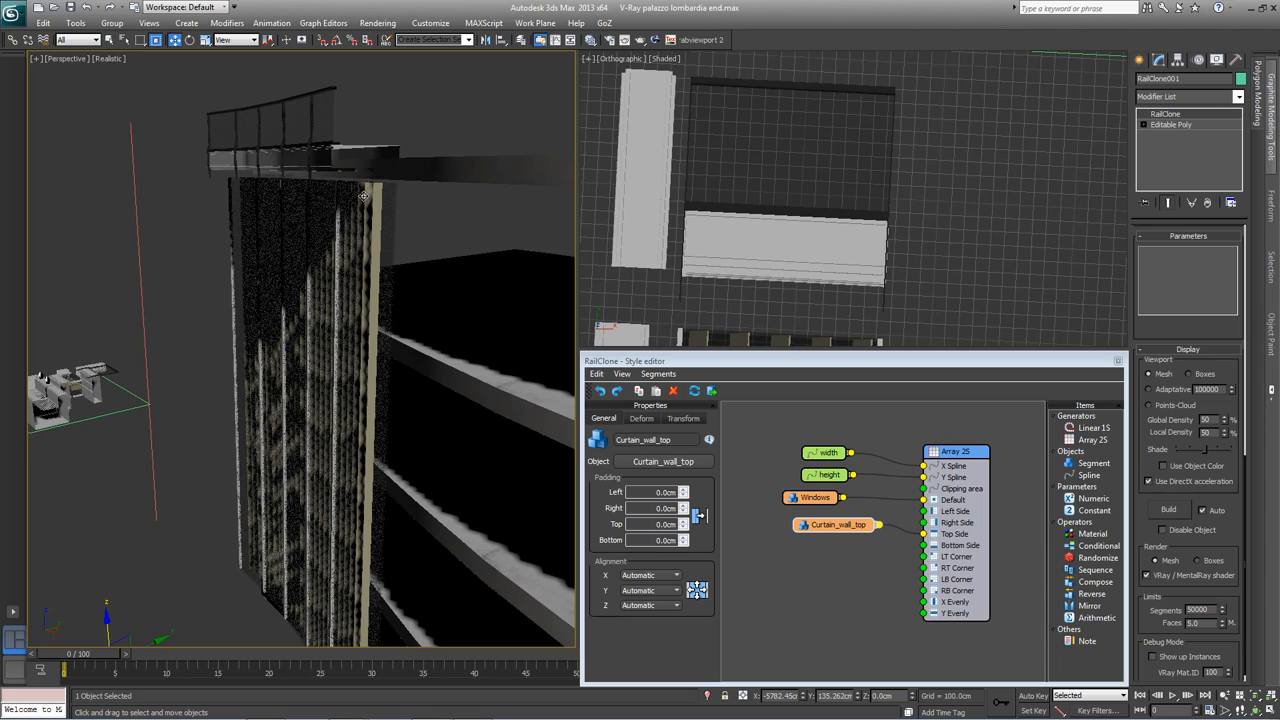
# Step: Set the Windows segment's Z alignment from Automatic to Pivot
pyautogui.click(808, 496)
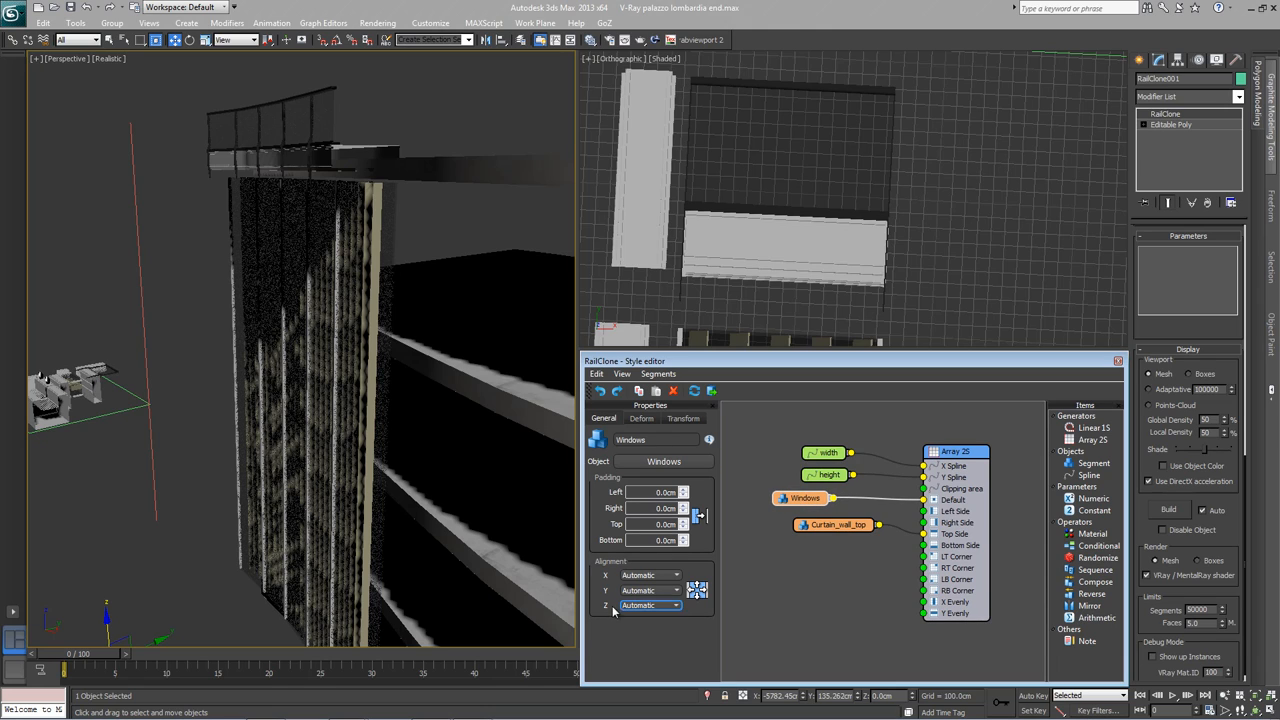
pyautogui.click(662, 606)
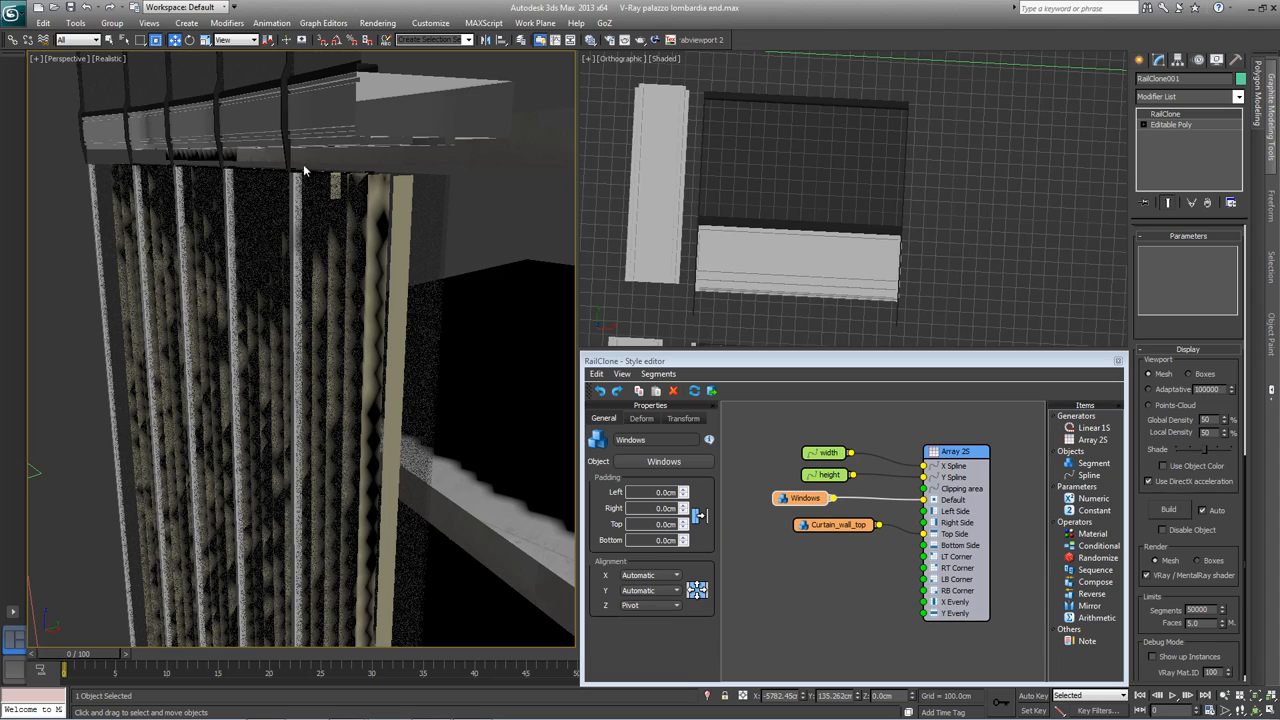
pyautogui.moveTo(296, 196)
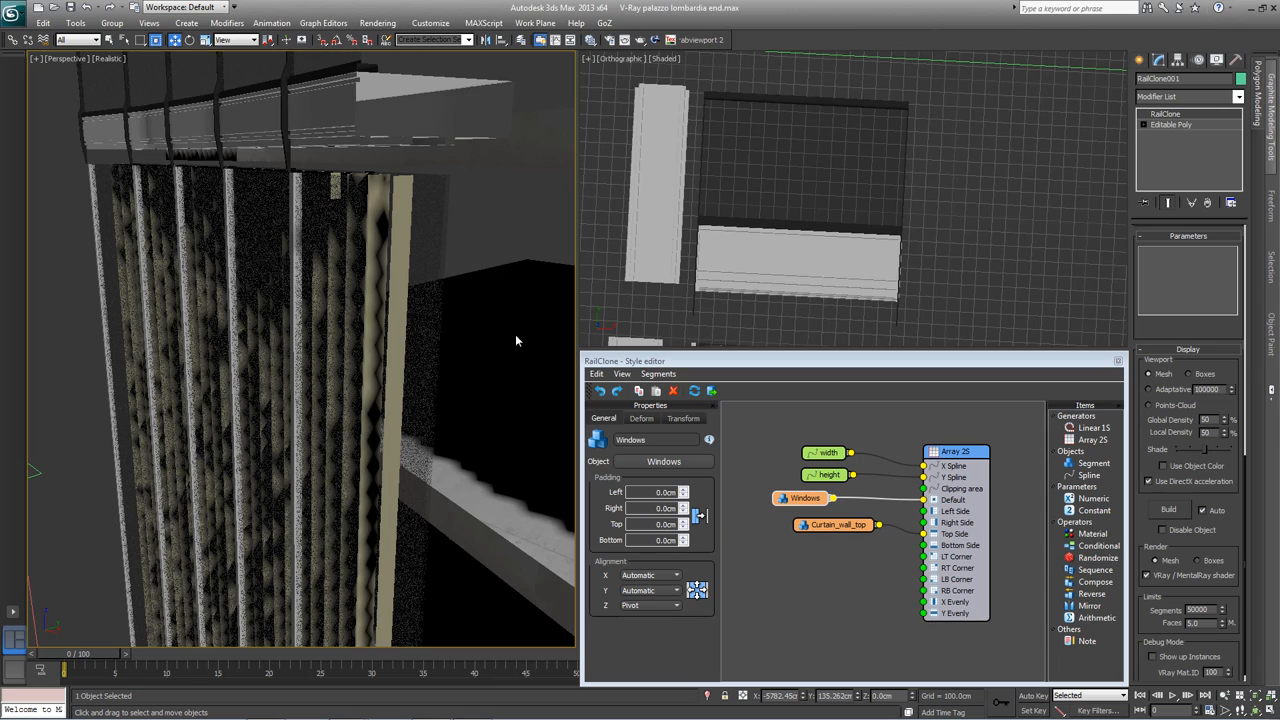
# Step: Select the Curtain_wall_top segment node and show its Transform settings
pyautogui.click(832, 524)
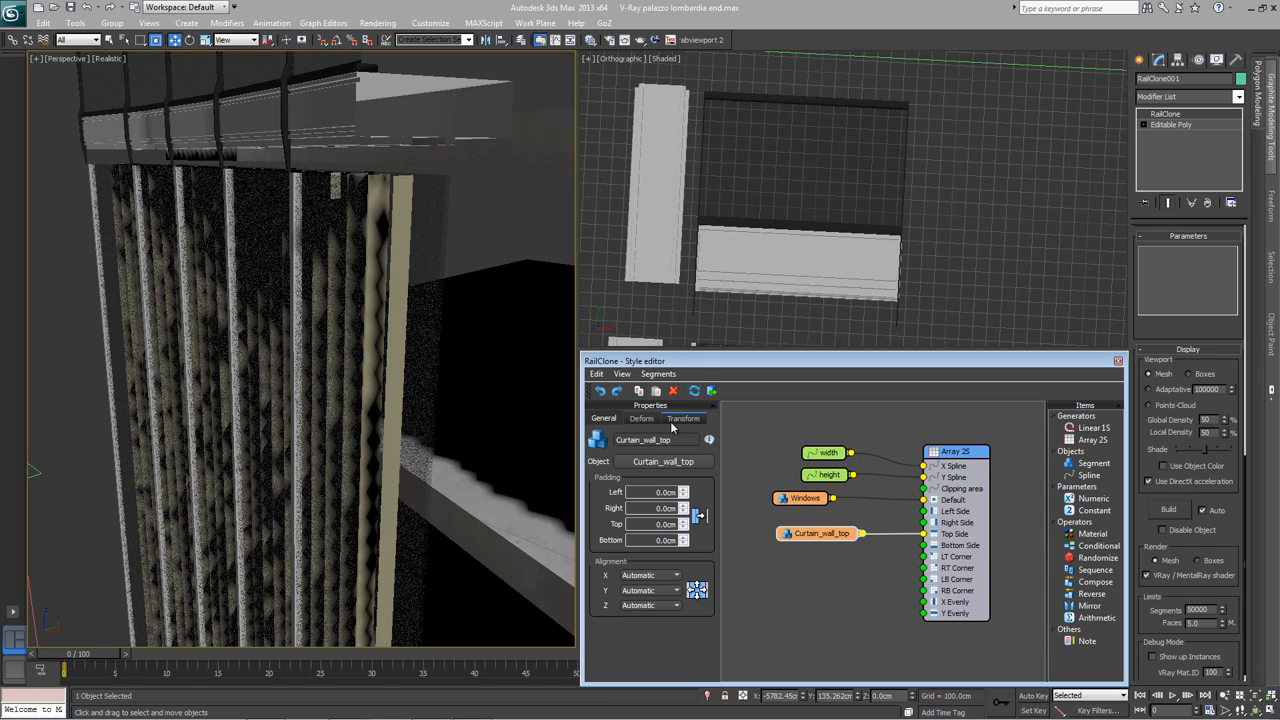
pyautogui.click(684, 418)
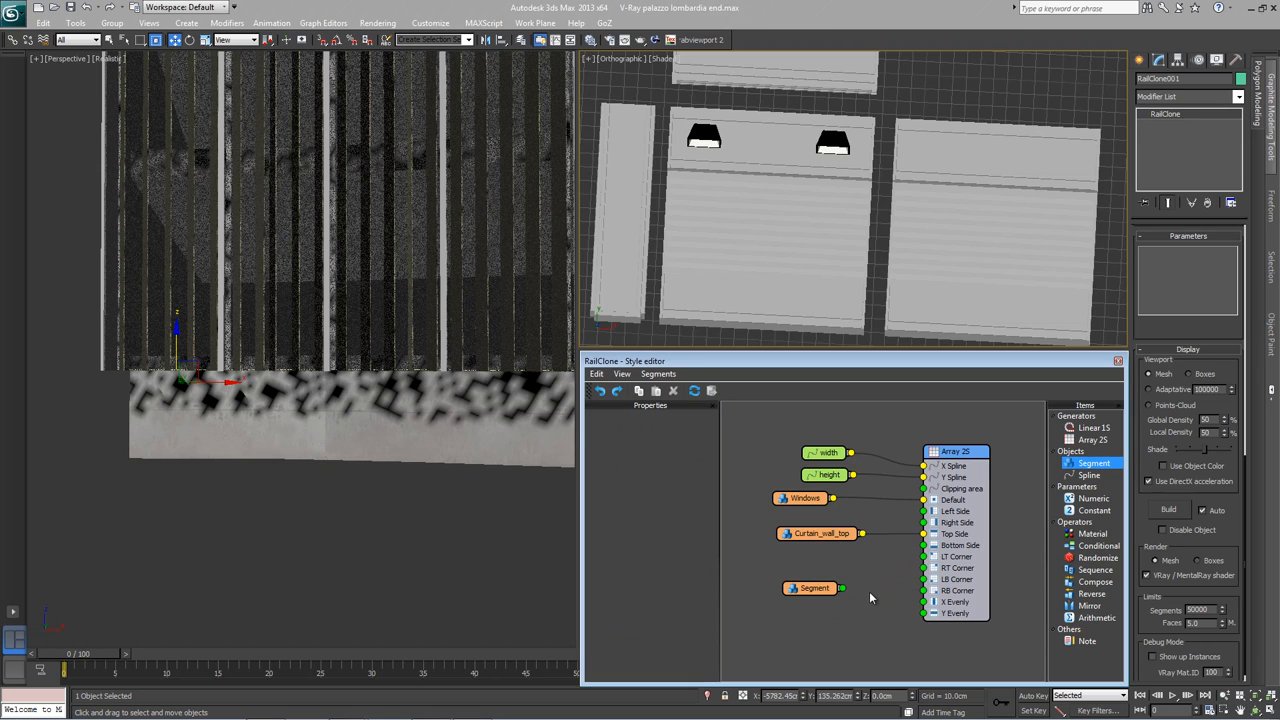
# Step: Link a new Segment node with the Curtain_Wall_Bottom mesh to the array's Bottom Side input
pyautogui.moveTo(844, 588); pyautogui.dragTo(924, 556)
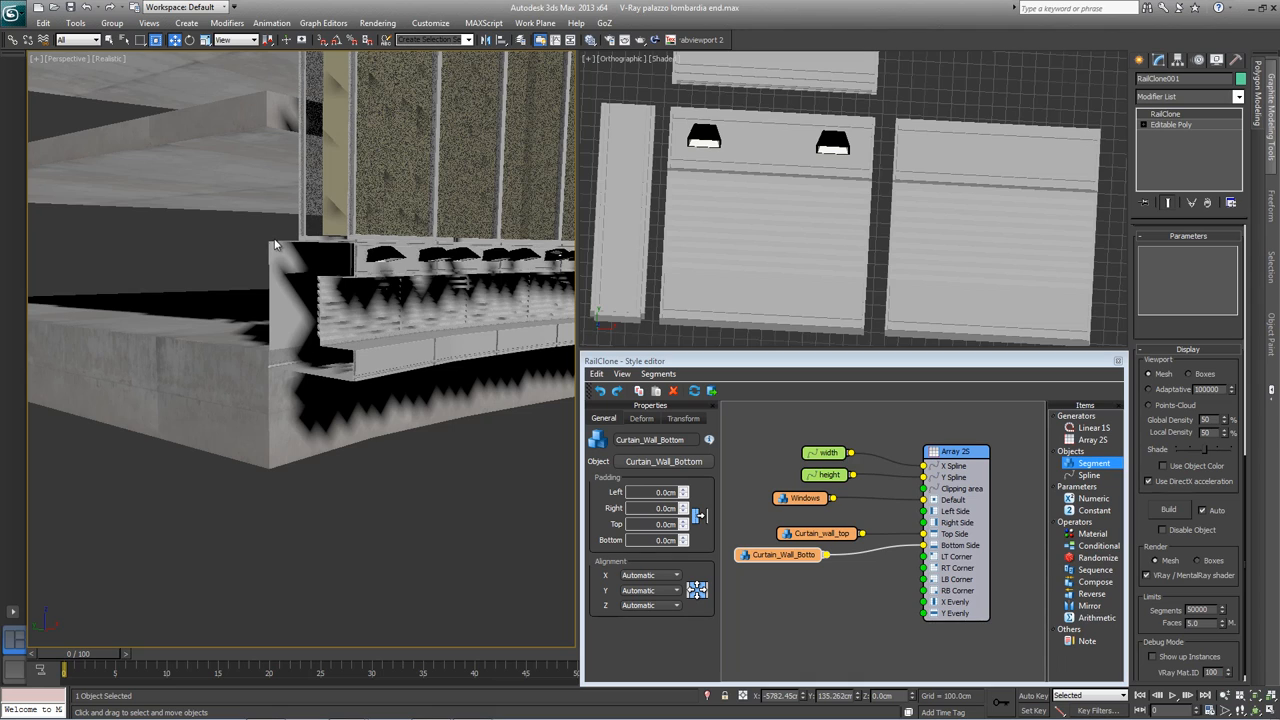
pyautogui.moveTo(296, 392)
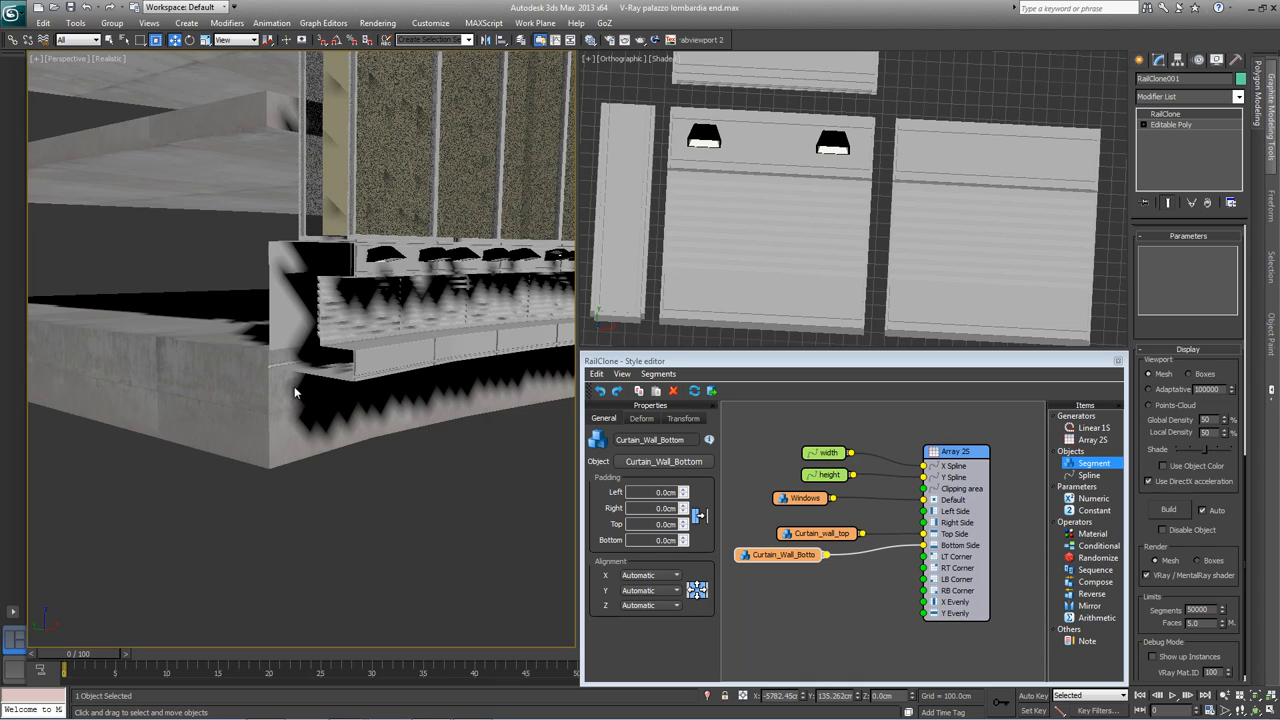
pyautogui.moveTo(684, 406)
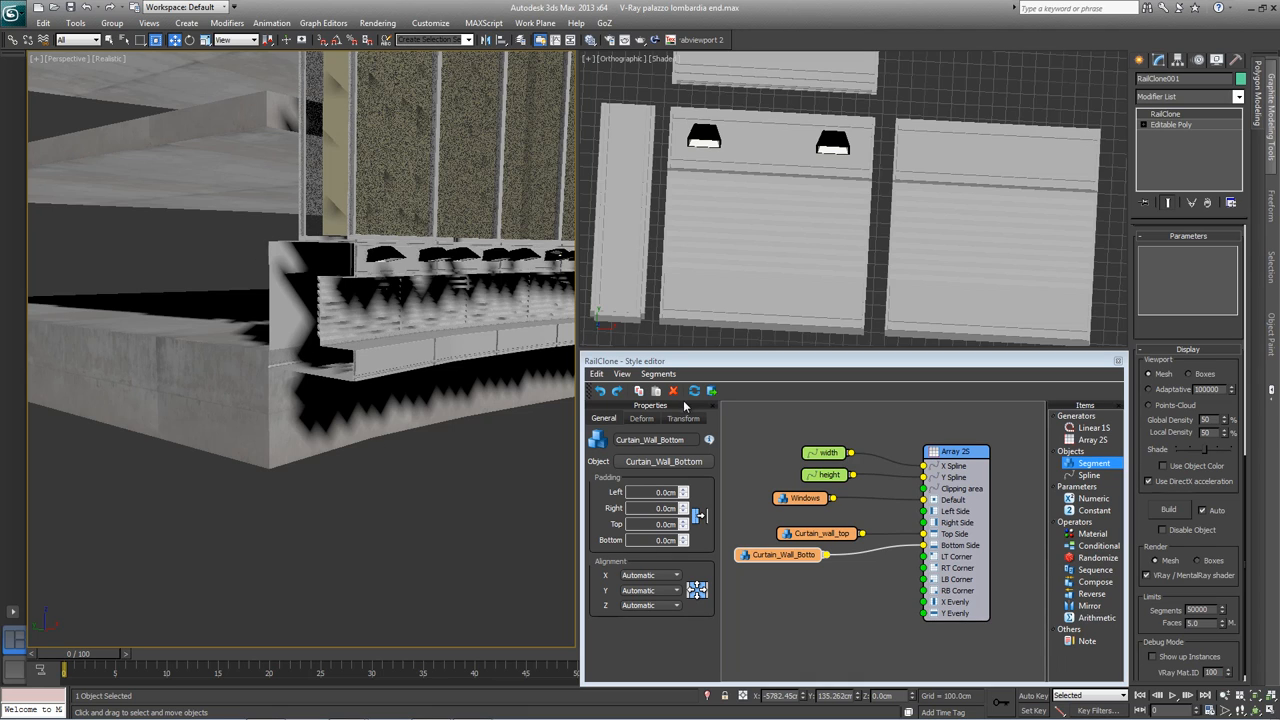
# Step: Give the Curtain_Wall_Bottom segment a -150 cm bottom padding so it sits beneath the glazing
pyautogui.click(684, 418)
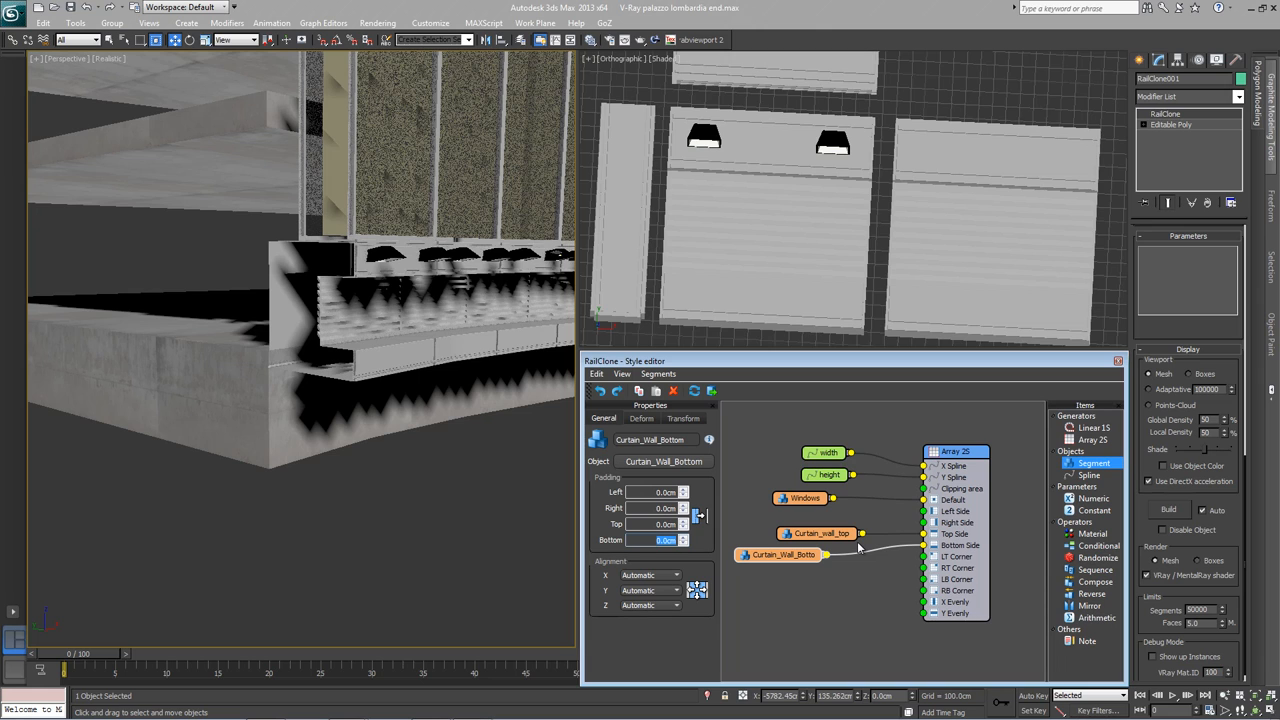
pyautogui.click(684, 536)
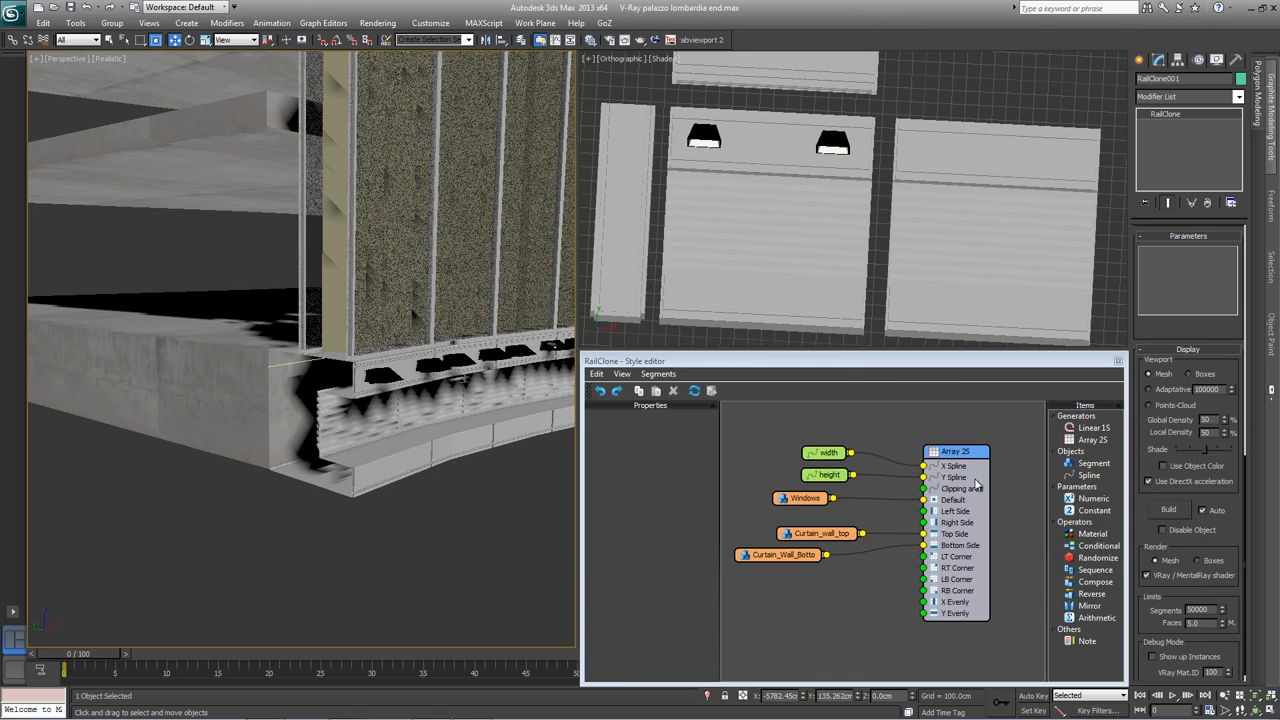
pyautogui.click(784, 556)
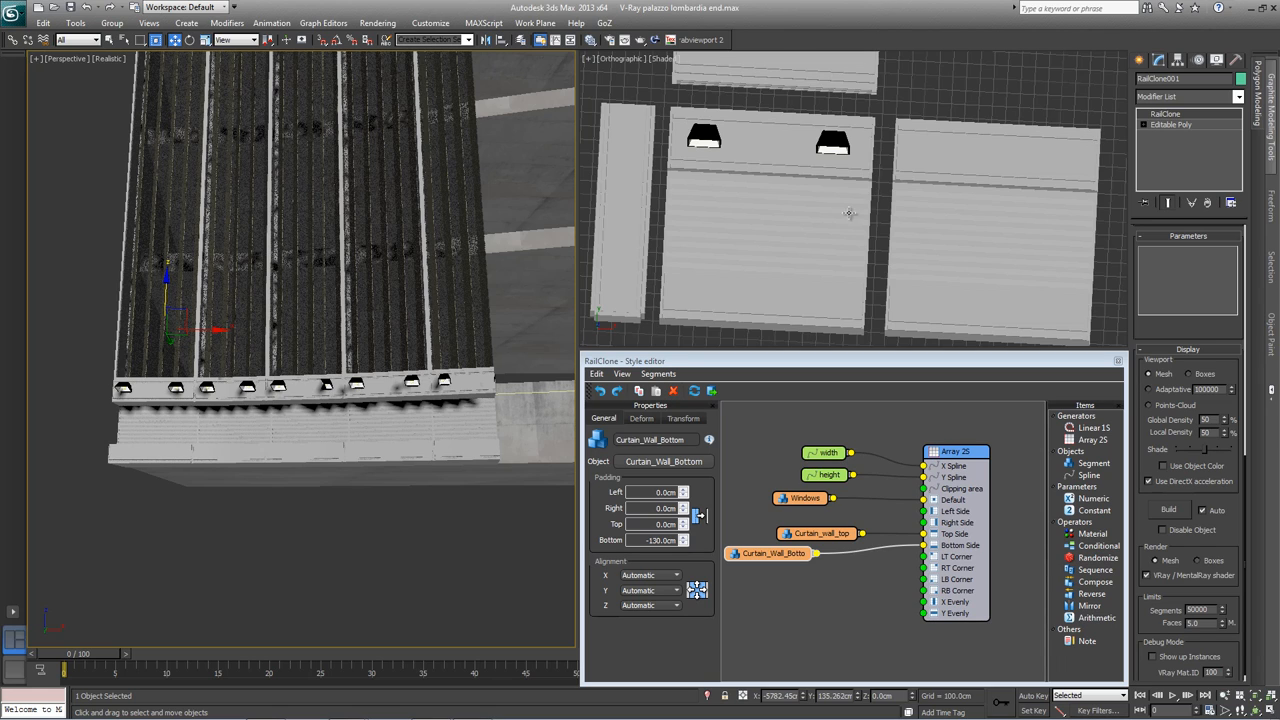
pyautogui.moveTo(940, 200)
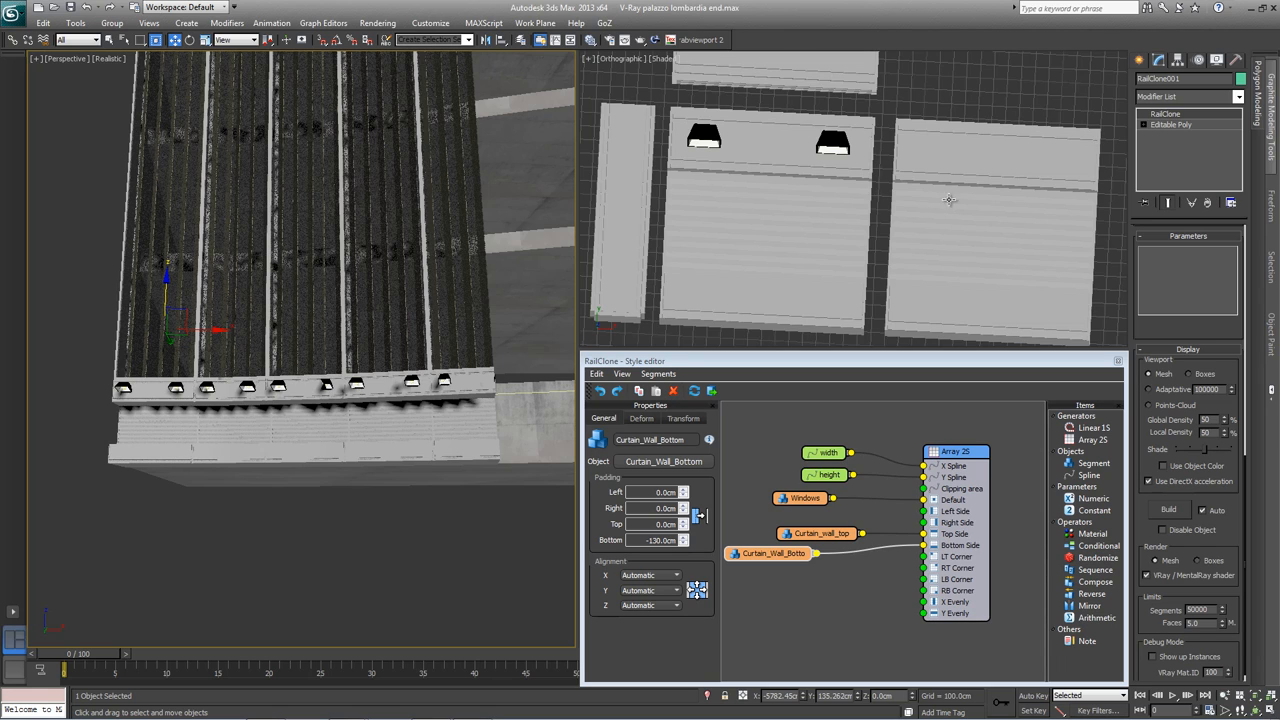
# Step: Add a Curtain_Wall_Bottom 2 segment and feed both bottom pieces through a Sequence operator into Bottom Side
pyautogui.click(1092, 464)
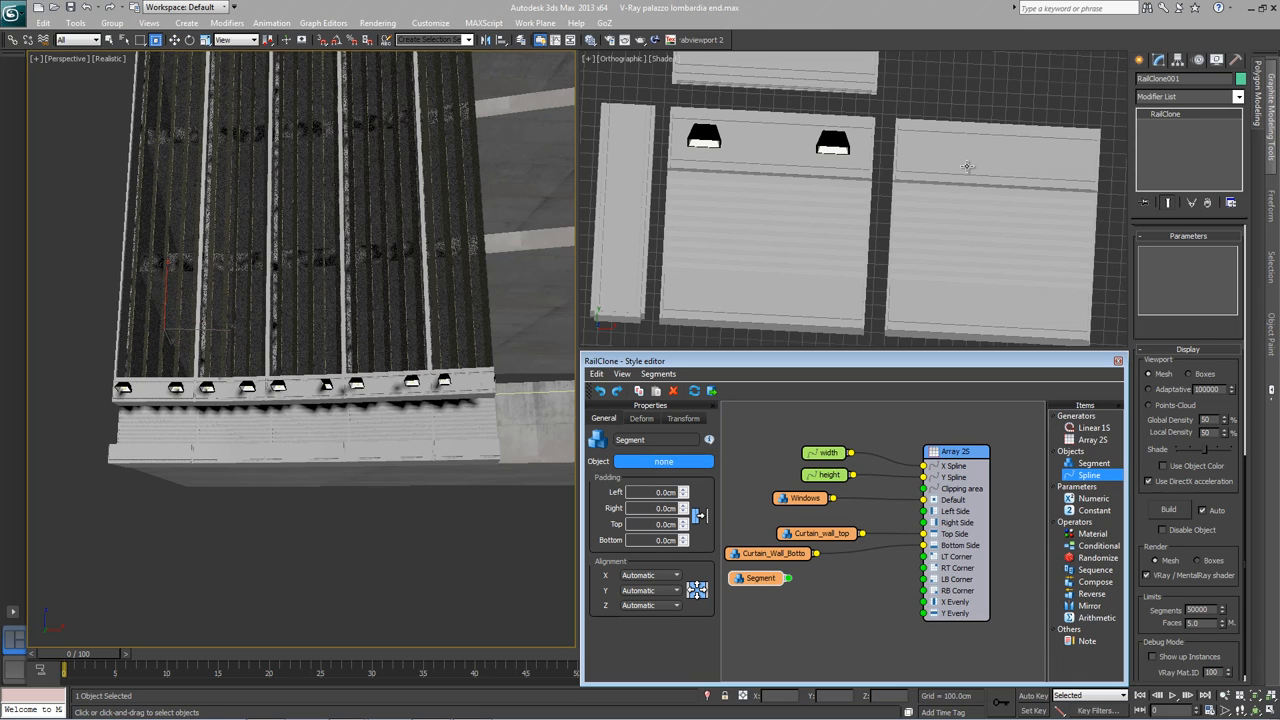
pyautogui.click(780, 576)
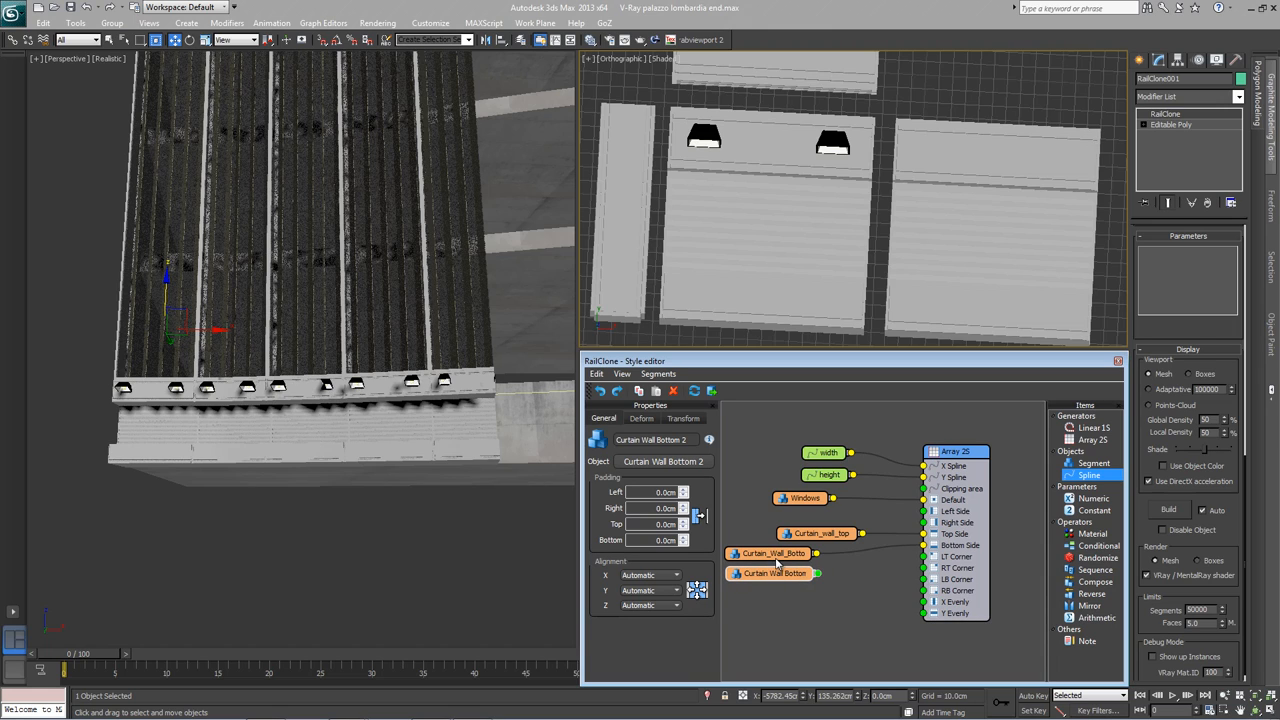
pyautogui.click(1092, 568)
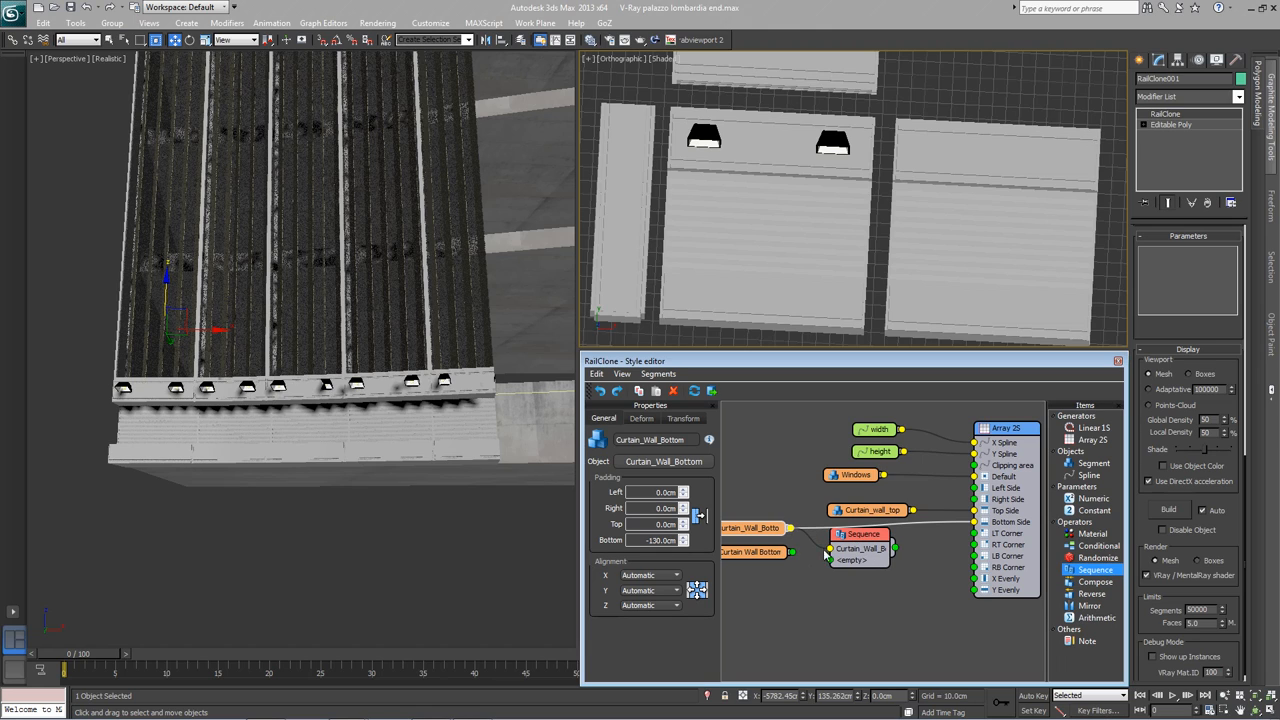
pyautogui.moveTo(856, 564)
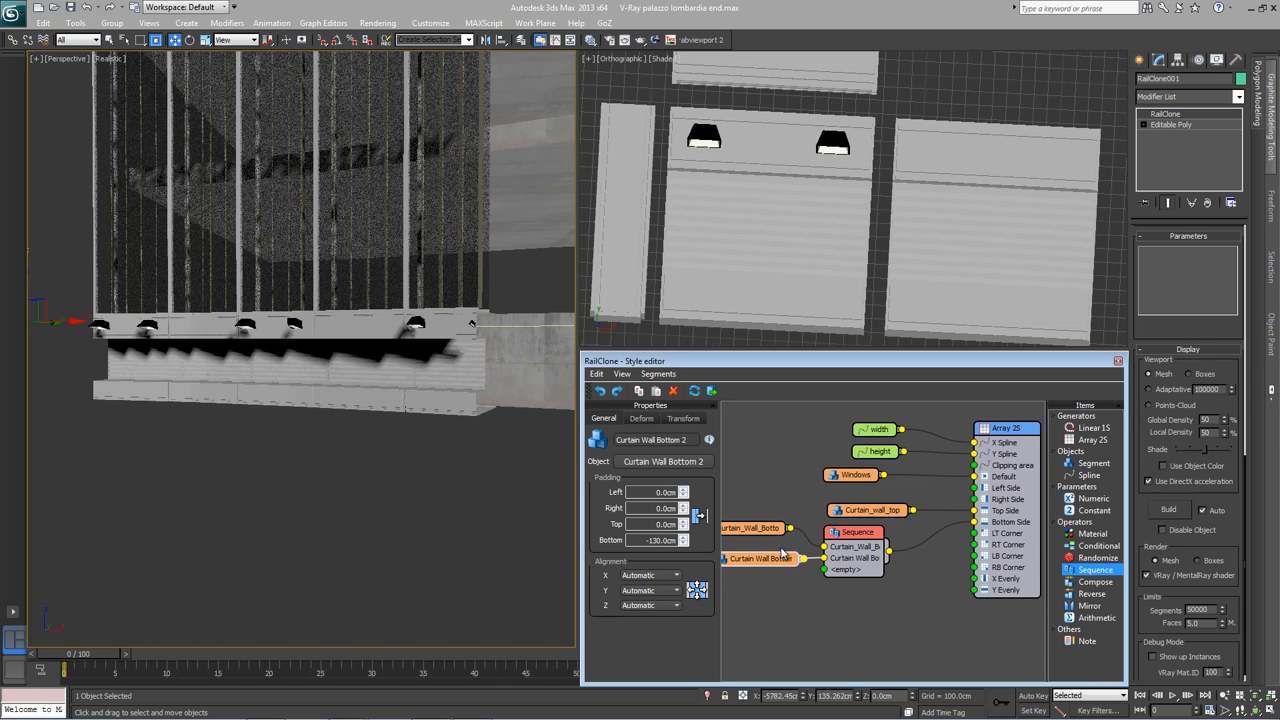
# Step: Show the Sequence operator's Reset at and Counters settings for the two bottom pieces
pyautogui.click(856, 532)
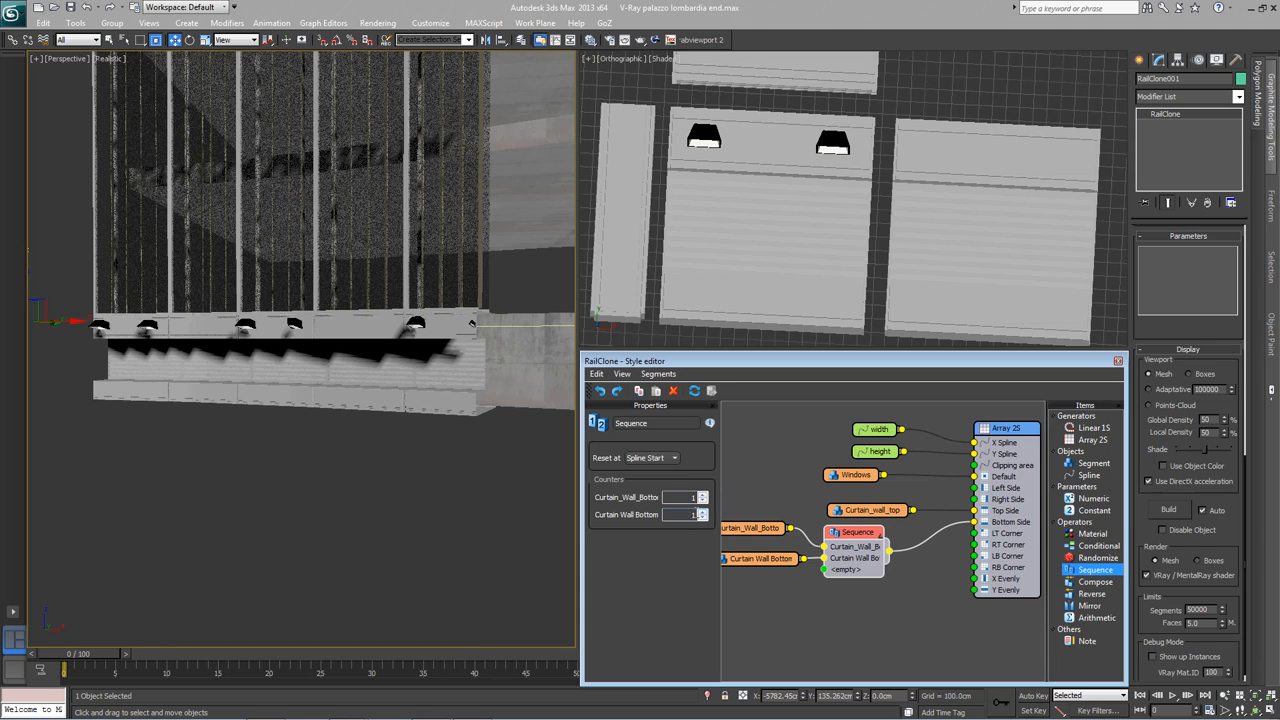
pyautogui.click(704, 514)
pyautogui.write('5')
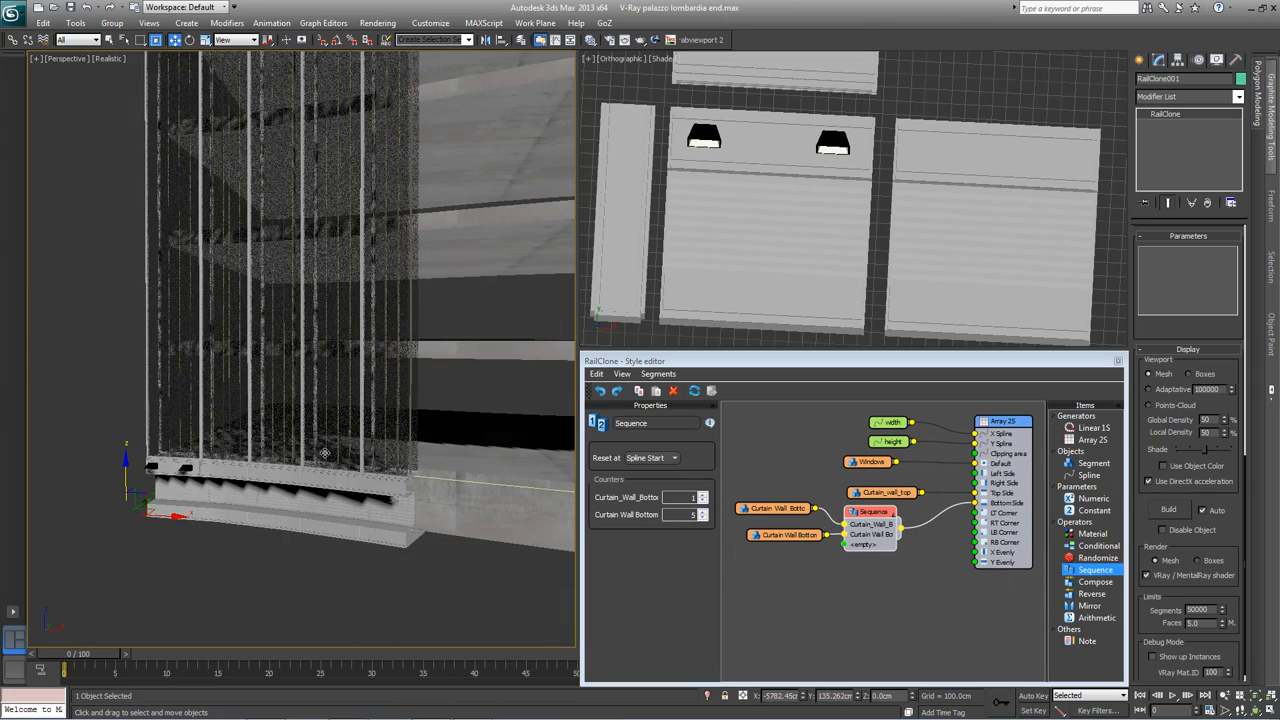
# Step: Add a Curtain_Wall_Transom segment wired into the Array 2S and show the array's General settings
pyautogui.moveTo(324, 452); pyautogui.dragTo(410, 360)
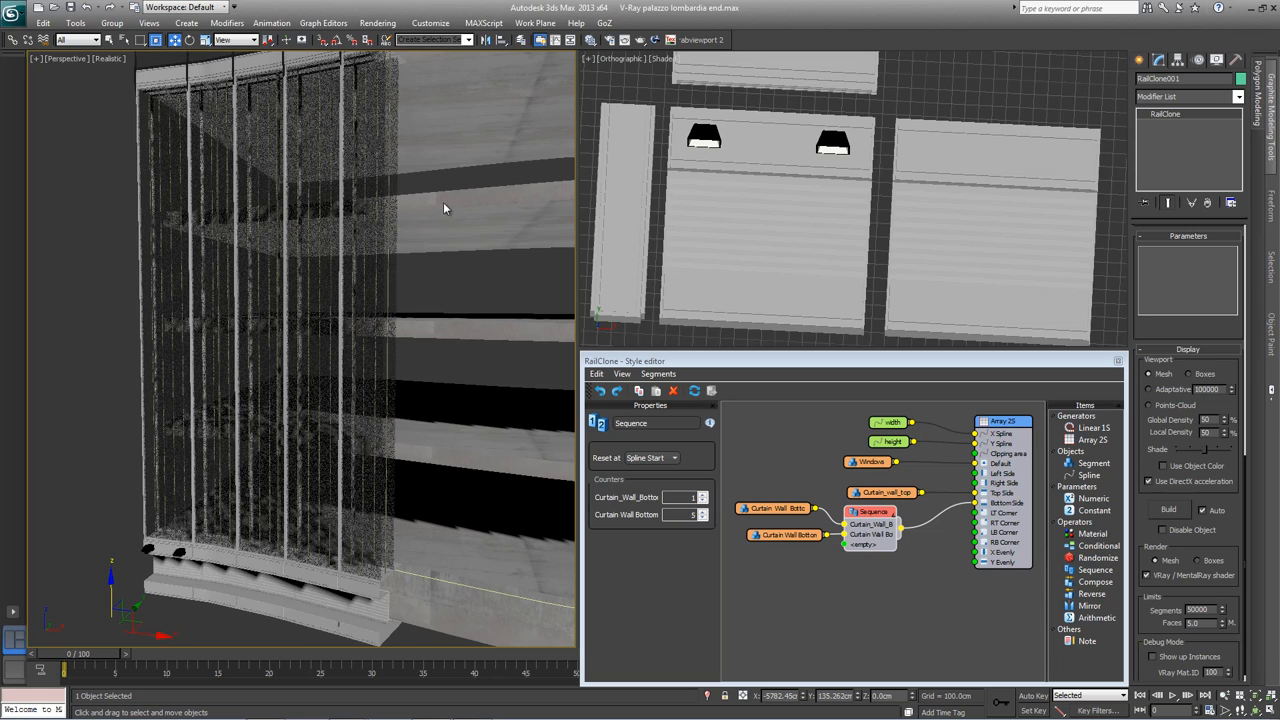
pyautogui.click(1088, 462)
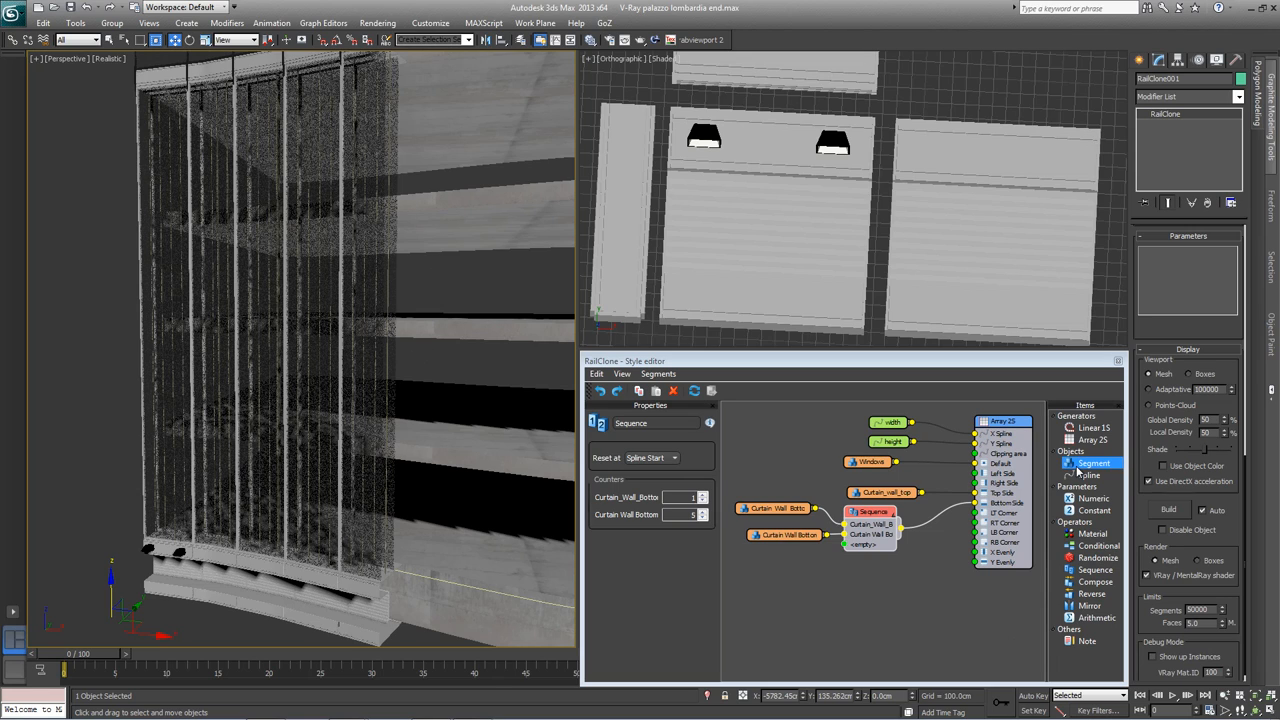
pyautogui.click(870, 574)
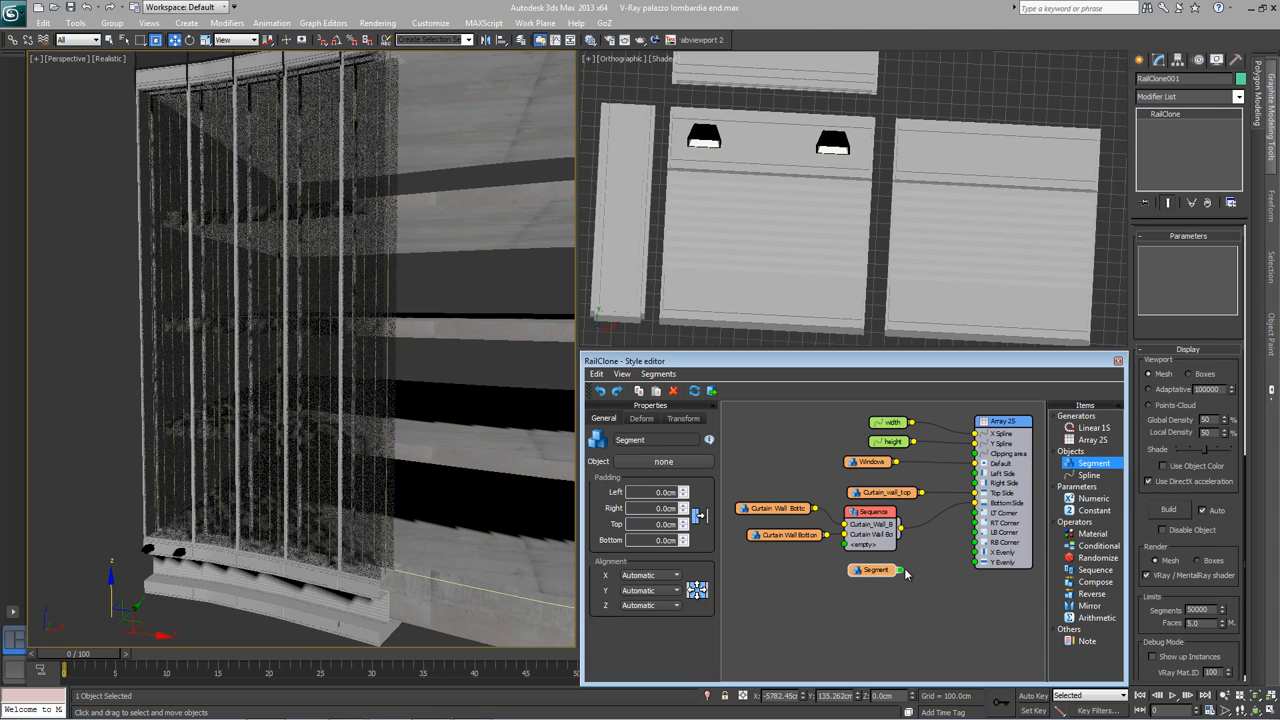
pyautogui.moveTo(902, 568); pyautogui.dragTo(976, 562)
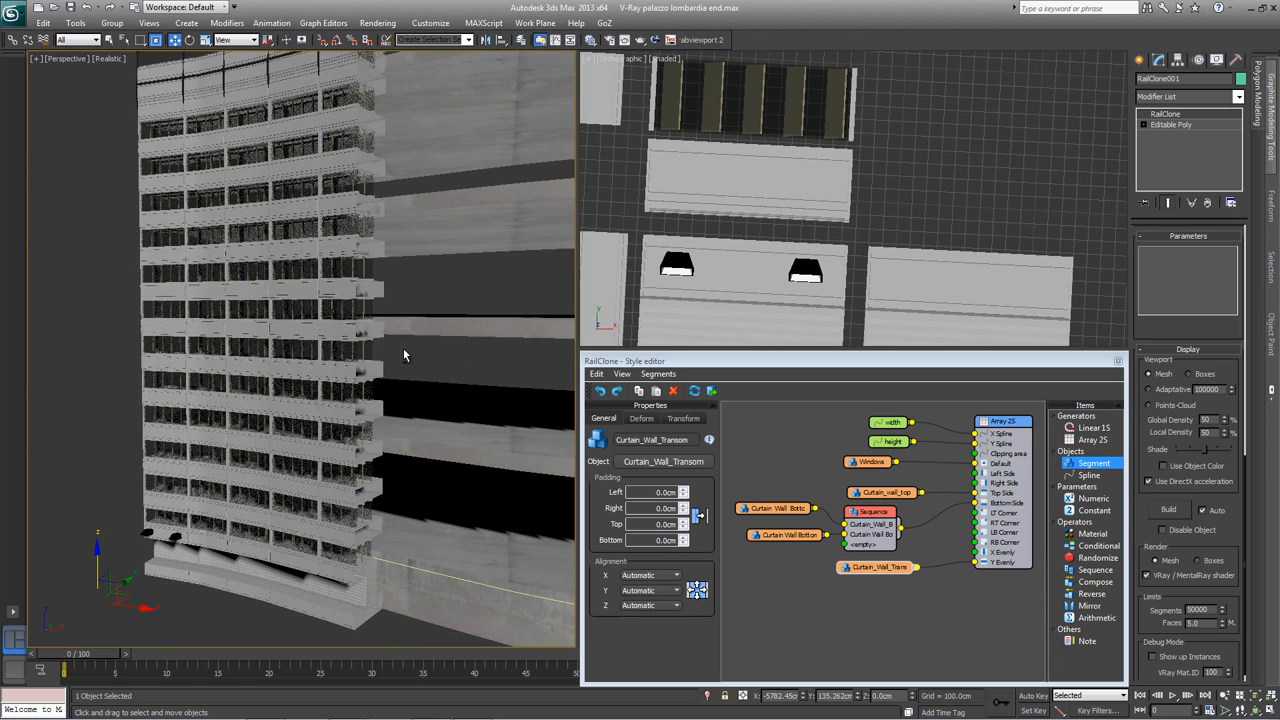
pyautogui.moveTo(408, 556)
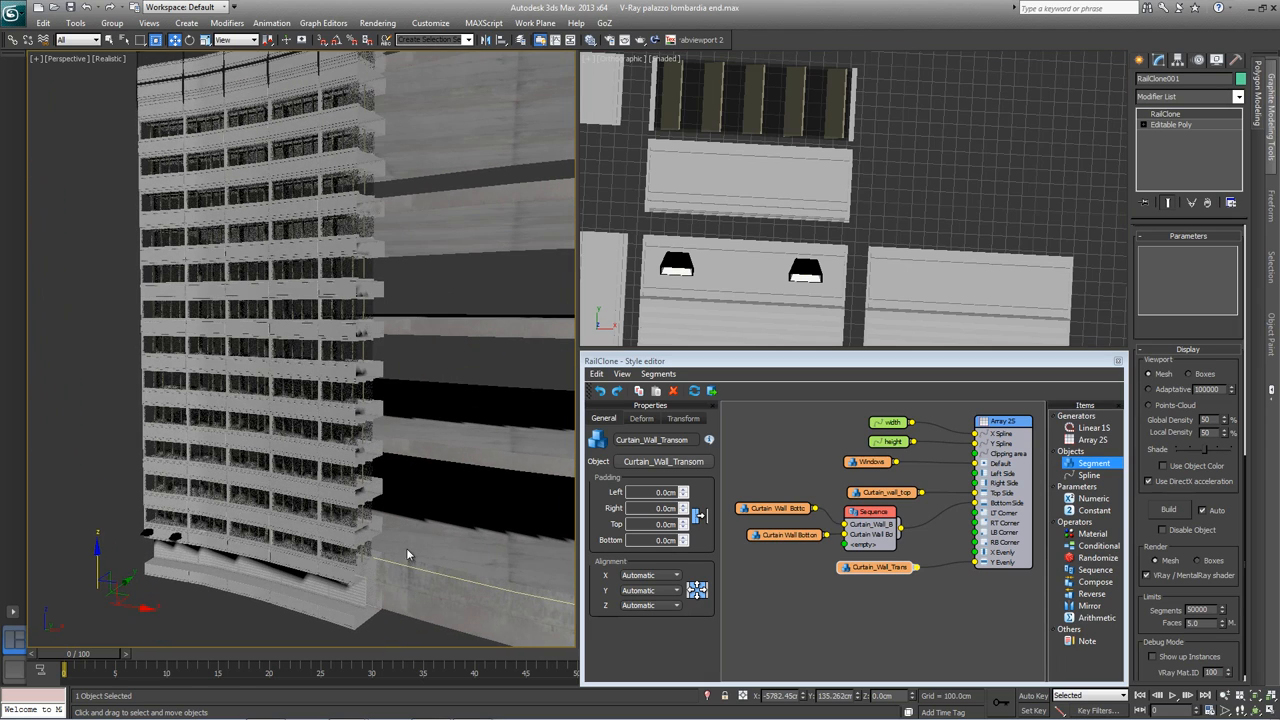
pyautogui.moveTo(408, 556); pyautogui.dragTo(418, 500)
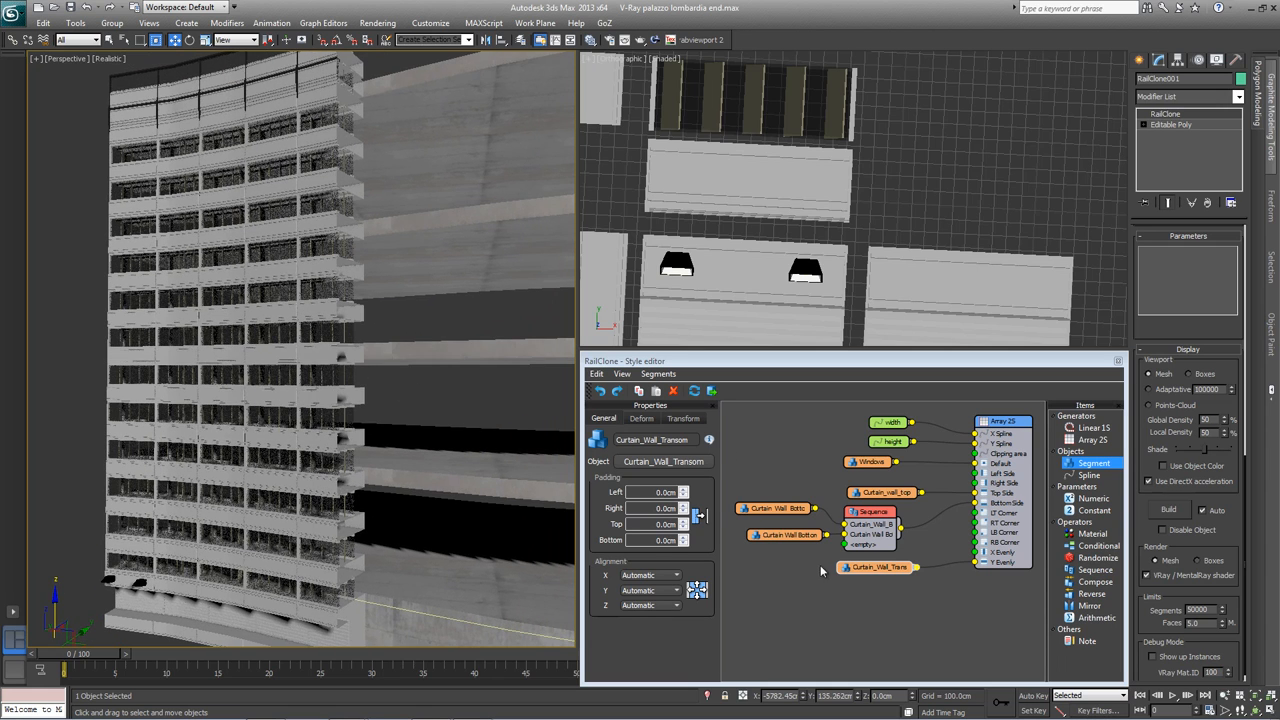
pyautogui.click(1004, 420)
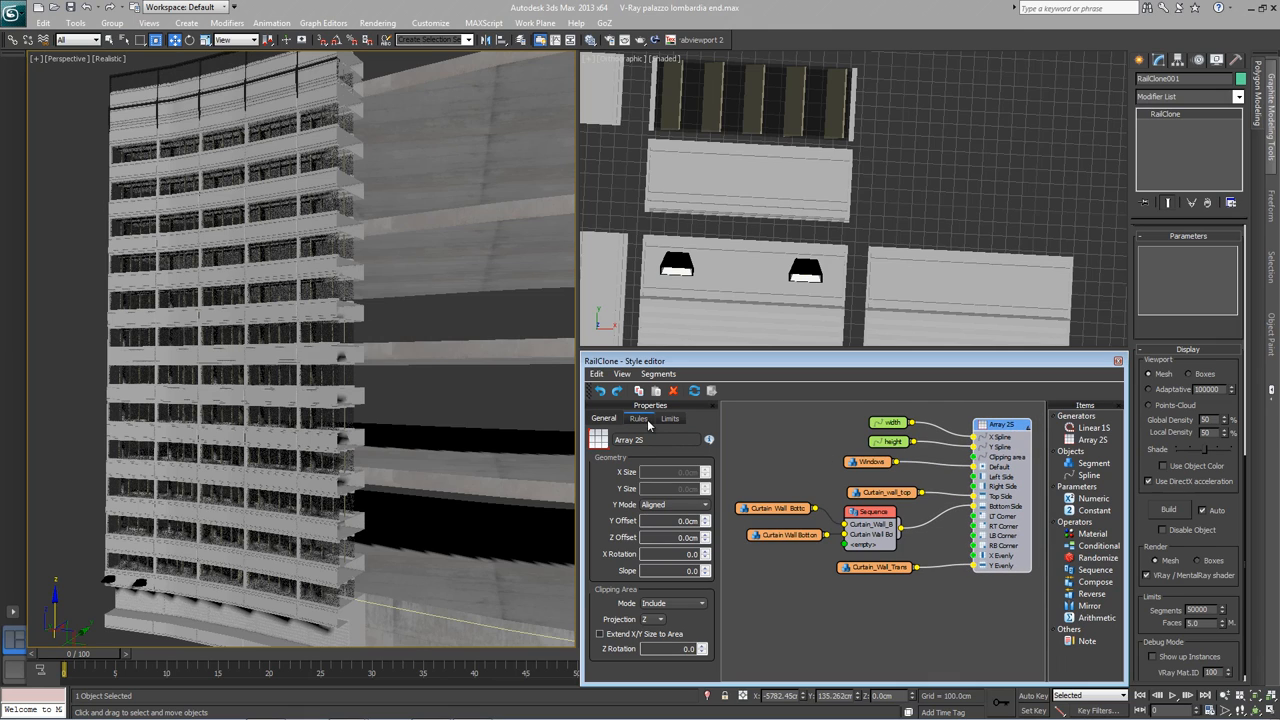
# Step: Review the array's X/Y Evenly Distance, Adjust to End and Justify rules and add a Curtain_Wall_sides segment
pyautogui.click(638, 418)
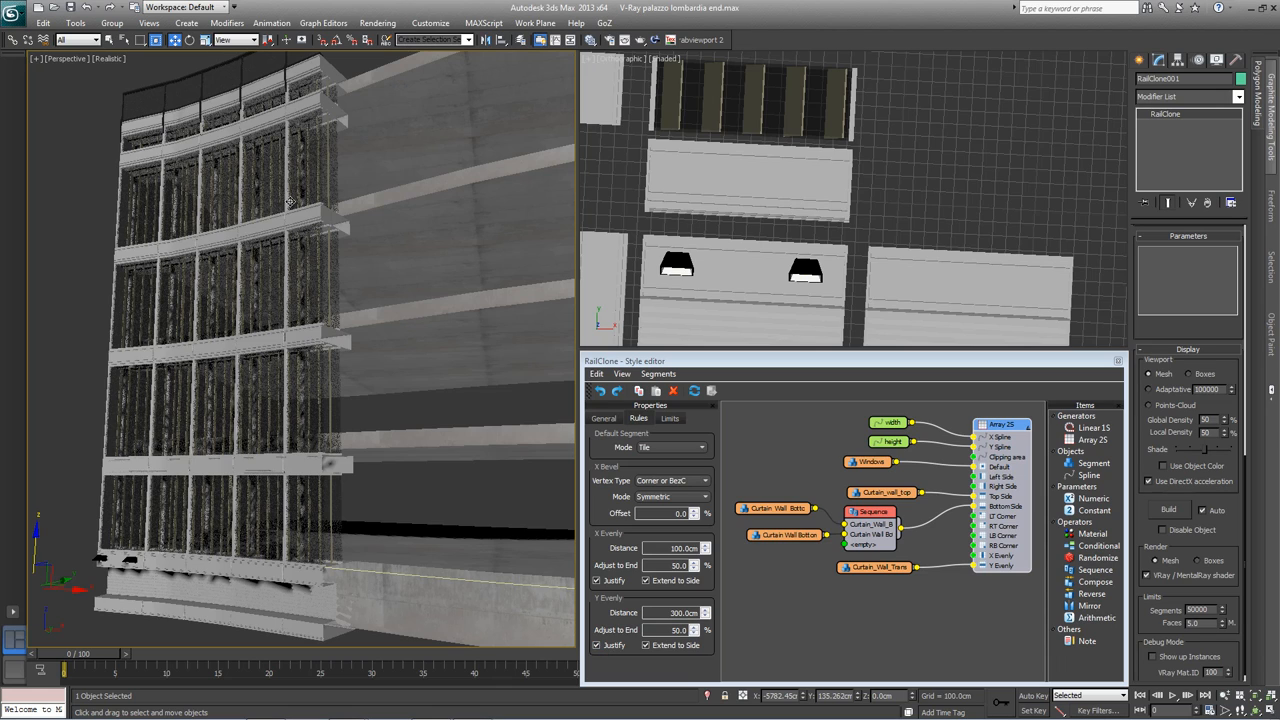
pyautogui.moveTo(516, 588)
pyautogui.write('100')
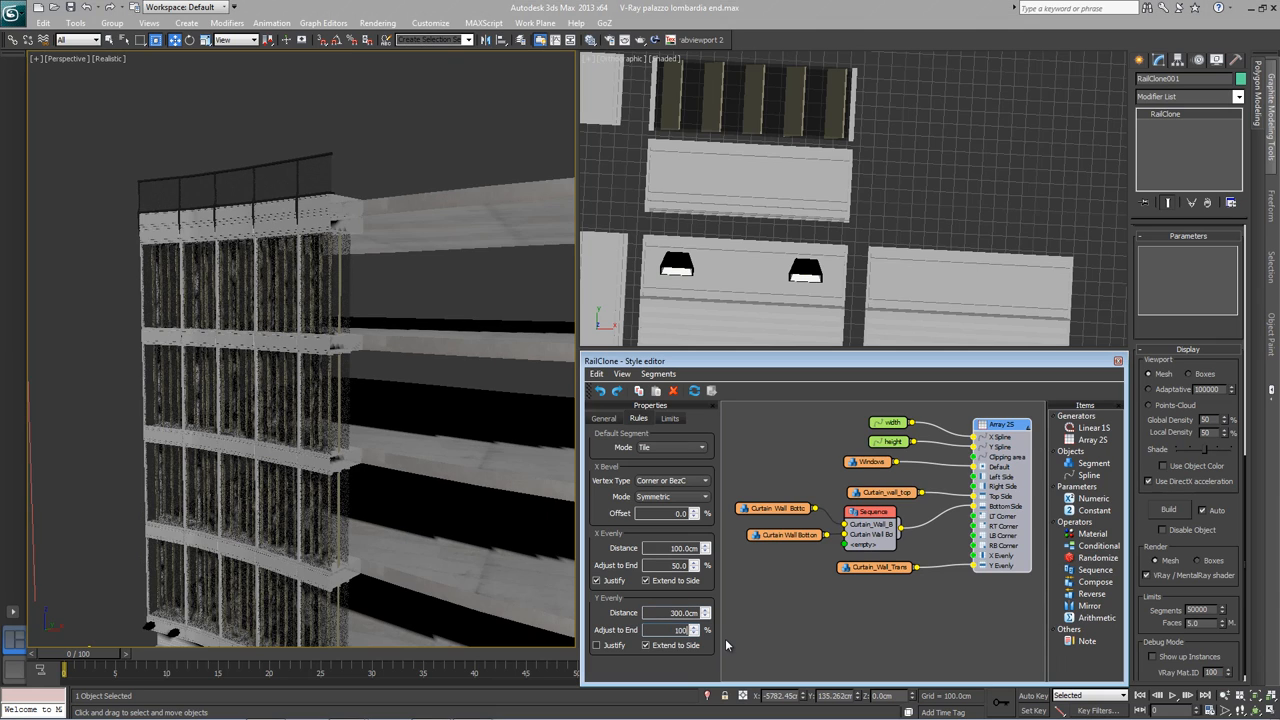
pyautogui.click(680, 628)
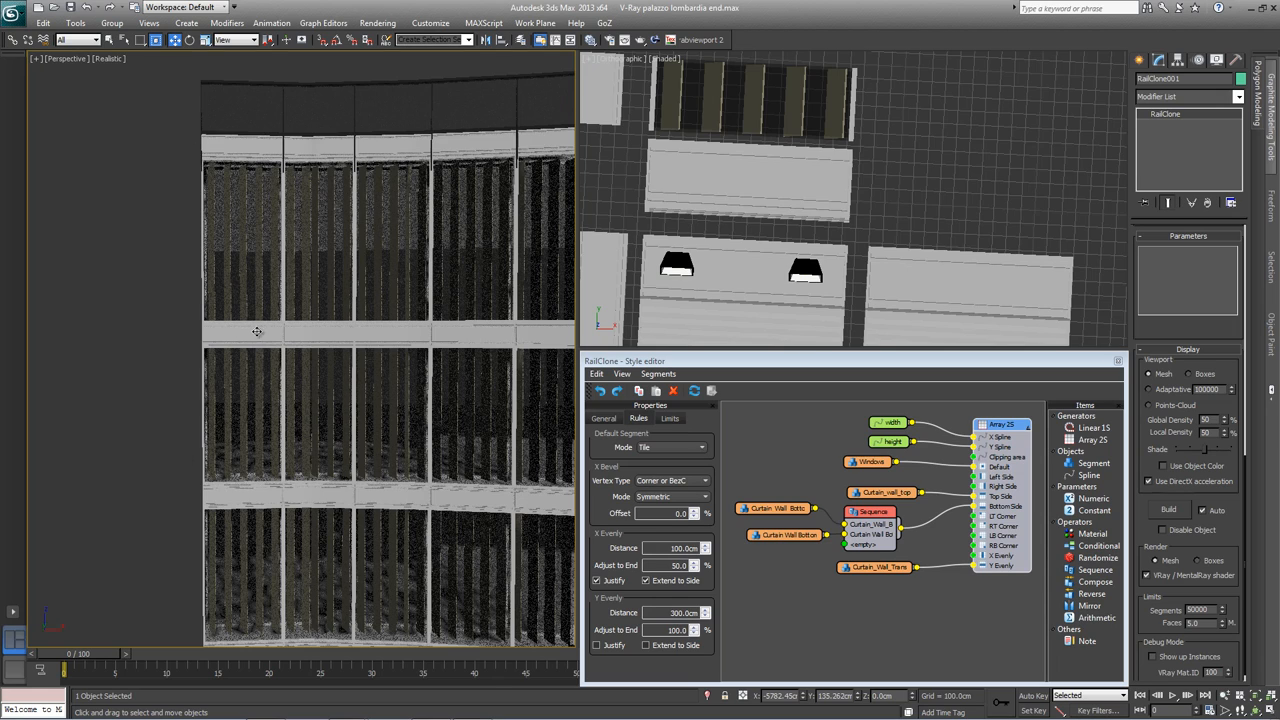
pyautogui.moveTo(176, 332)
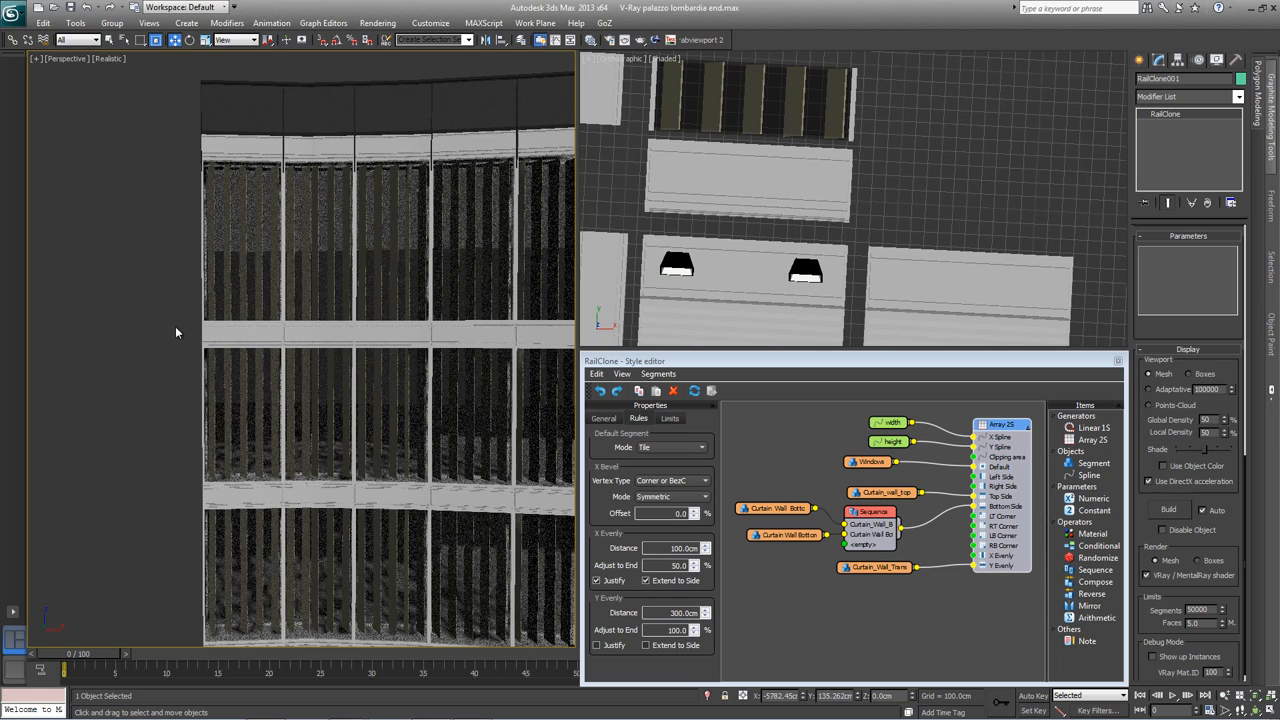
pyautogui.moveTo(192, 404)
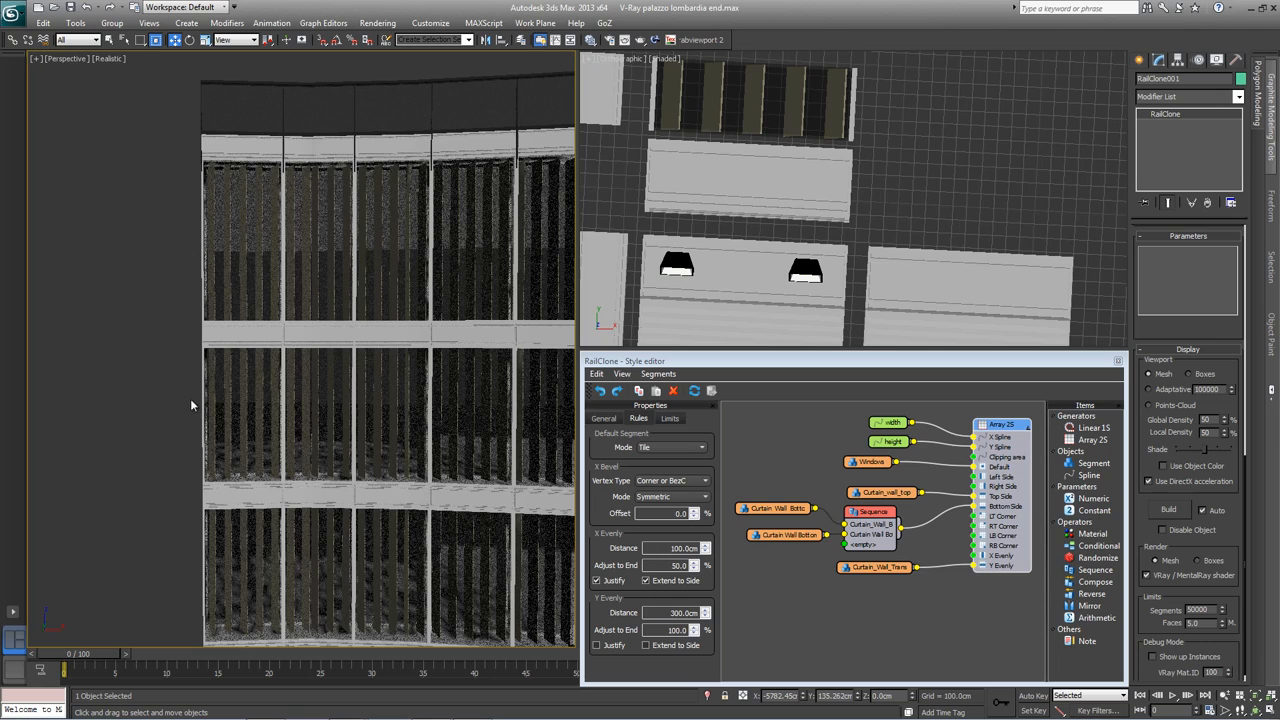
pyautogui.click(598, 644)
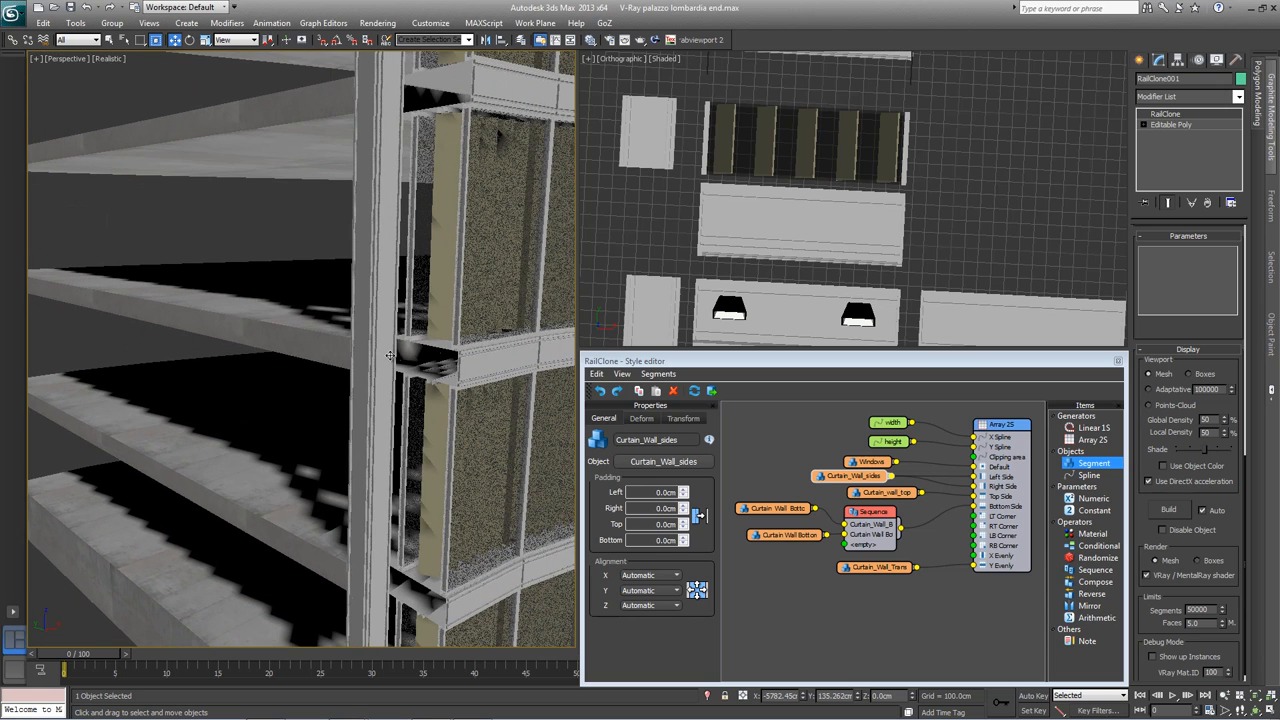
pyautogui.moveTo(370, 350)
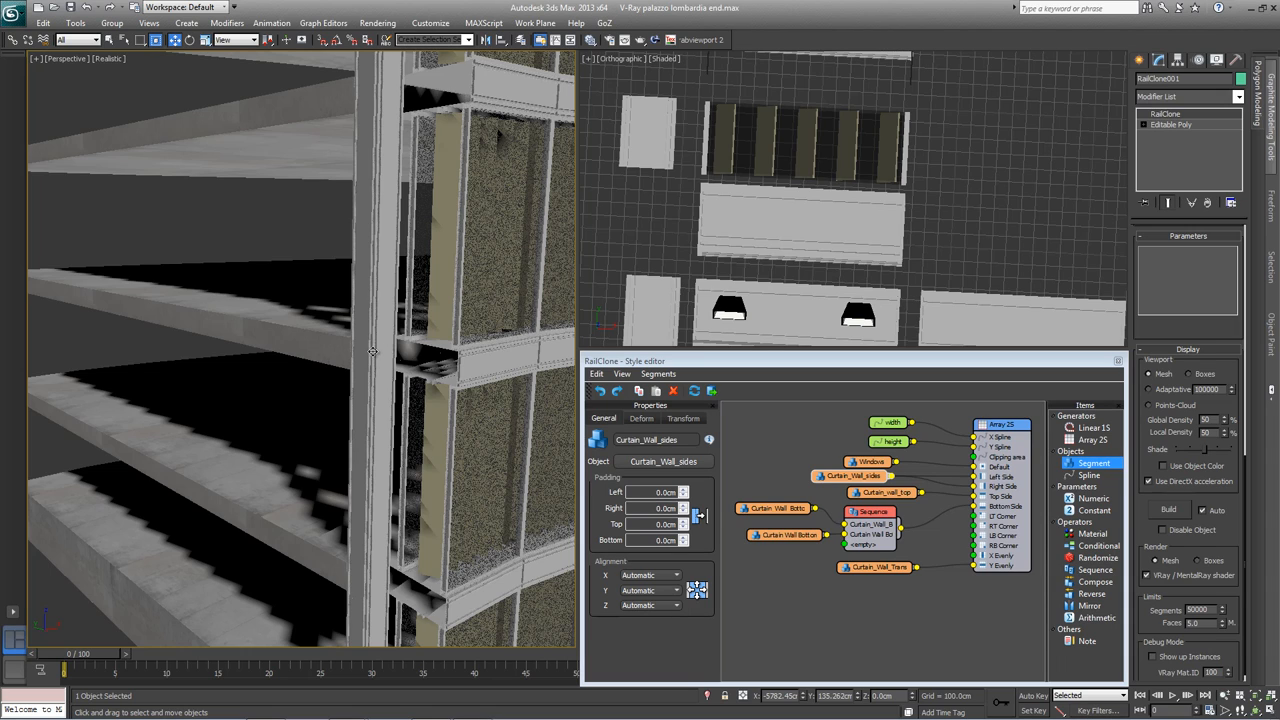
pyautogui.moveTo(388, 366)
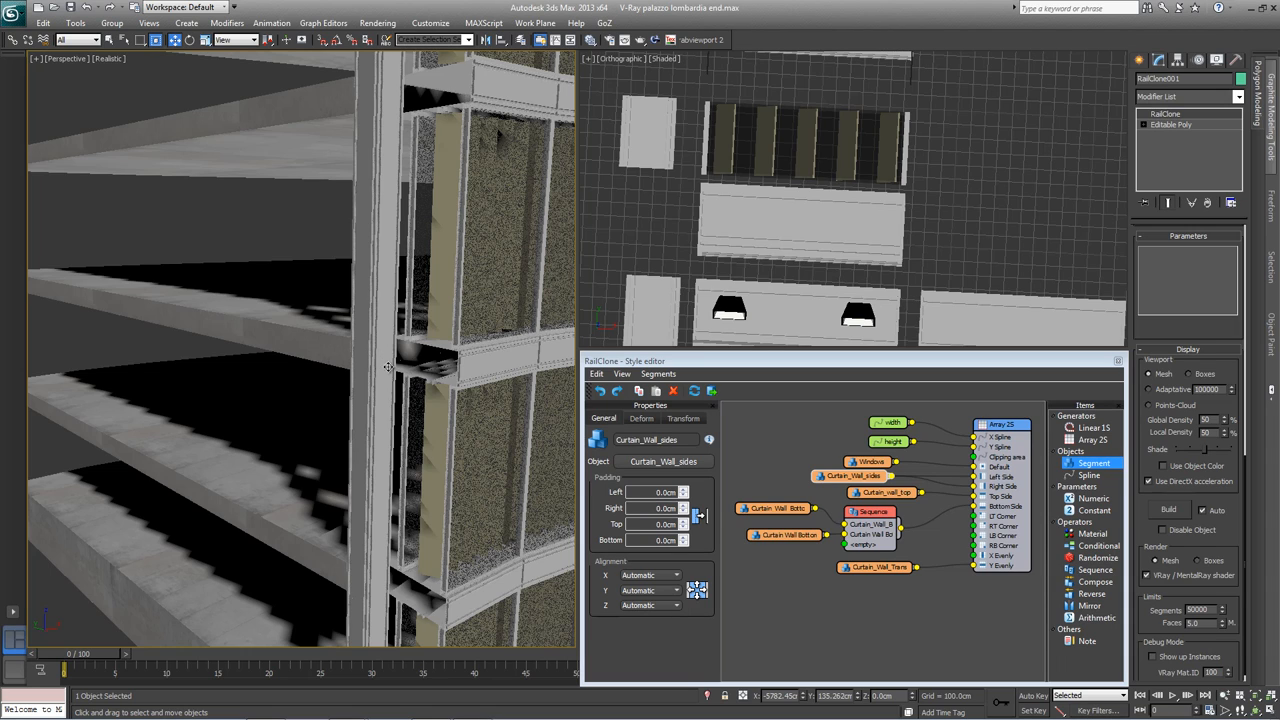
# Step: Set one Alignment axis of the Curtain_Wall_sides segment to Pivot
pyautogui.click(644, 608)
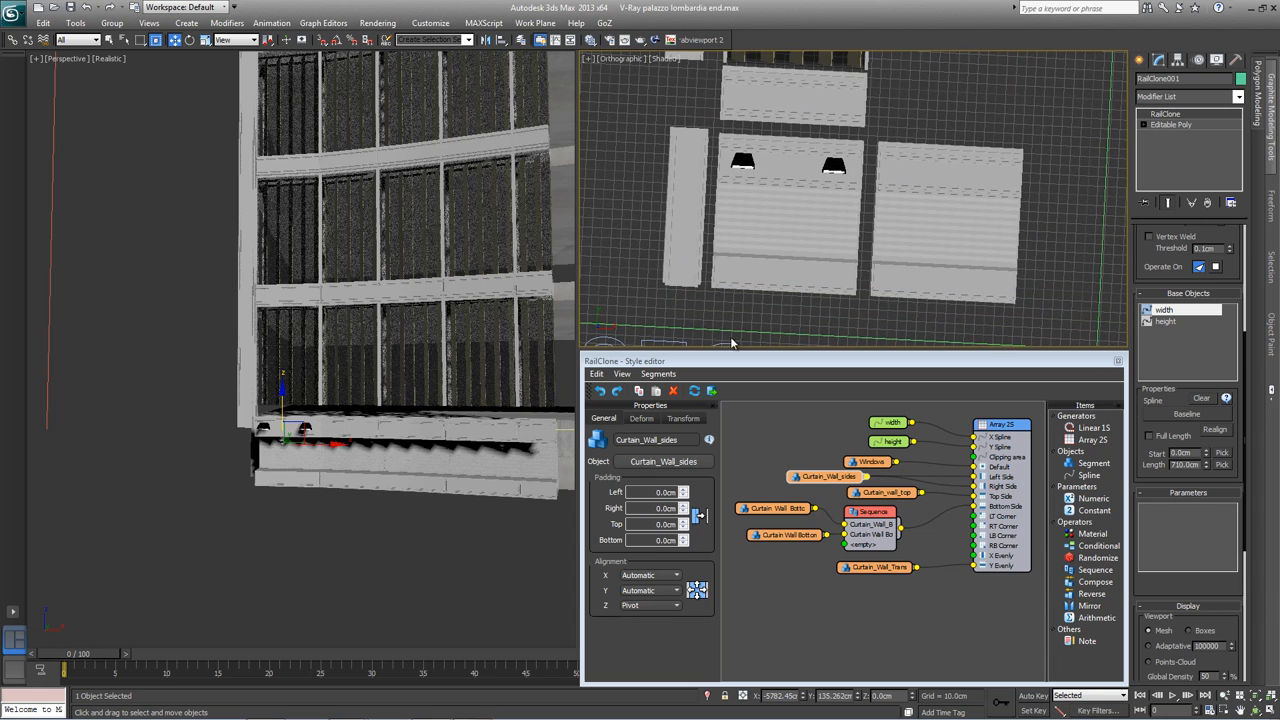
# Step: Add a new segment node for the Curtain_Wall_bottom_sides piece
pyautogui.click(1096, 464)
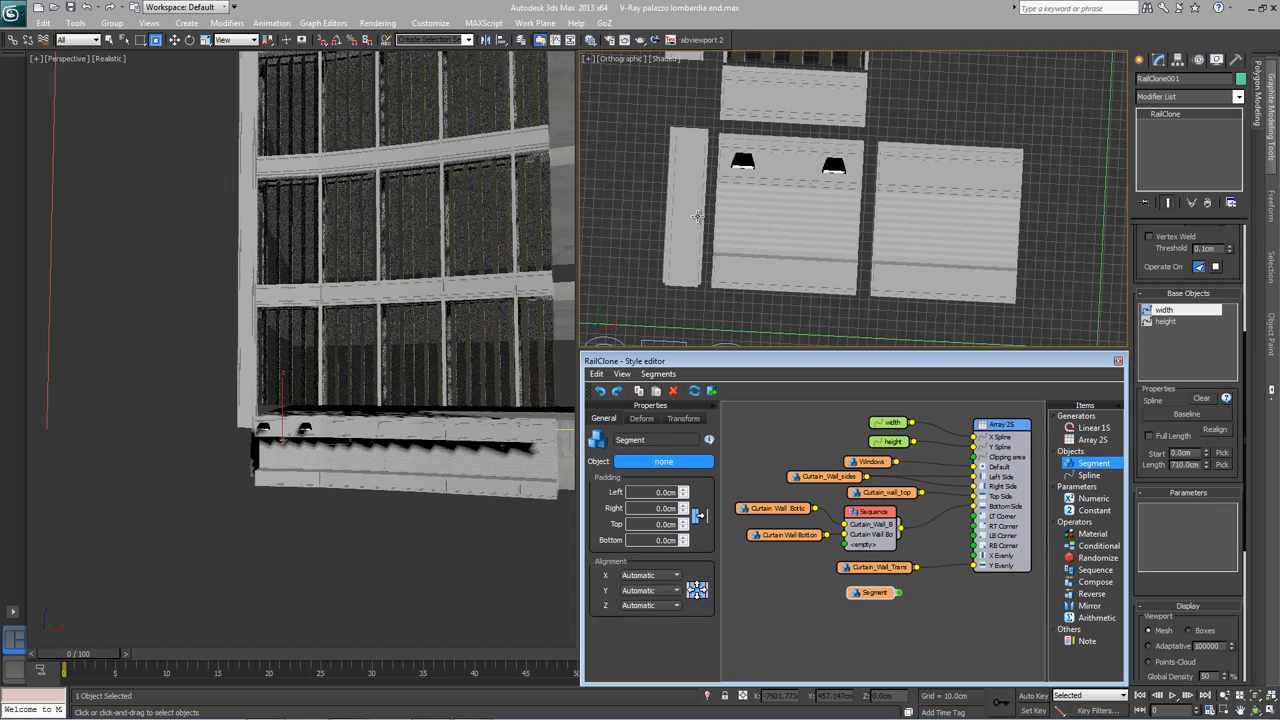
pyautogui.moveTo(690, 216)
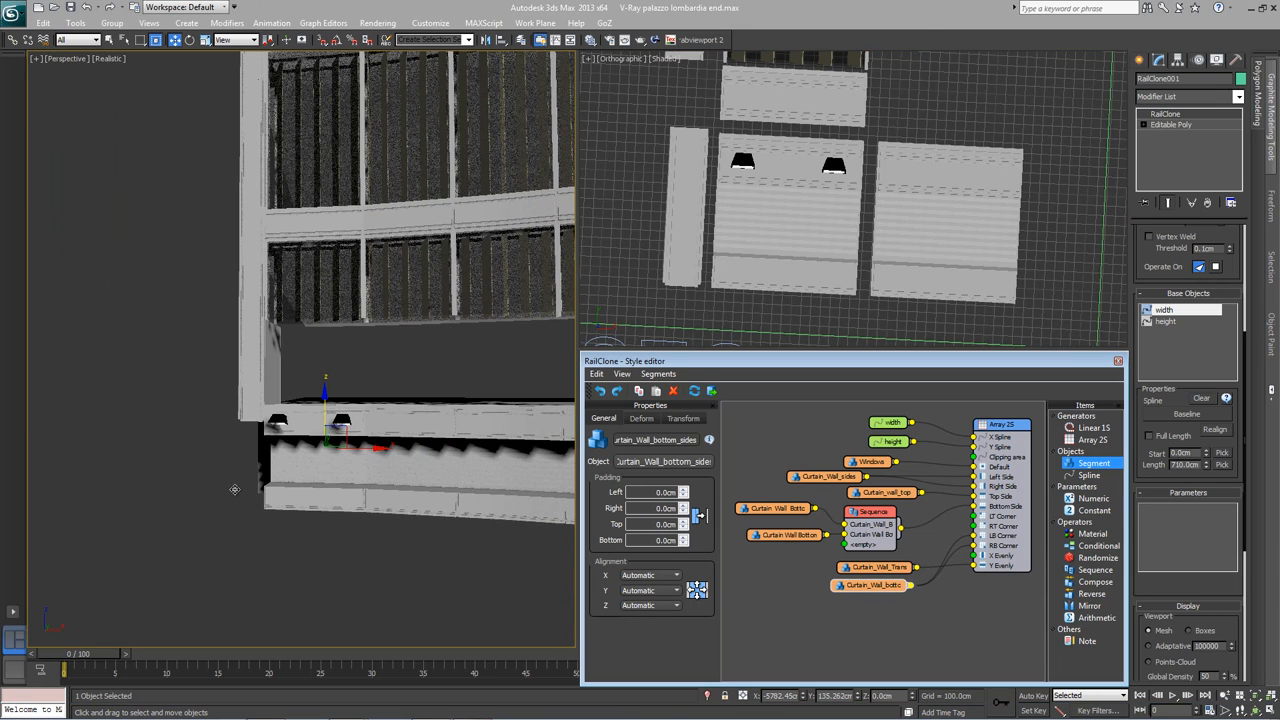
pyautogui.moveTo(330, 504)
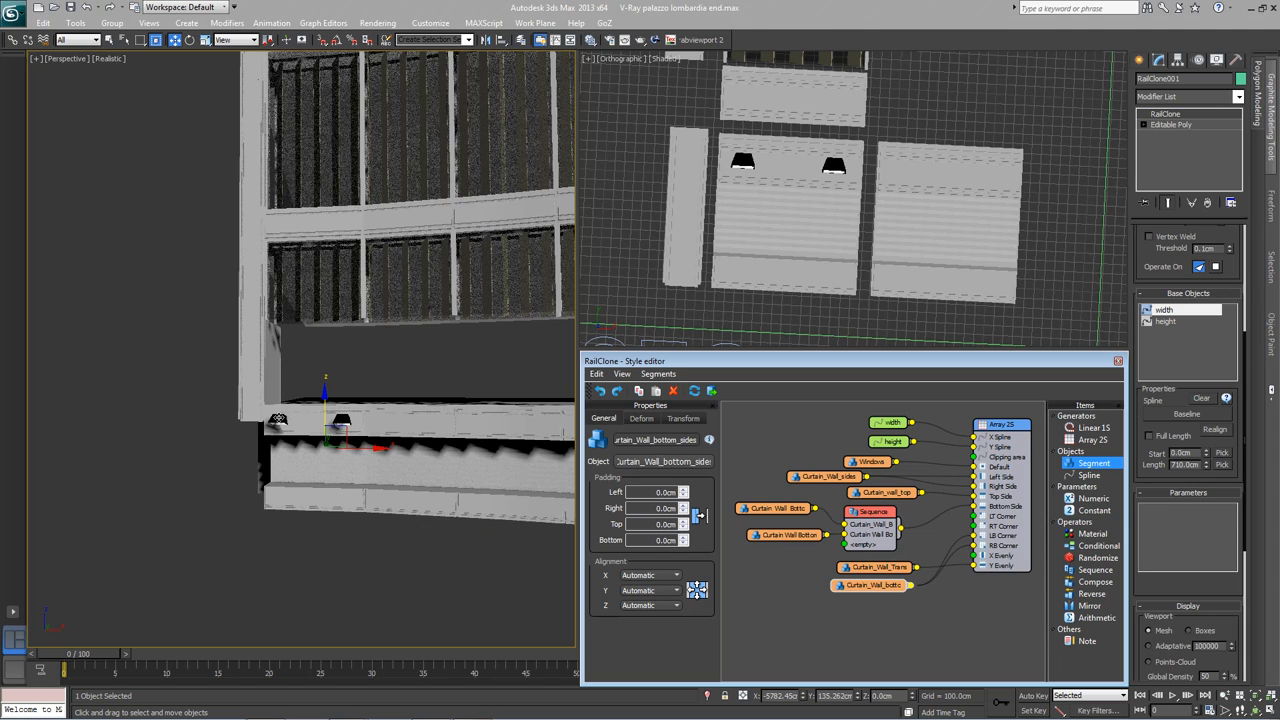
pyautogui.moveTo(312, 364)
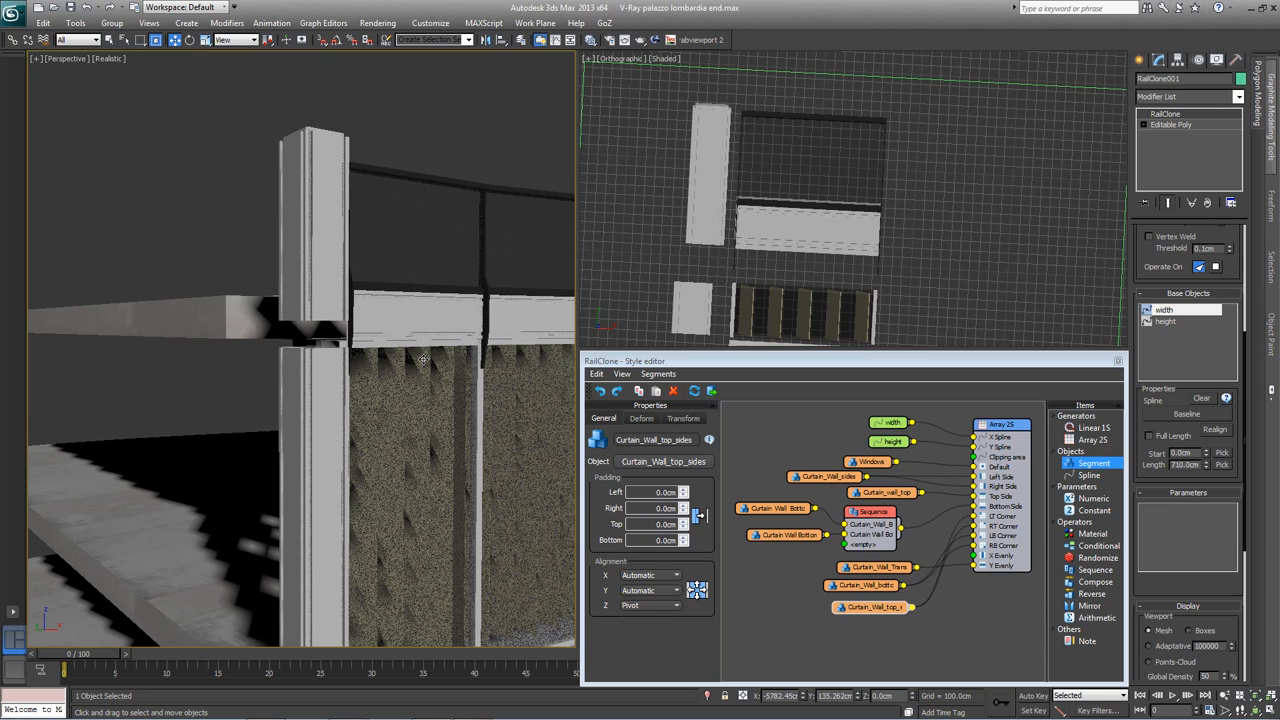
pyautogui.moveTo(404, 346)
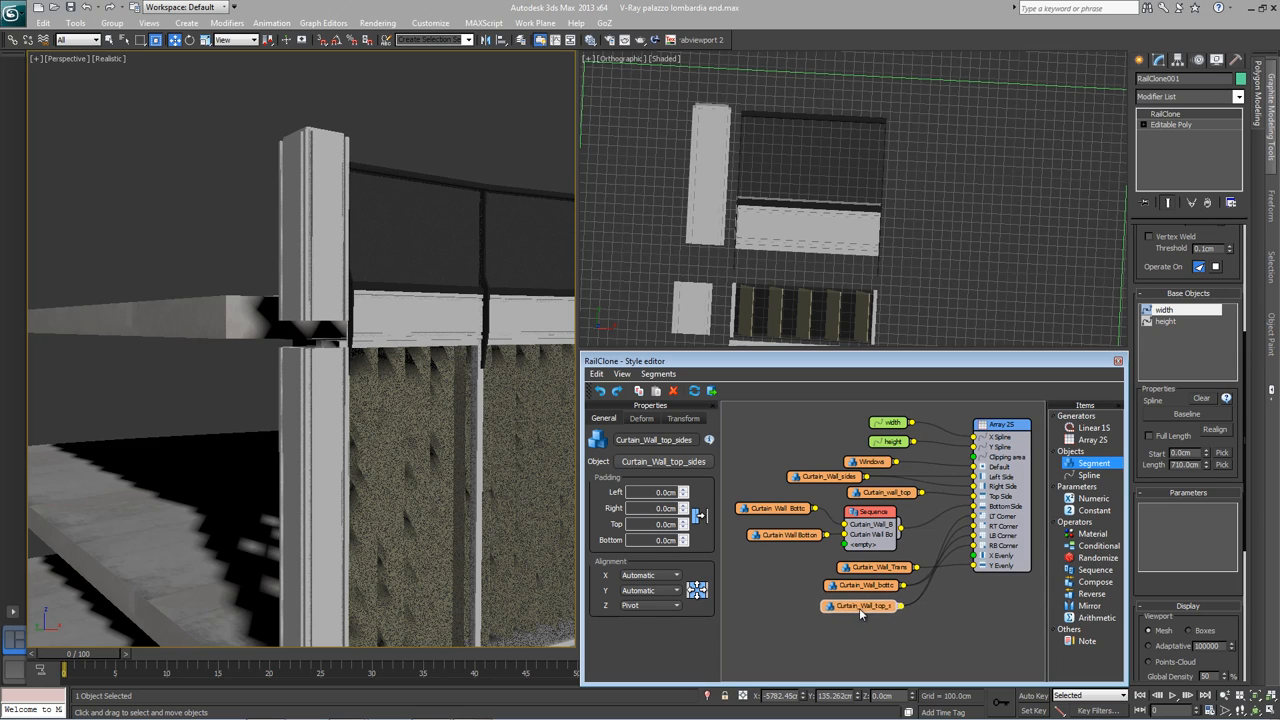
# Step: Show the Transform offsets of the Curtain_Wall_top_sides segment
pyautogui.click(682, 418)
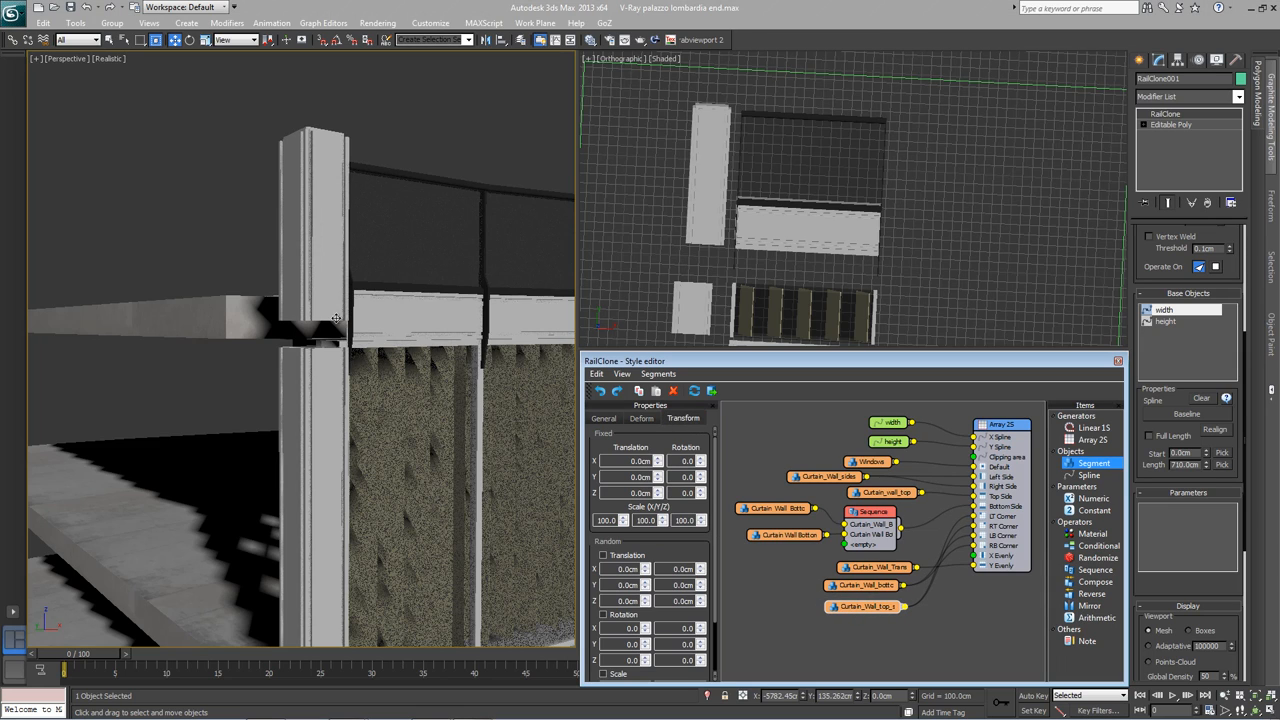
pyautogui.click(630, 476)
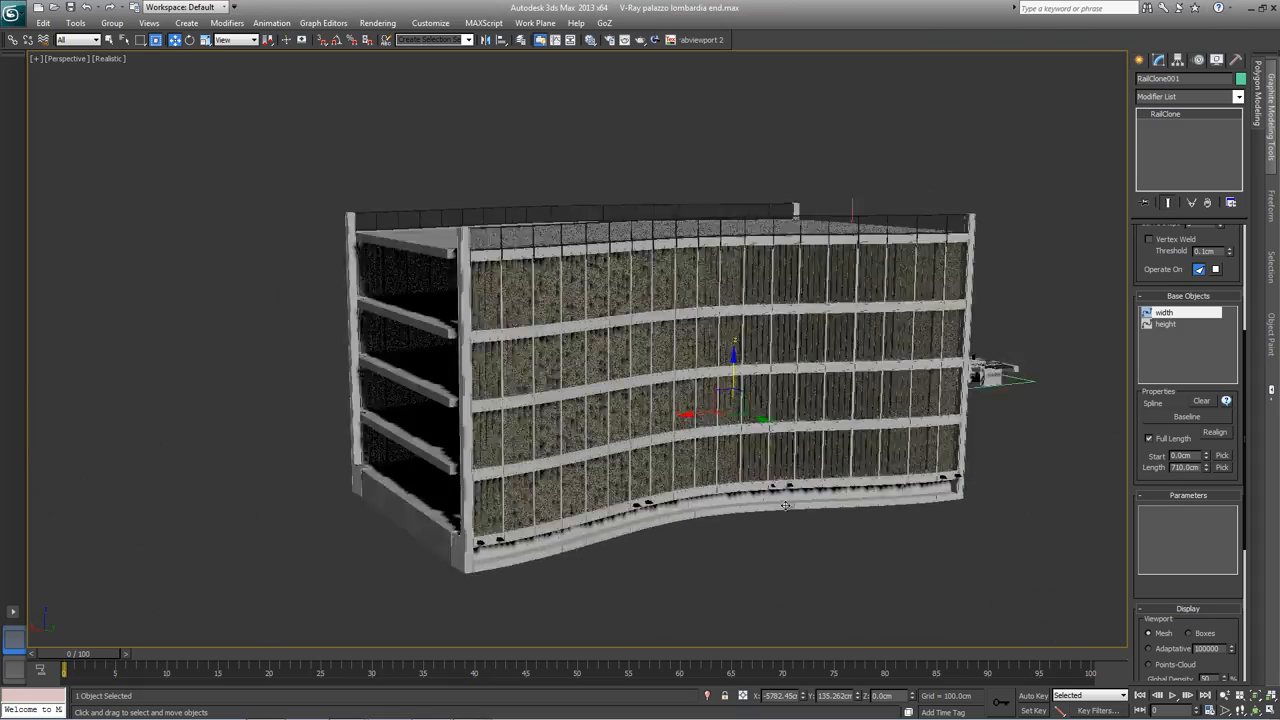
# Step: Orbit around the whole curved curtain wall building in the maximized perspective view
pyautogui.moveTo(784, 504); pyautogui.dragTo(530, 590)
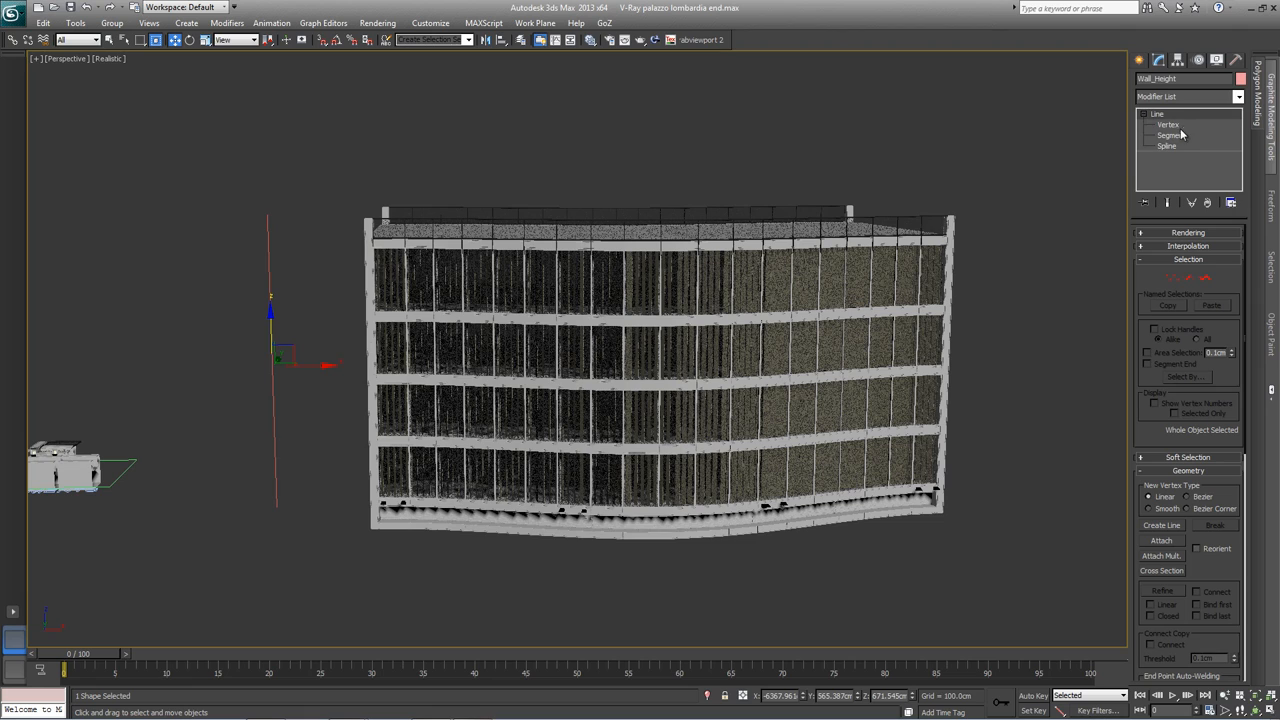
# Step: Enter Vertex level on the wall_height line and drag a vertex to bend the facade curve
pyautogui.click(1172, 136)
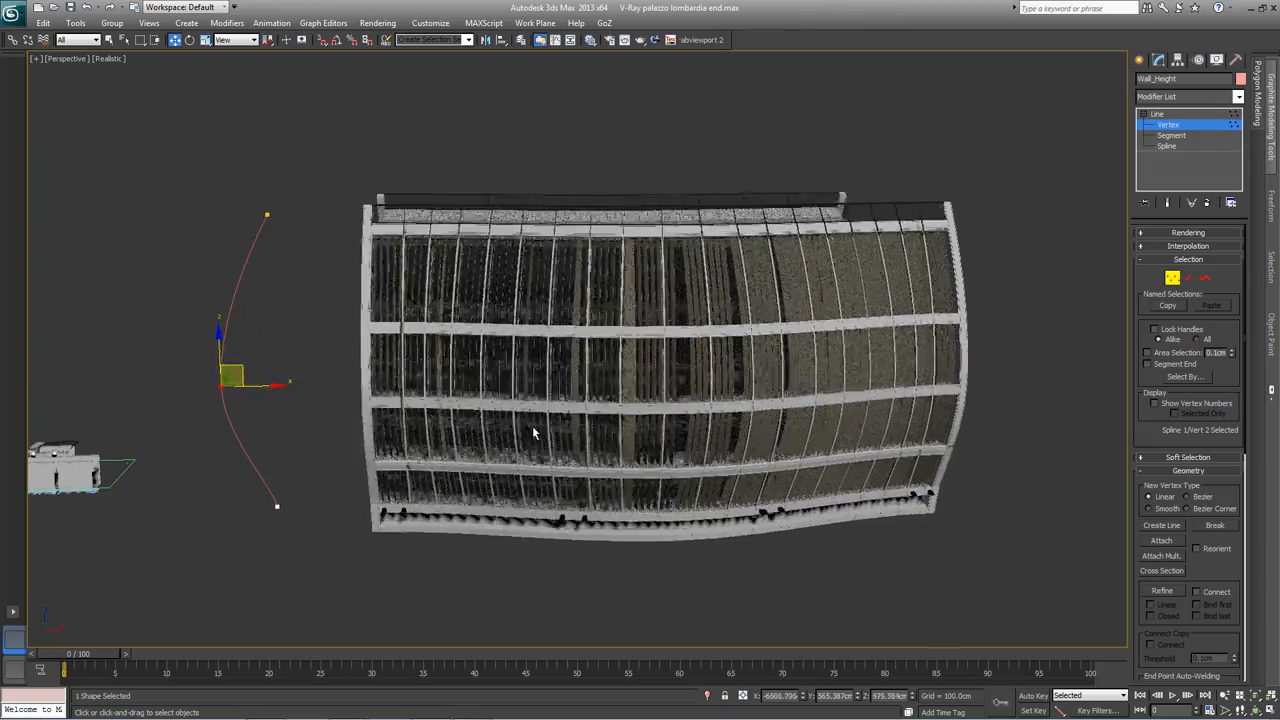
pyautogui.moveTo(536, 432); pyautogui.dragTo(432, 412)
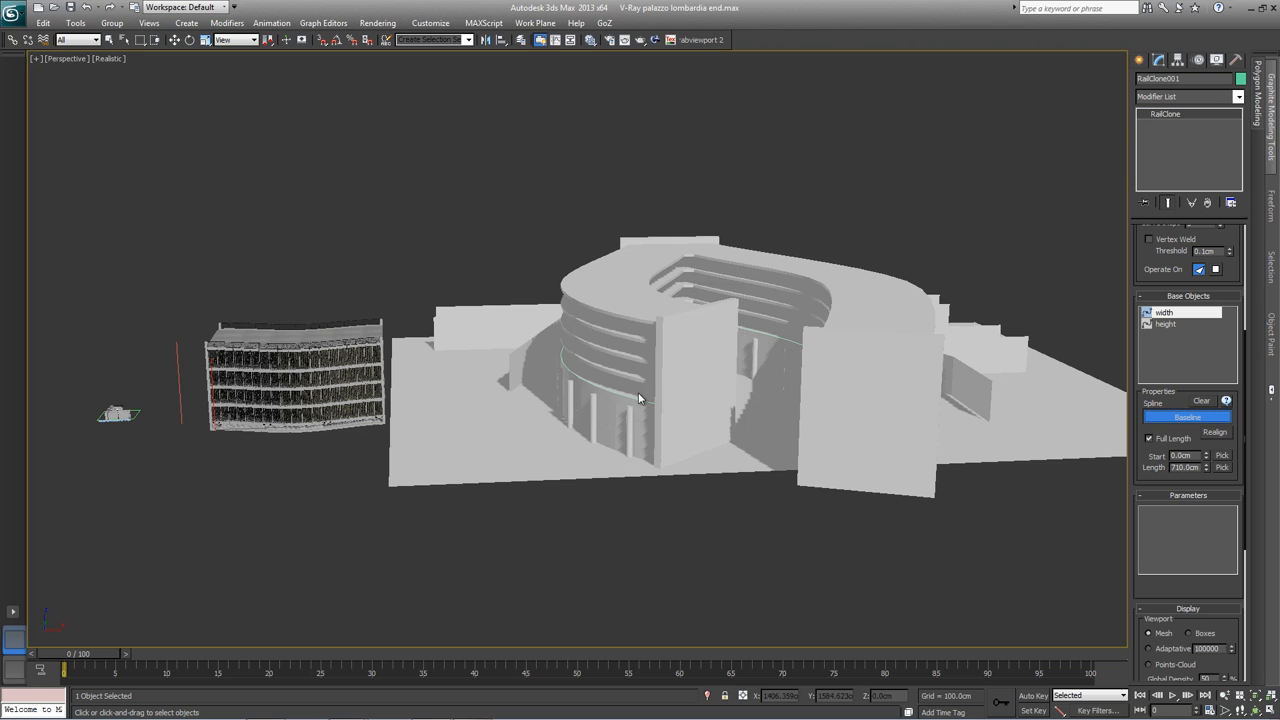
pyautogui.moveTo(636, 400)
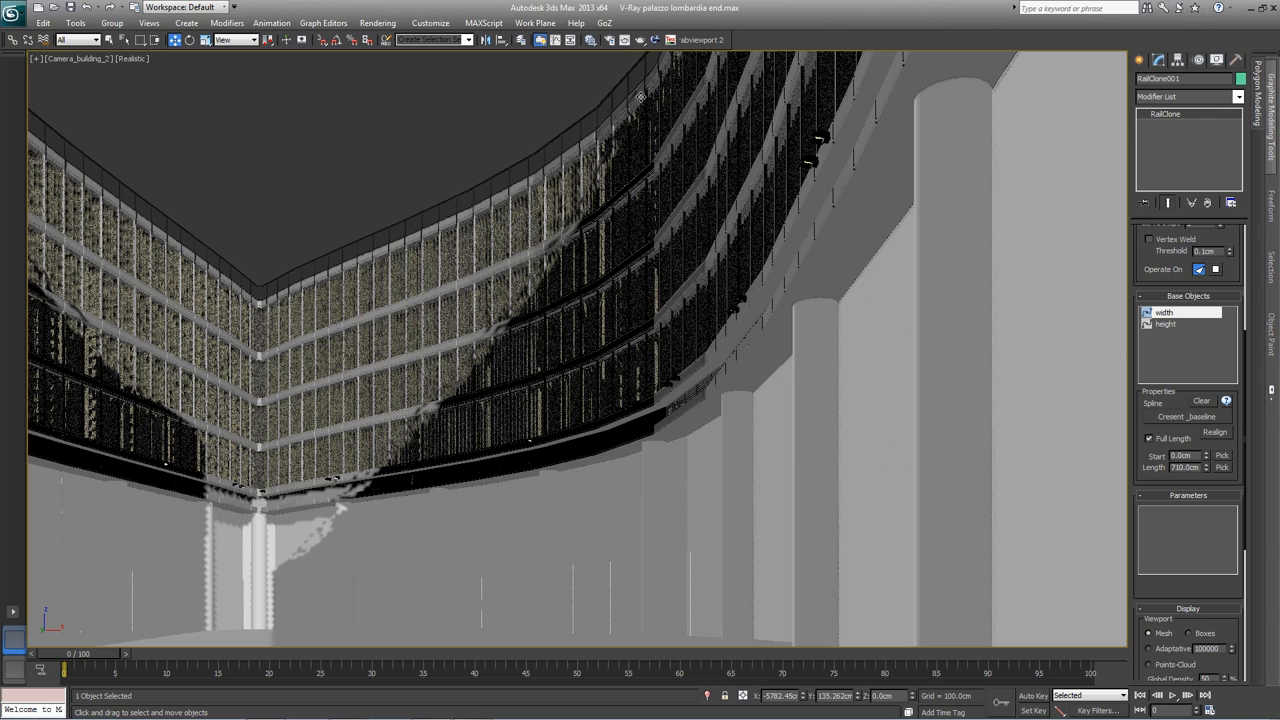
pyautogui.moveTo(556, 344)
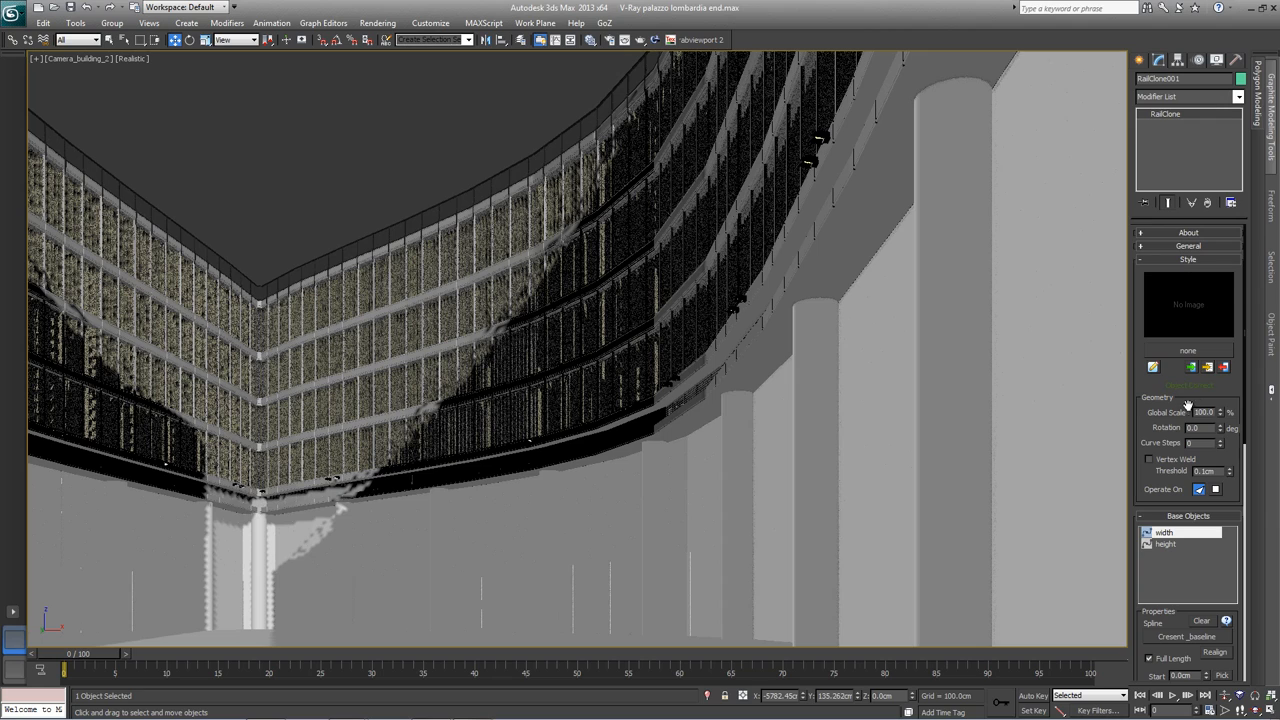
pyautogui.moveTo(792, 364)
pyautogui.write('50')
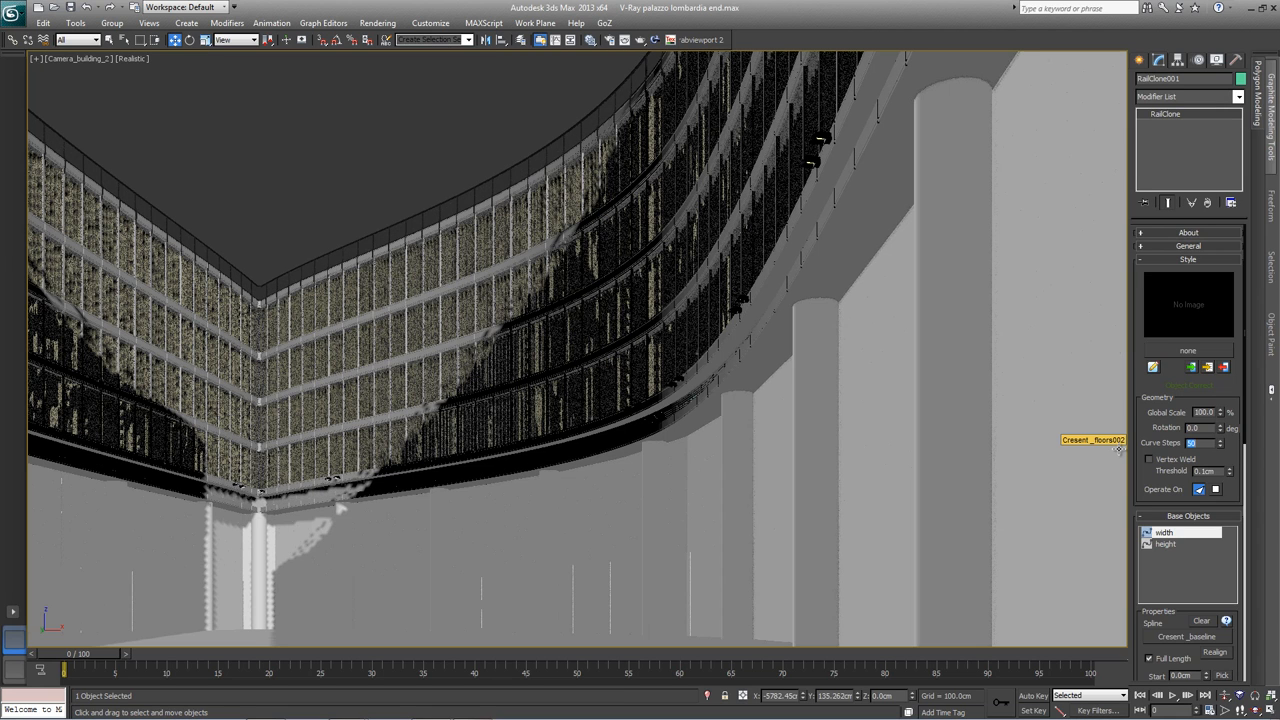
pyautogui.moveTo(974, 82)
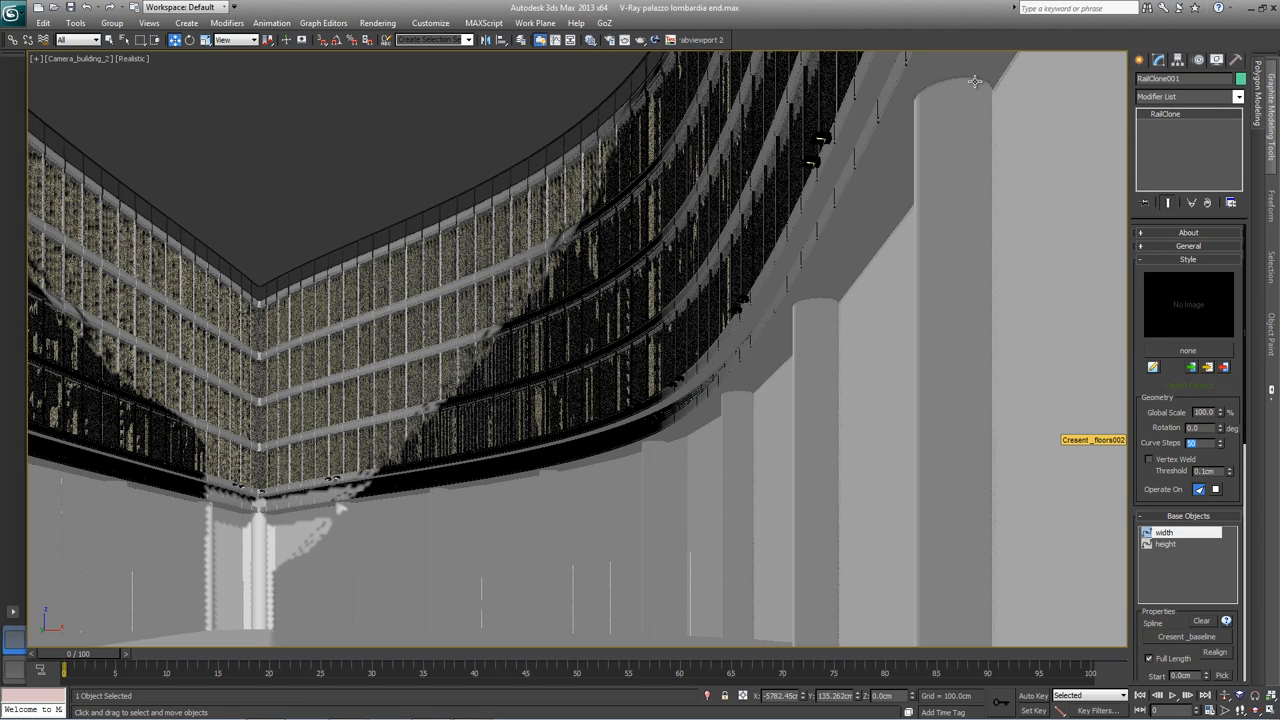